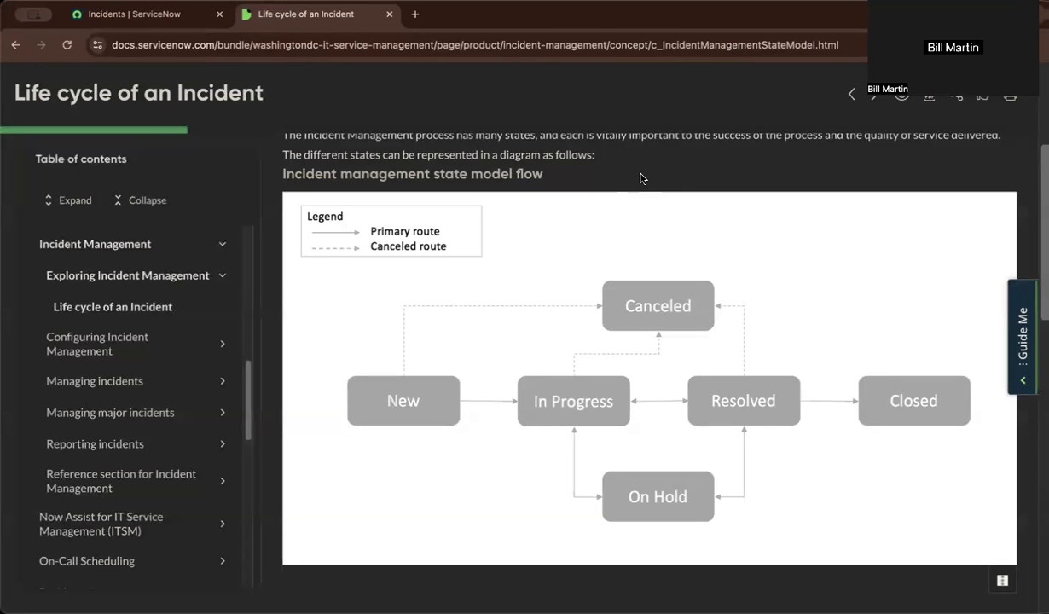
mouse_move(620, 167)
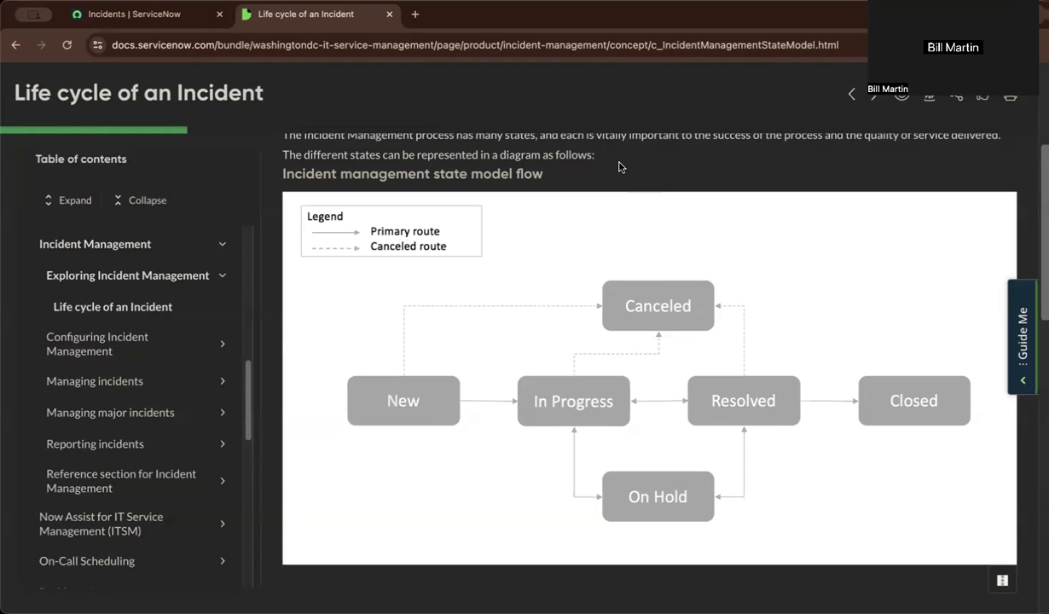
mouse_move(590, 178)
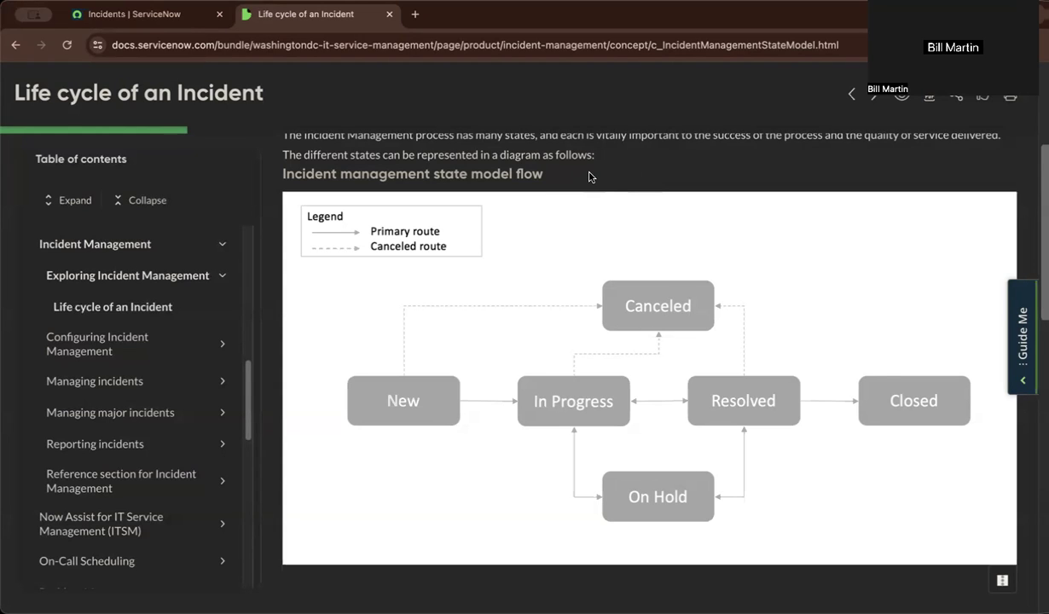
mouse_move(597, 198)
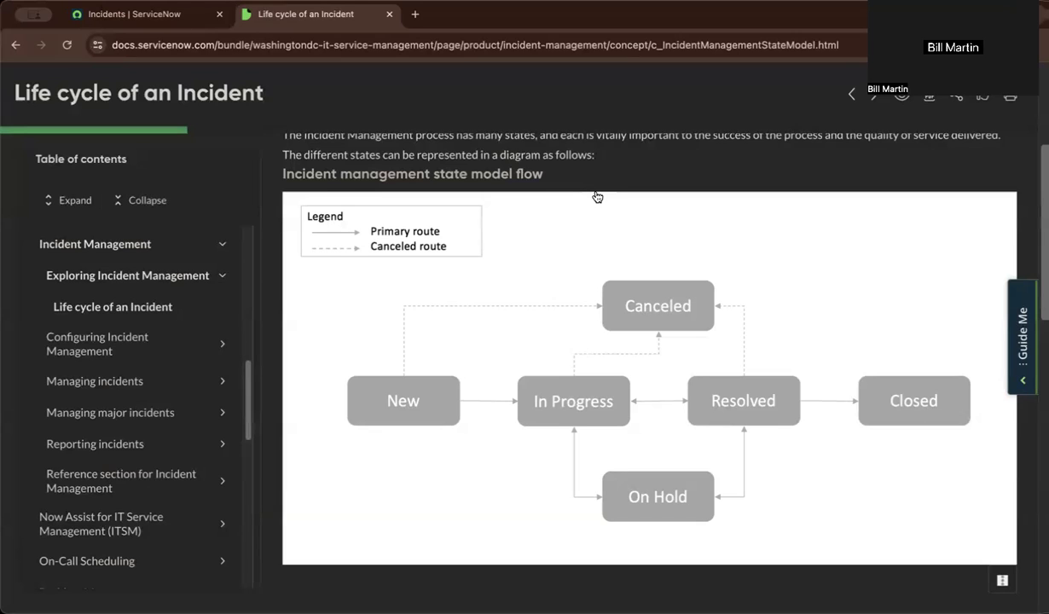
mouse_move(379, 404)
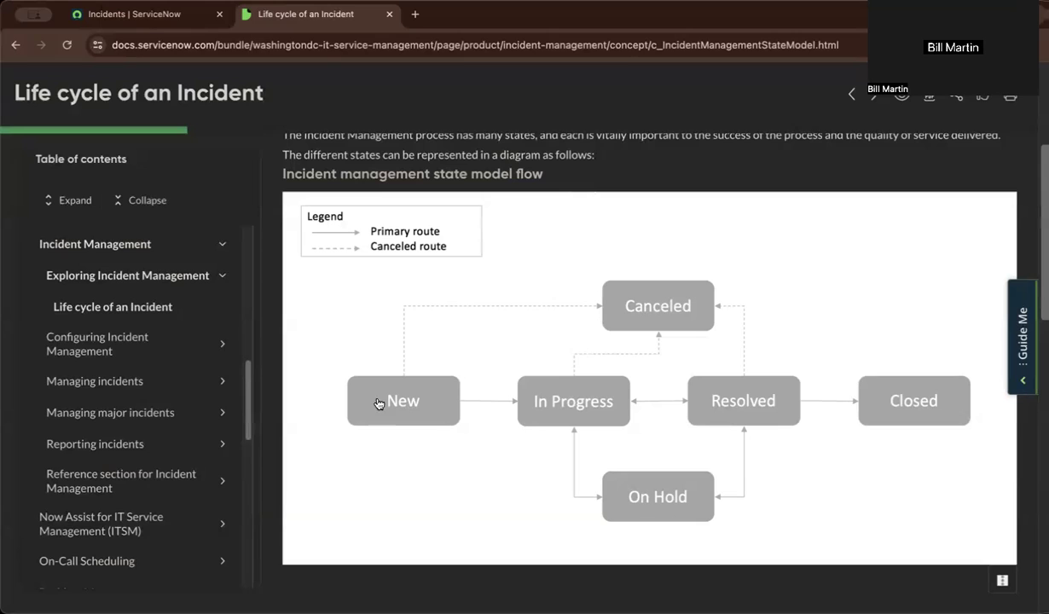
mouse_move(489, 431)
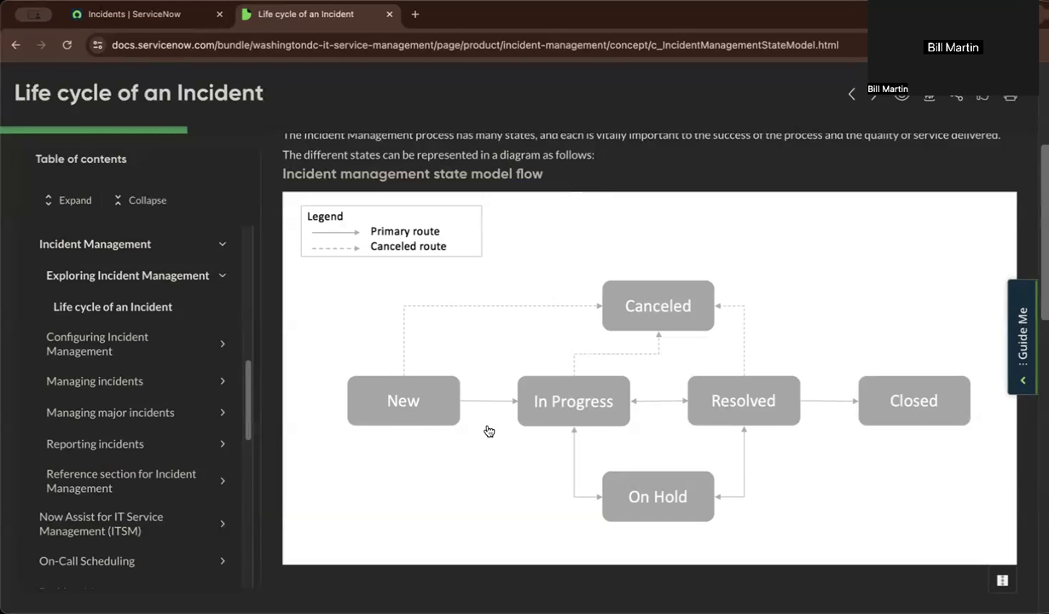
mouse_move(590, 423)
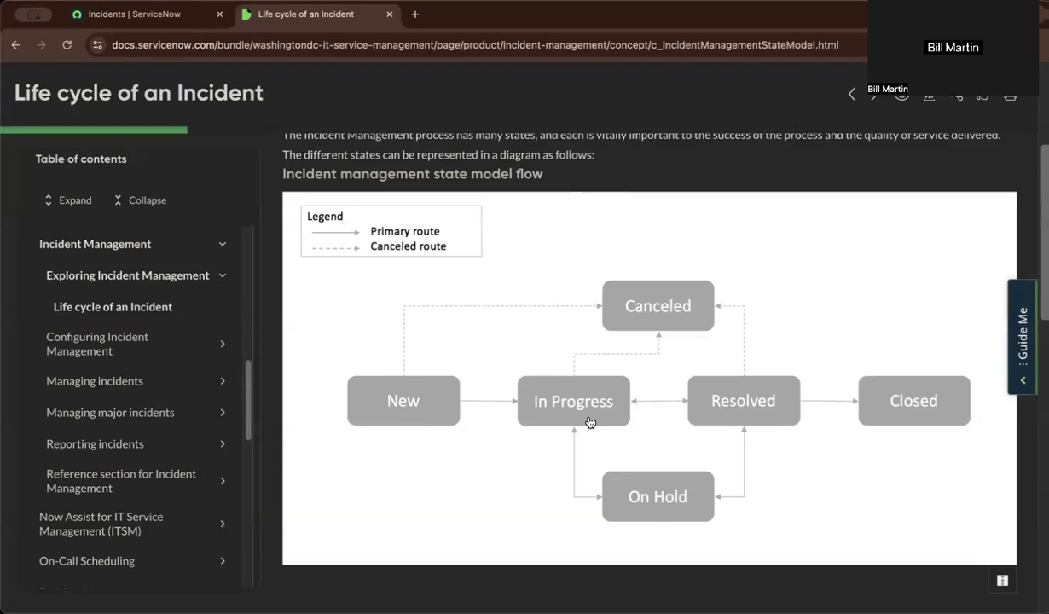
mouse_move(668, 514)
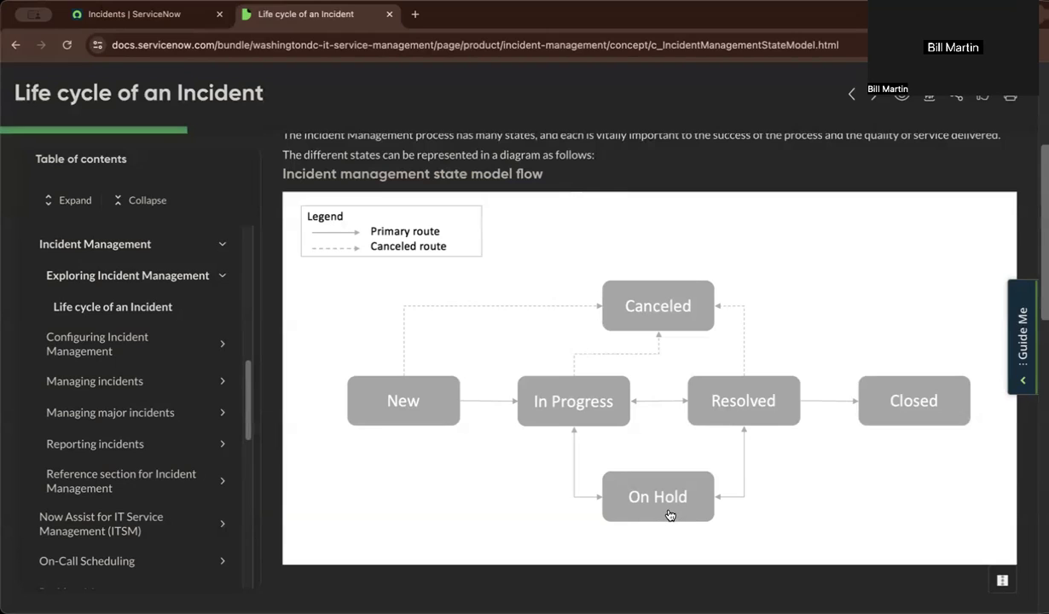
mouse_move(662, 511)
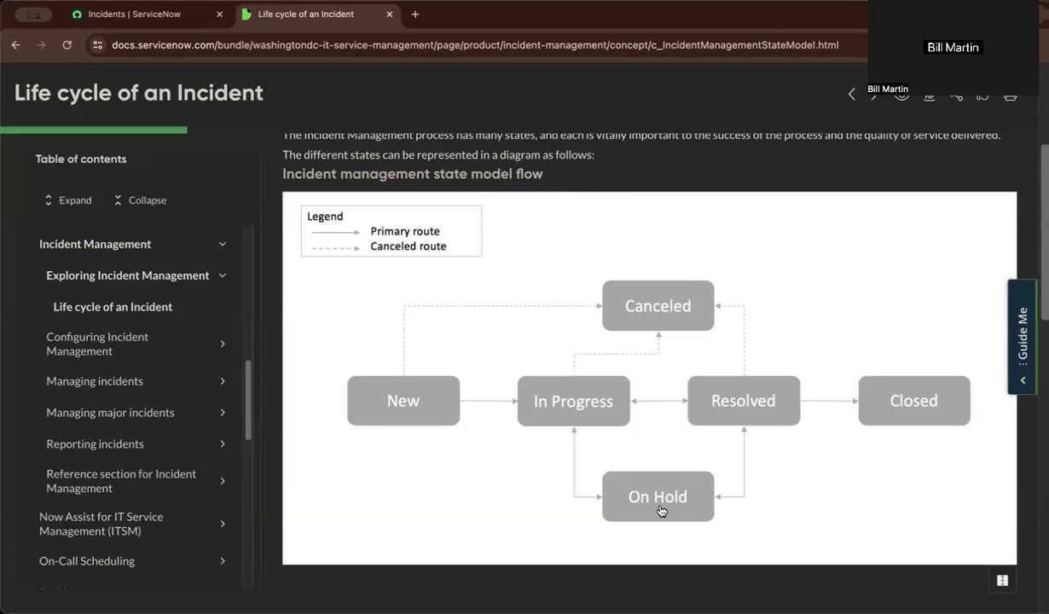
mouse_move(642, 508)
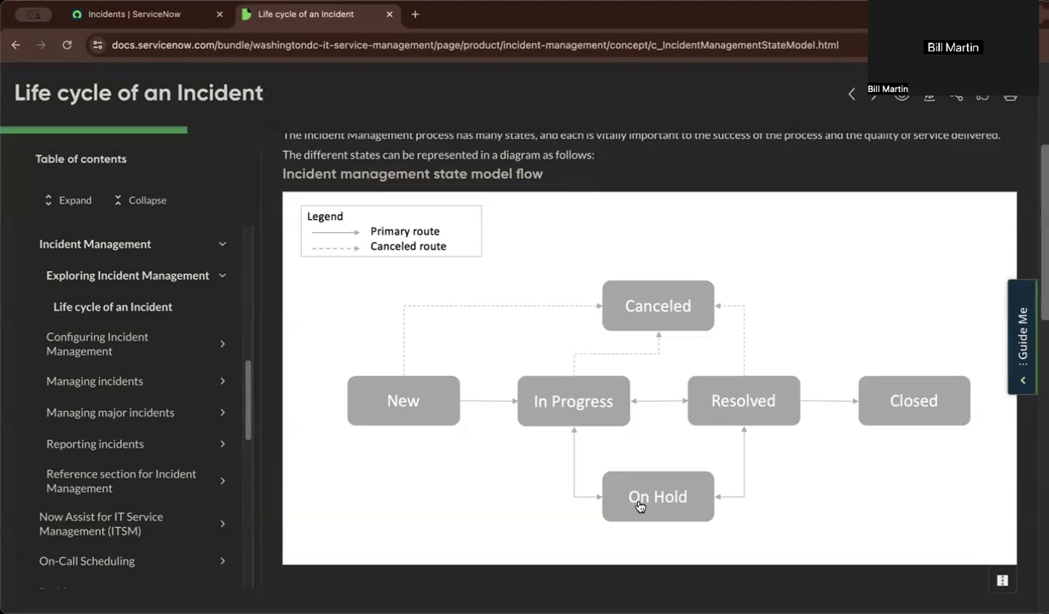
mouse_move(686, 505)
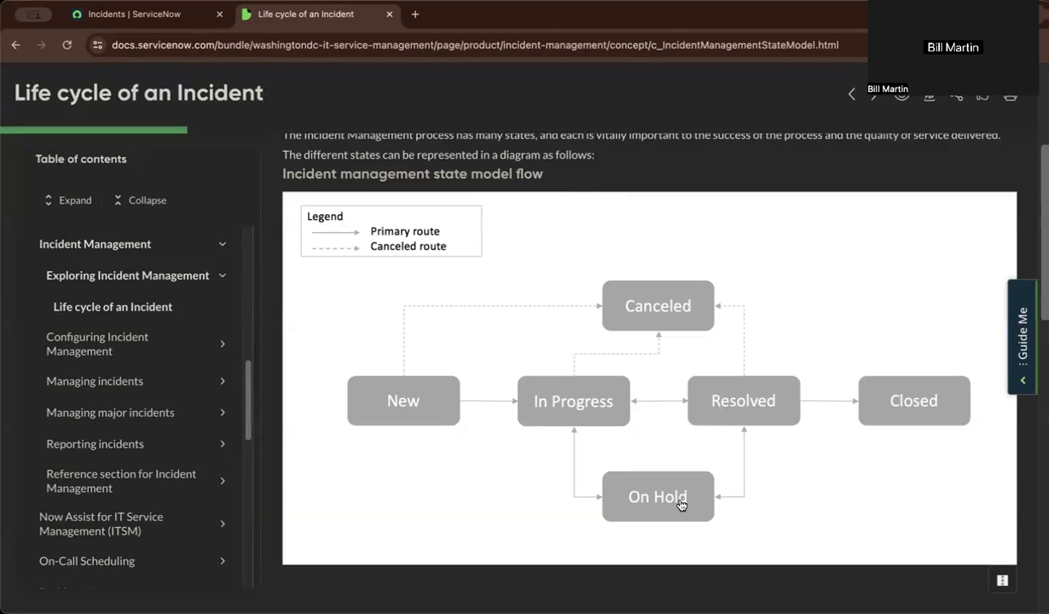
mouse_move(713, 406)
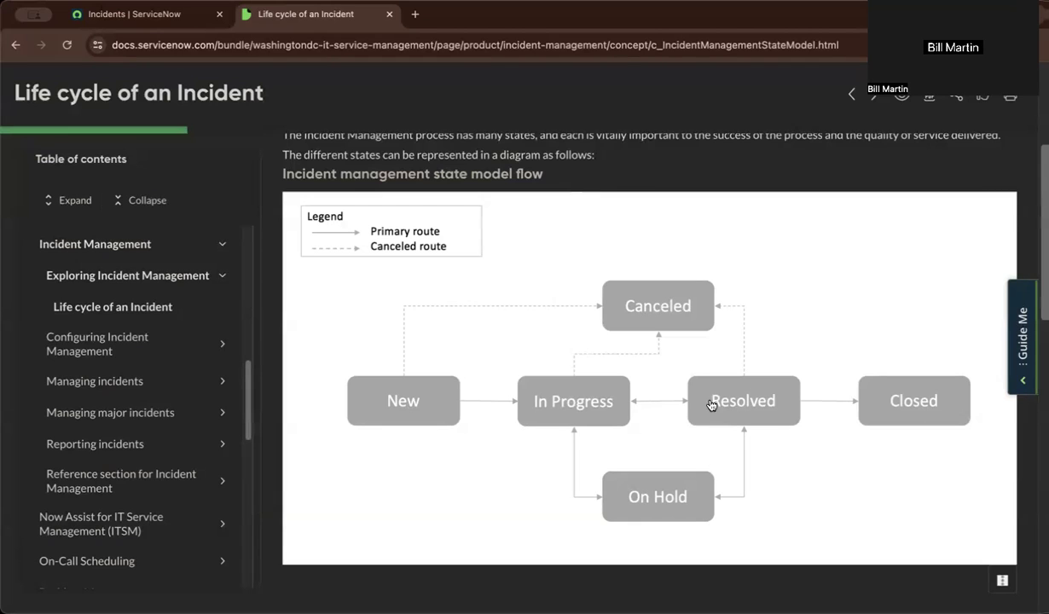
mouse_move(758, 403)
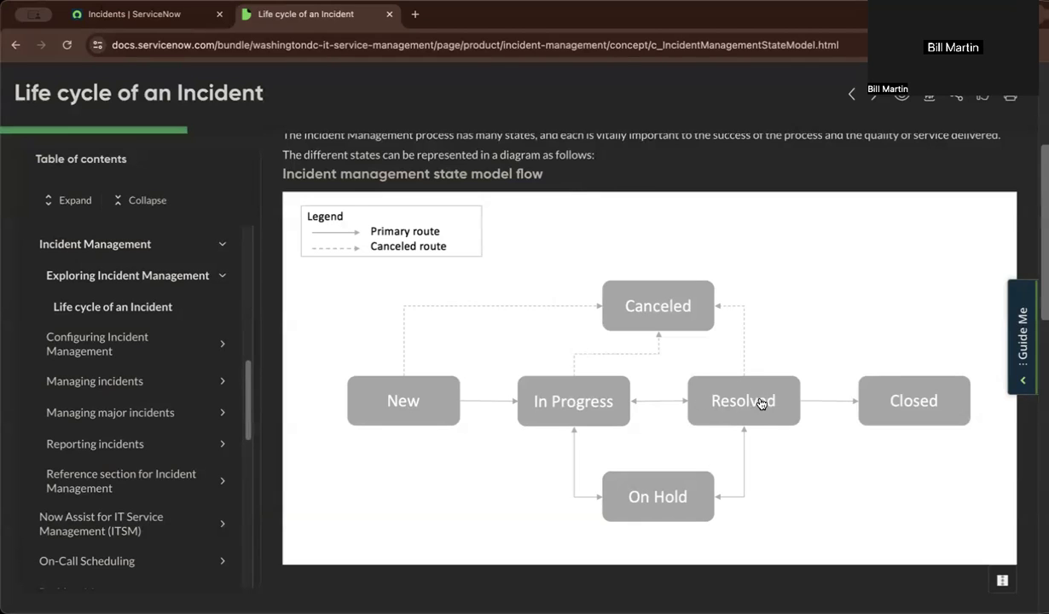
mouse_move(917, 379)
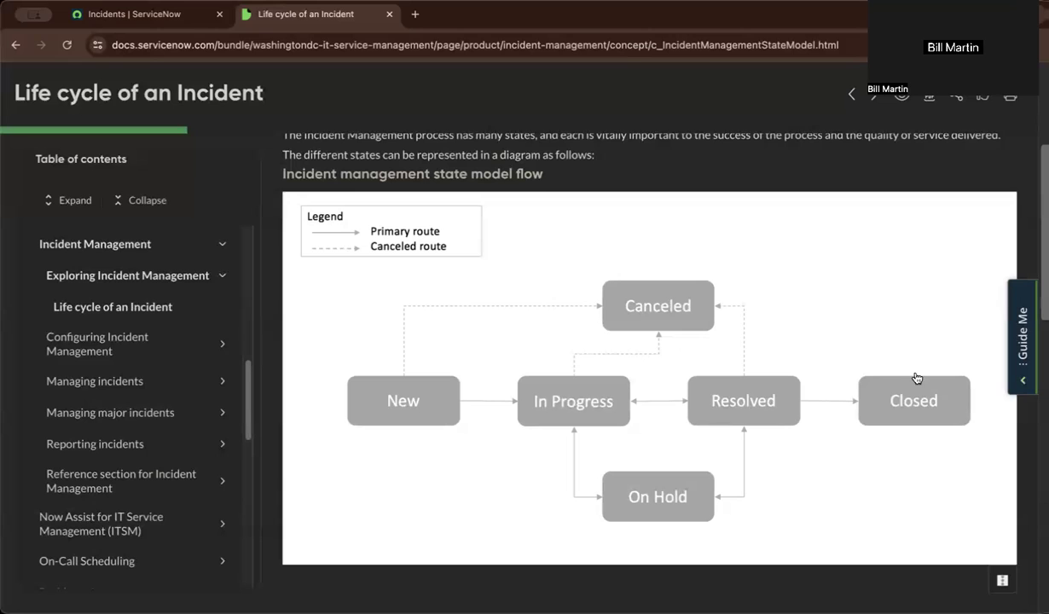
mouse_move(884, 381)
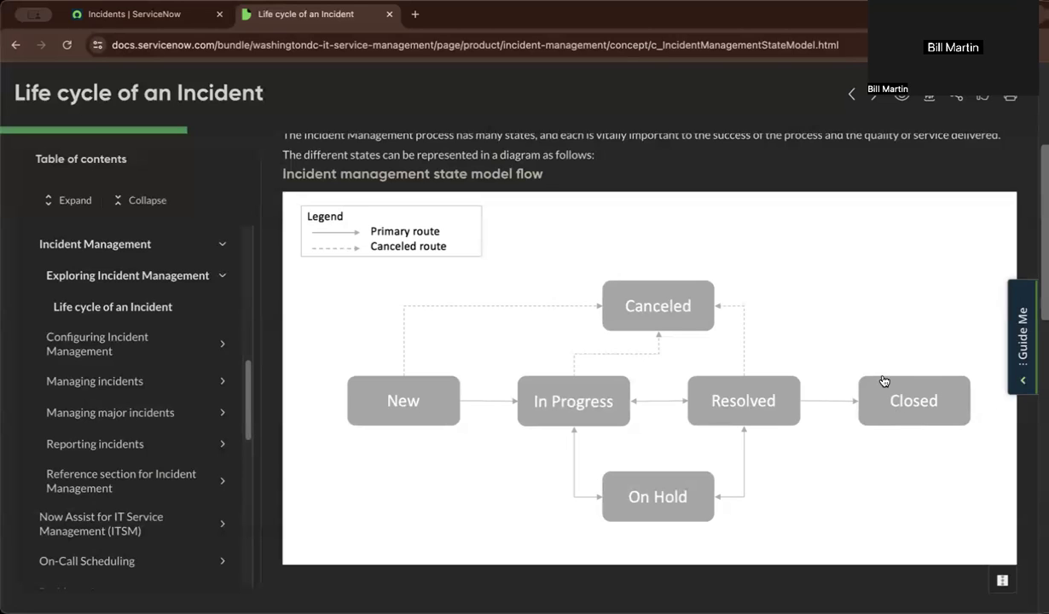
Step: Show the list of open incidents via Incident > Open in the ServiceNow tab
click(133, 13)
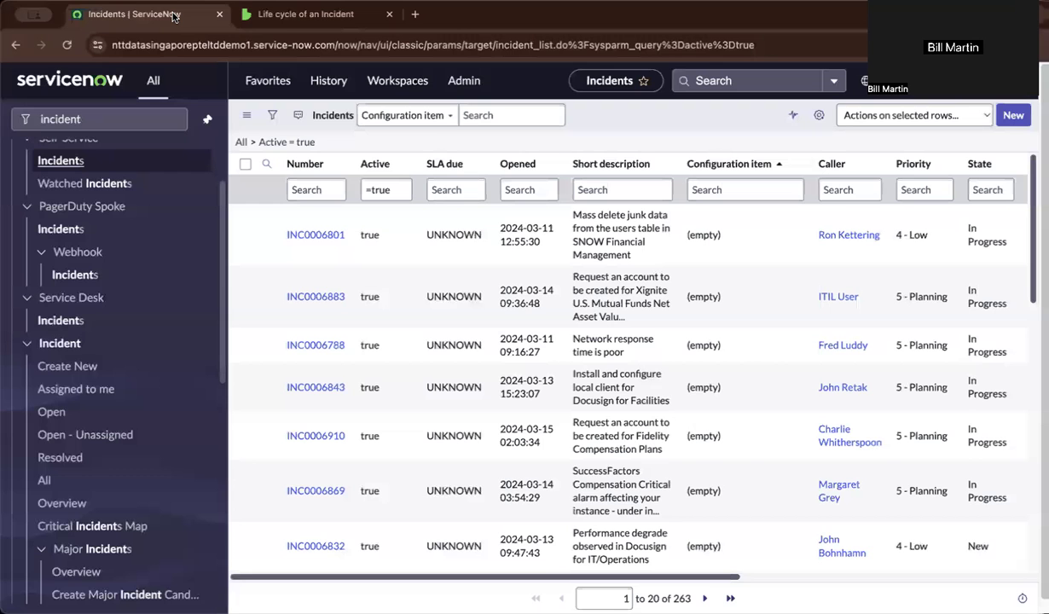
mouse_move(298, 141)
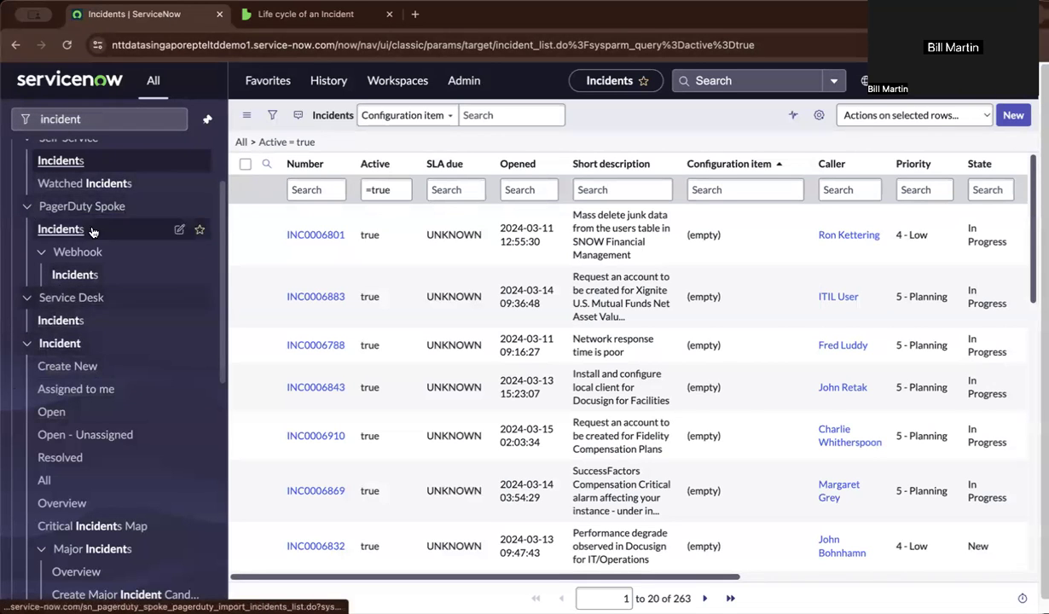
click(98, 119)
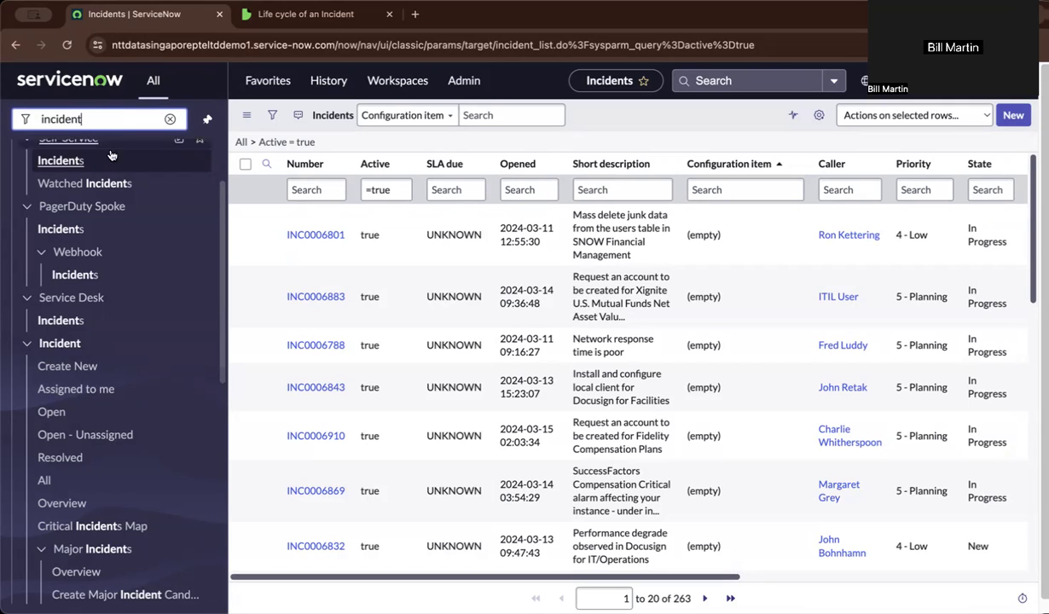
mouse_move(51, 411)
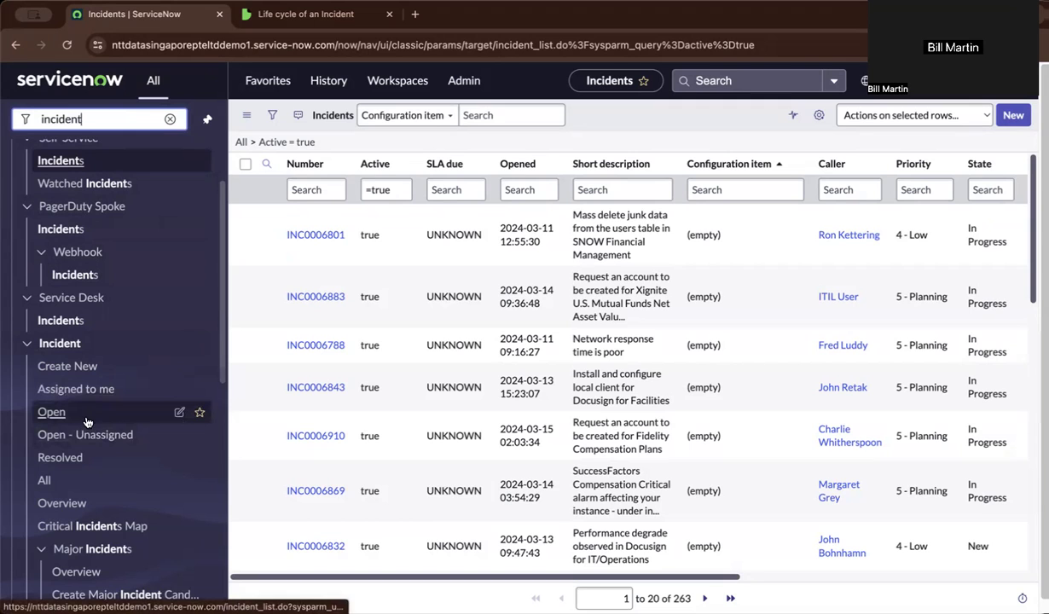
click(51, 411)
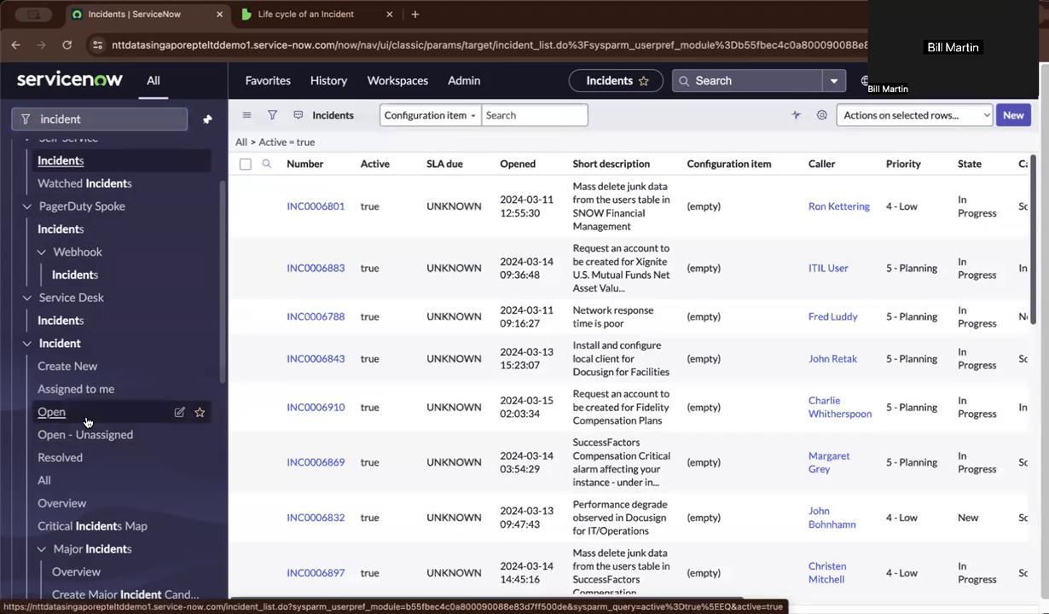
click(273, 116)
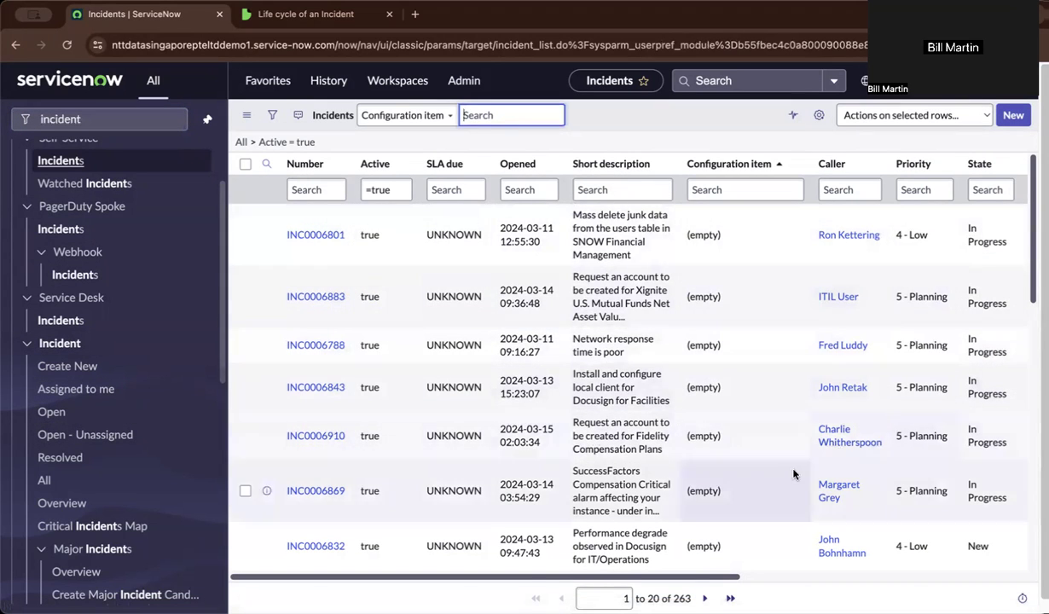
mouse_move(218, 392)
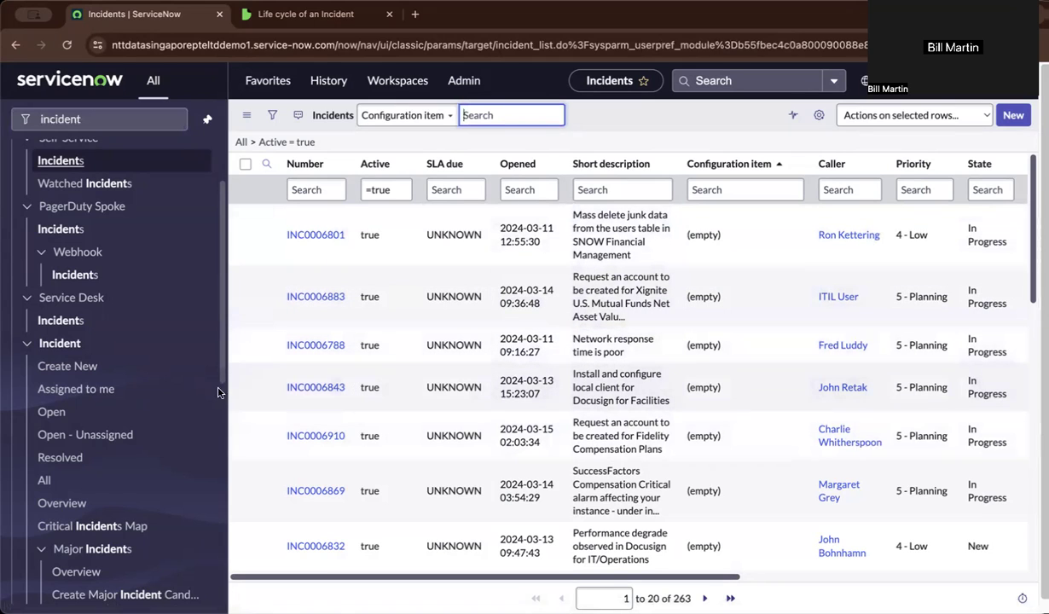
mouse_move(75, 389)
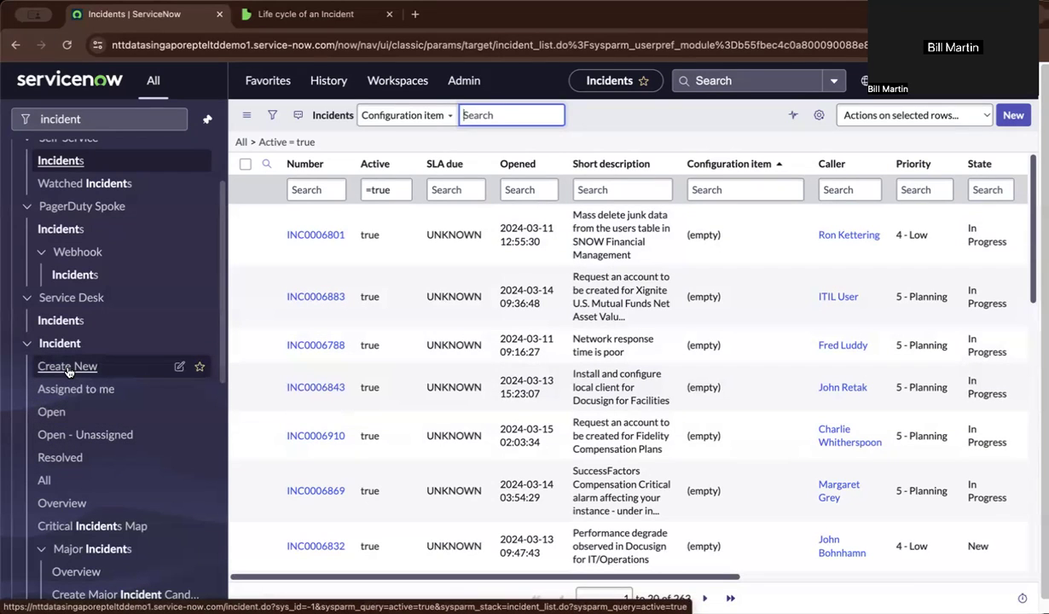
Step: Create a new incident with caller Abel, category Network and subcategory Wireless
click(68, 365)
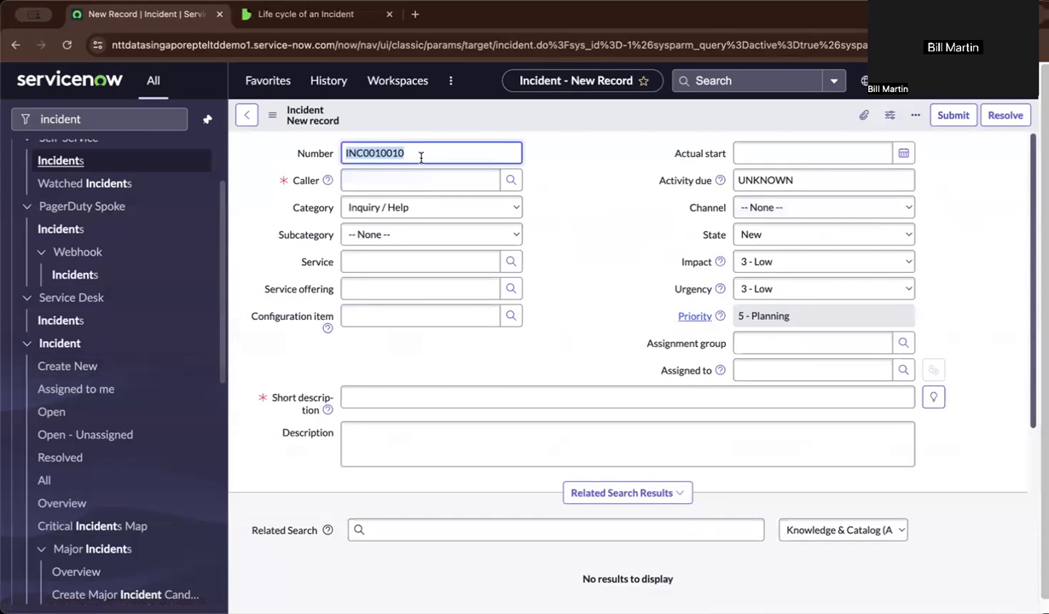
click(420, 181)
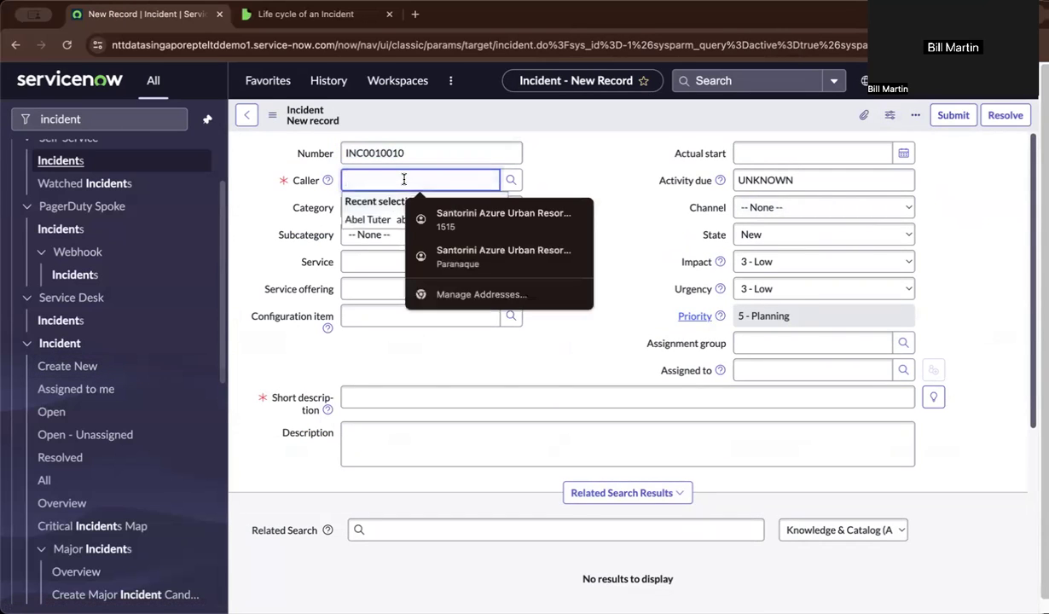
text(abel)
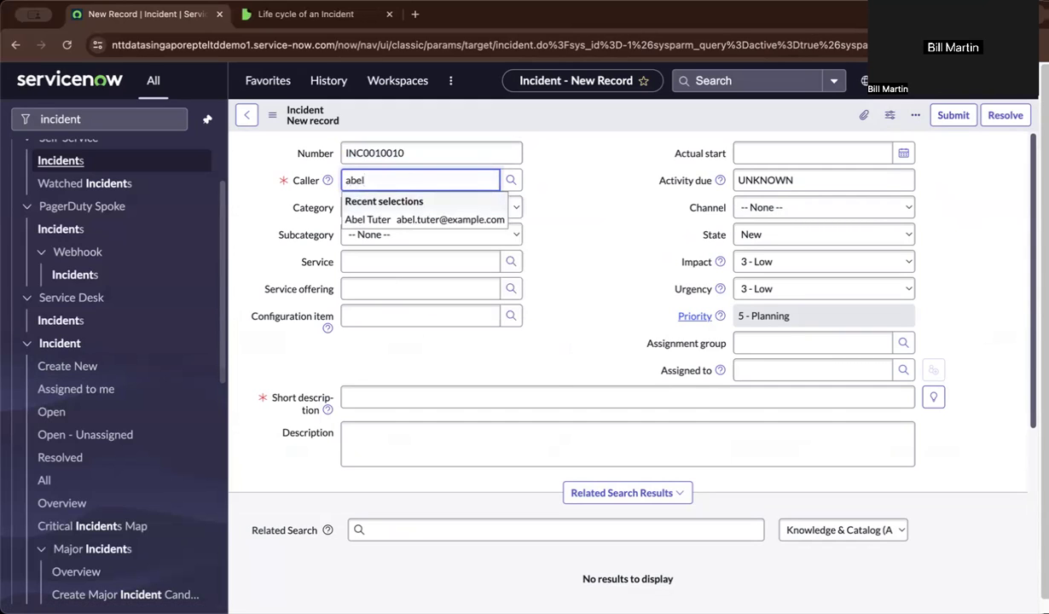
click(423, 219)
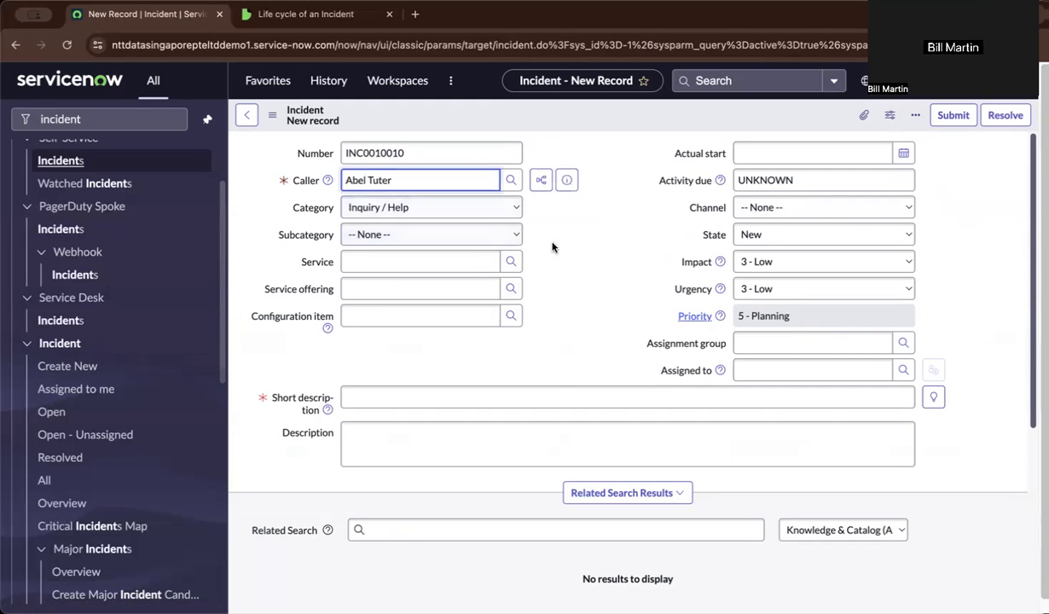
click(430, 208)
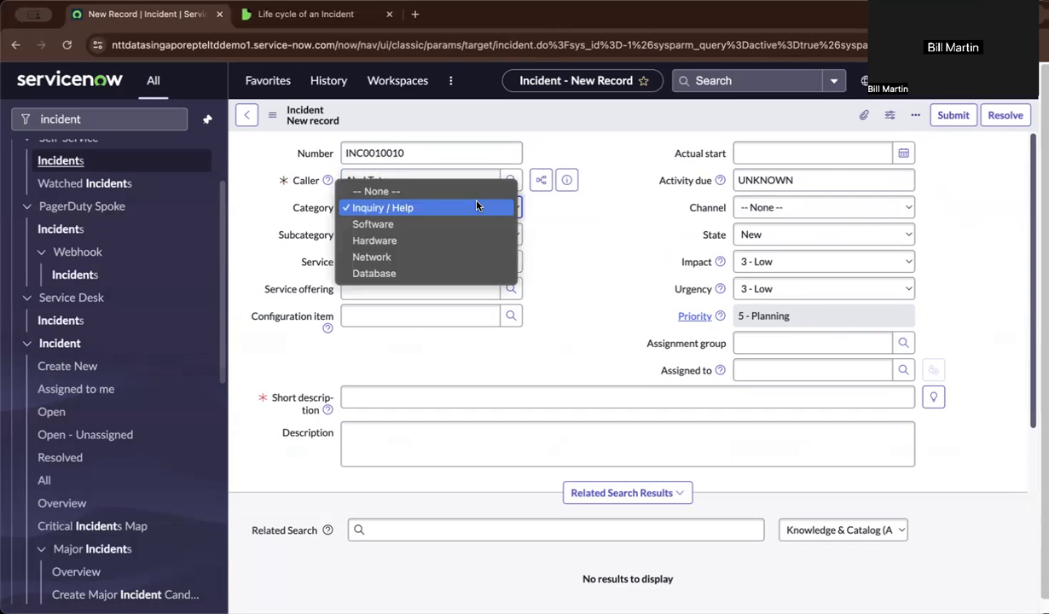
click(372, 256)
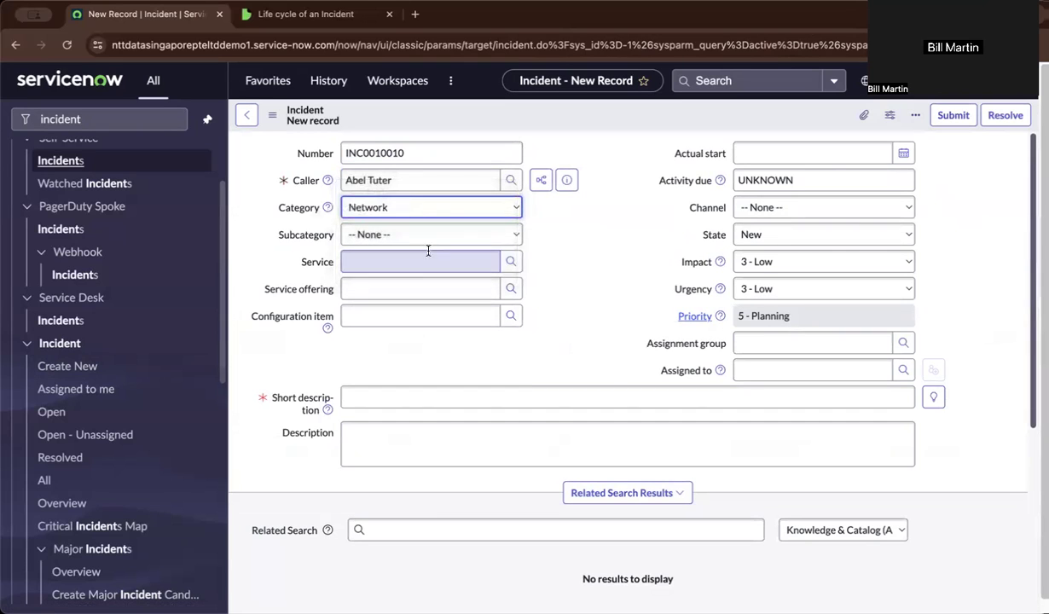
click(429, 236)
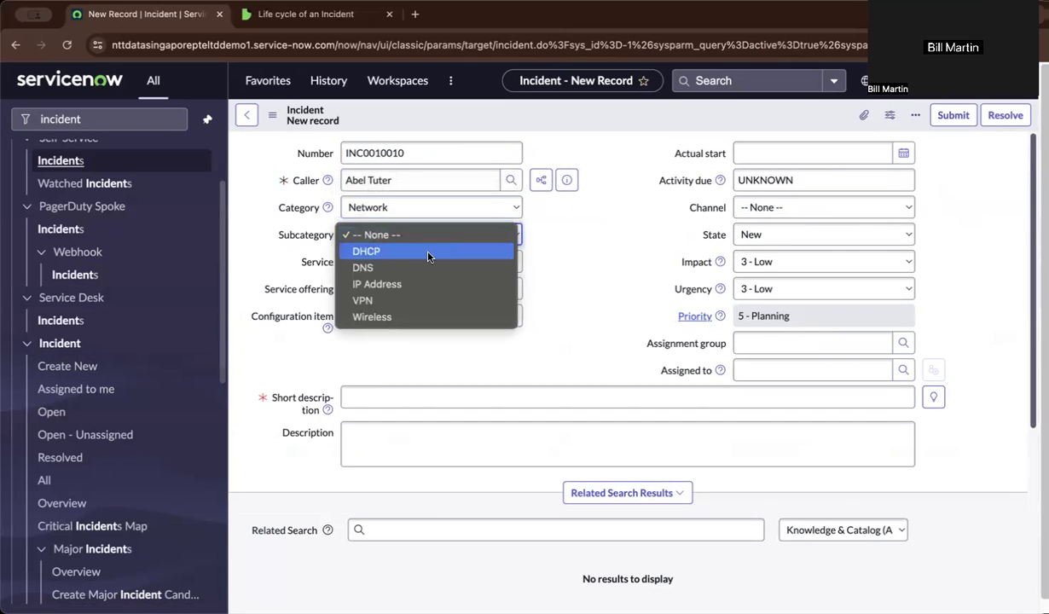
click(372, 316)
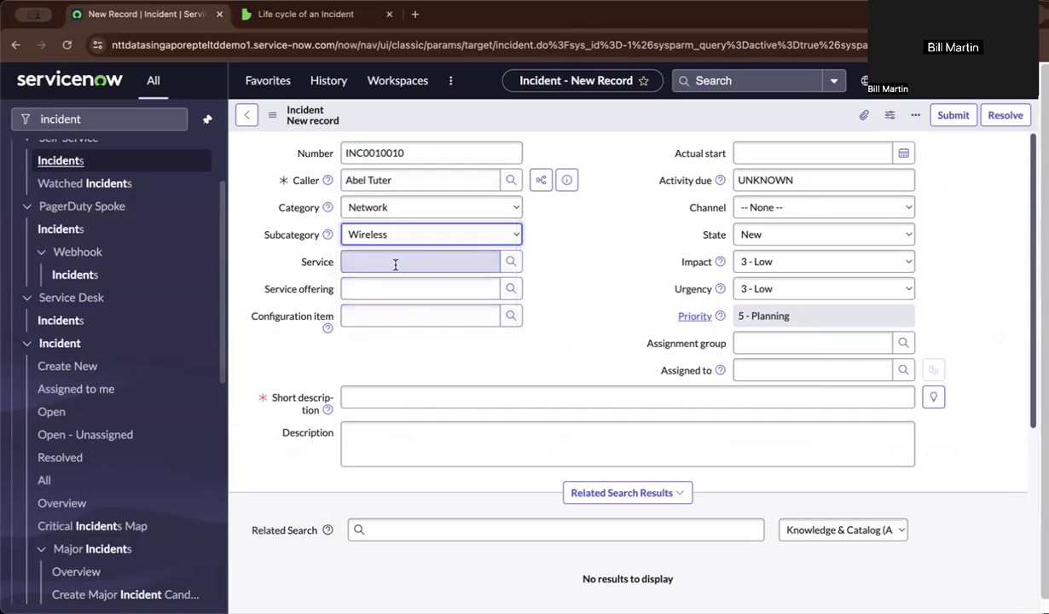
Step: Set service Email, configuration item ny8500-nbxs08 and channel Email, then view the service's dependency map
text(email)
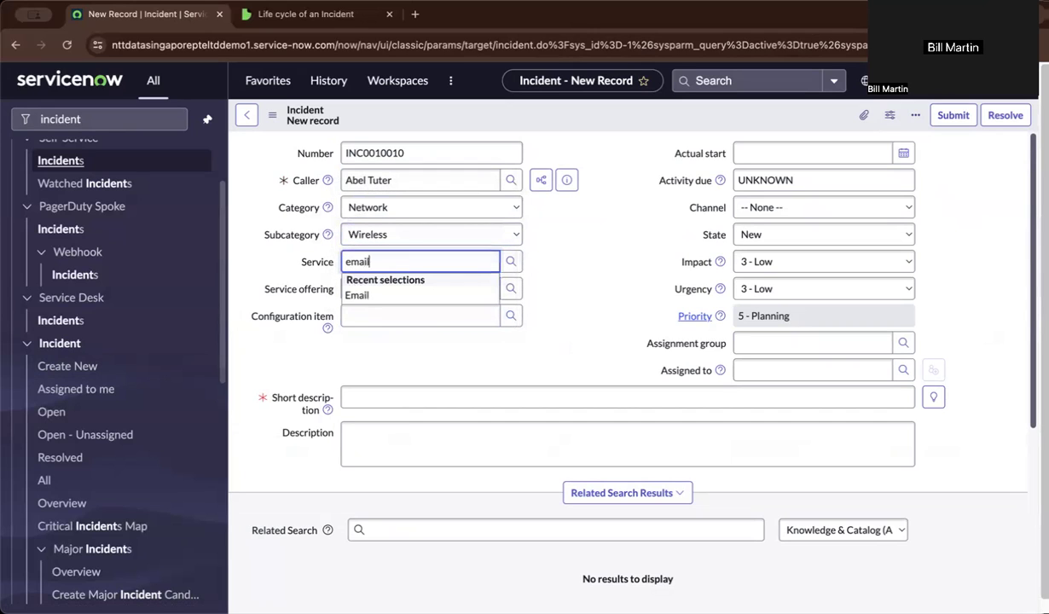
click(357, 295)
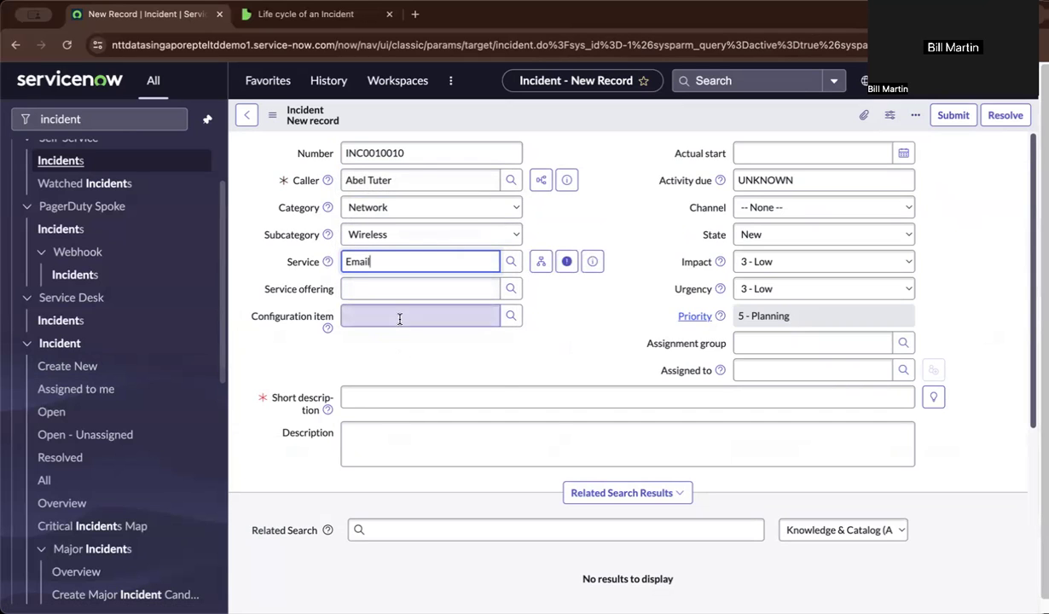
text(ny)
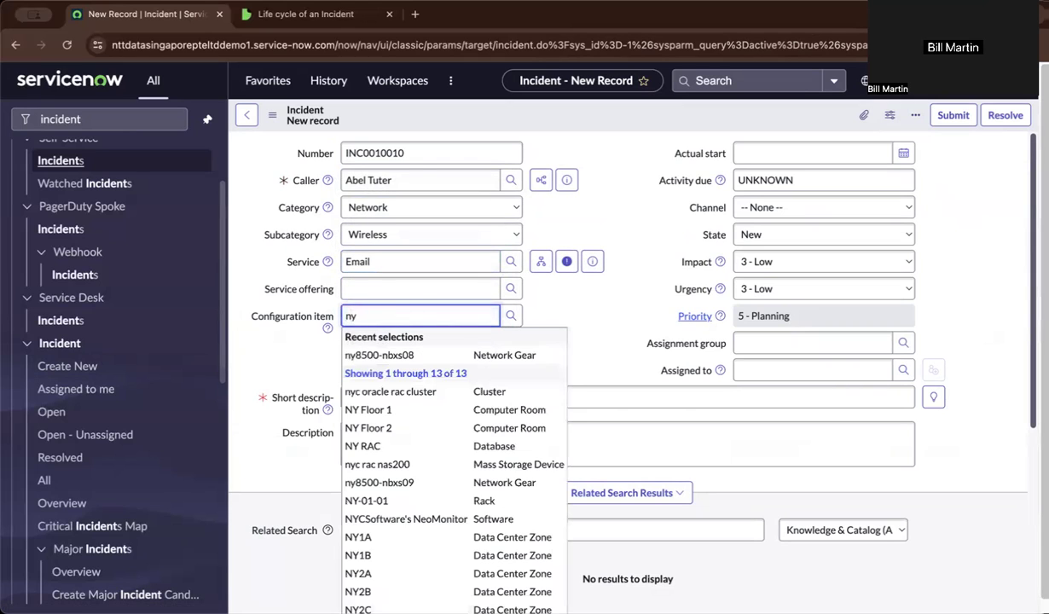
click(379, 355)
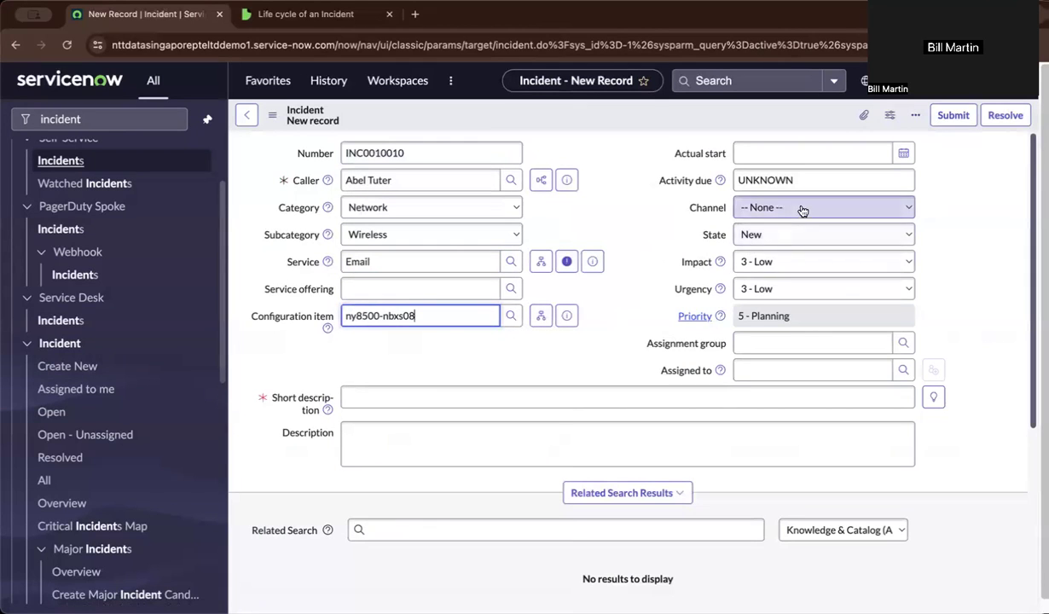
click(821, 206)
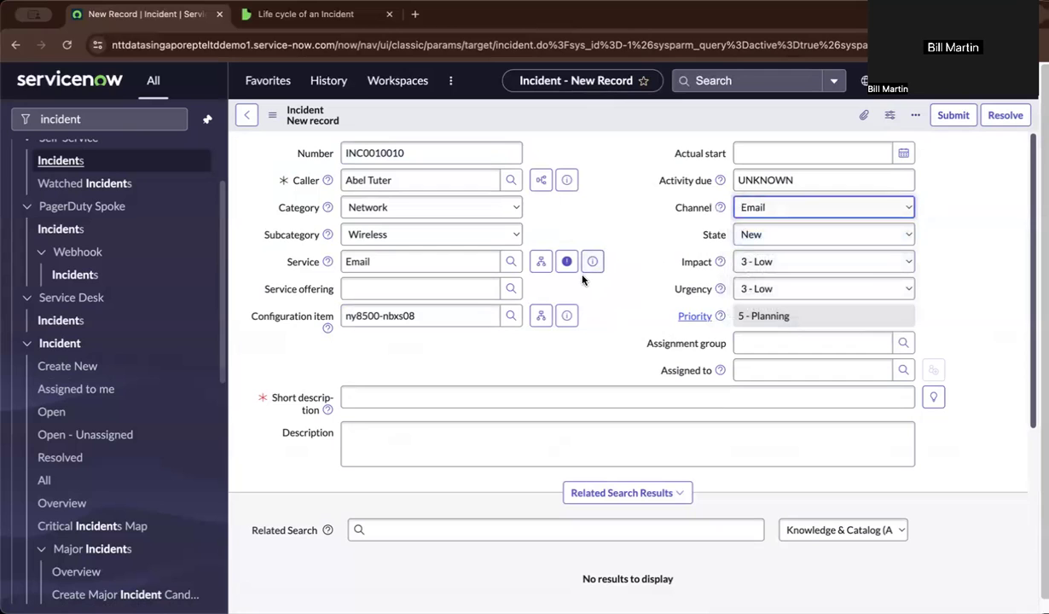
click(540, 260)
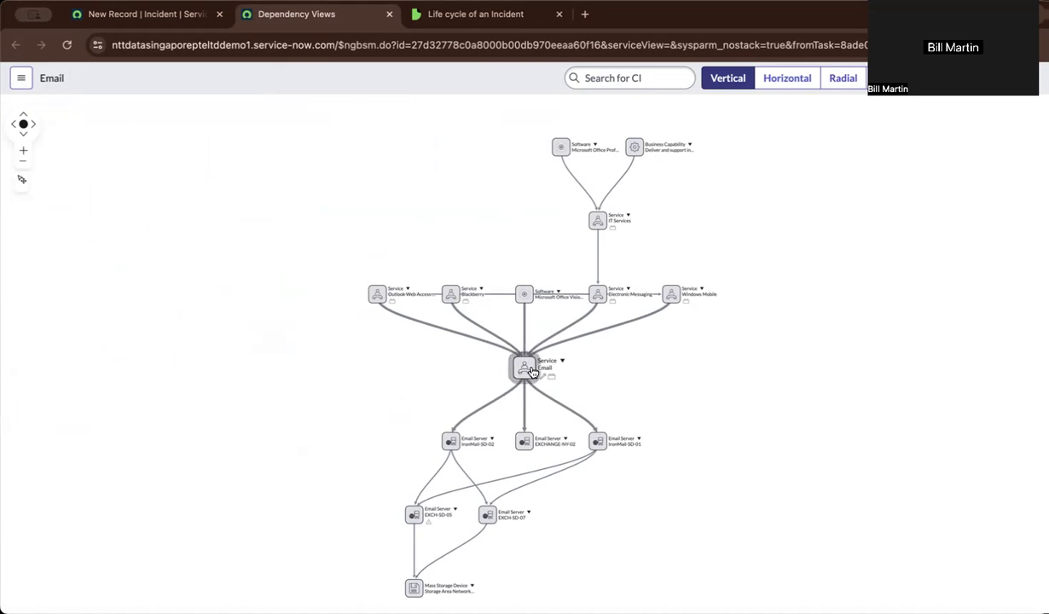
mouse_move(558, 358)
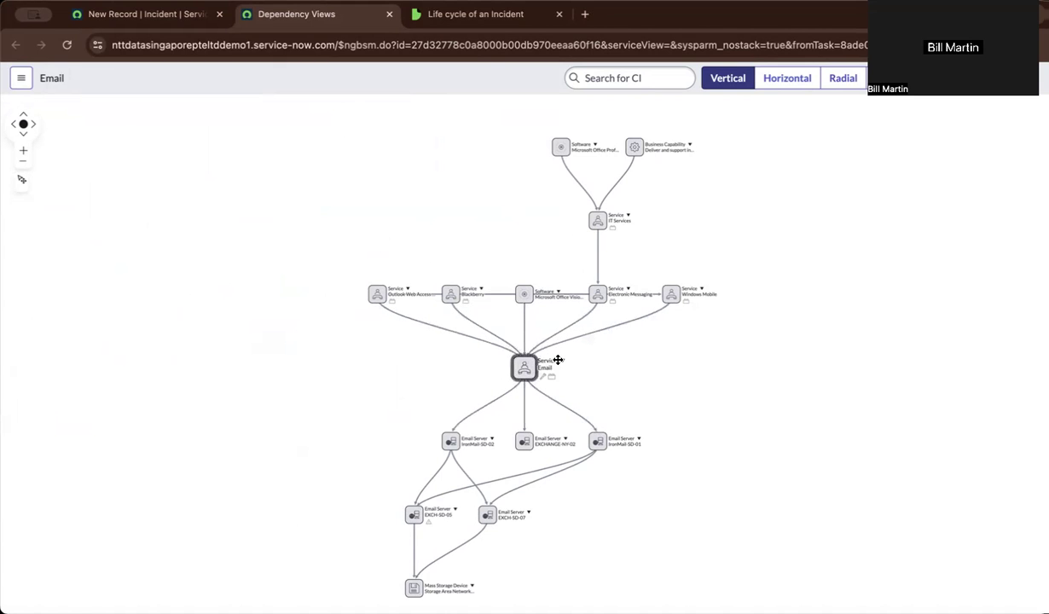
Step: Bring up the actions menu for the Email service node in the dependency view
right_click(524, 366)
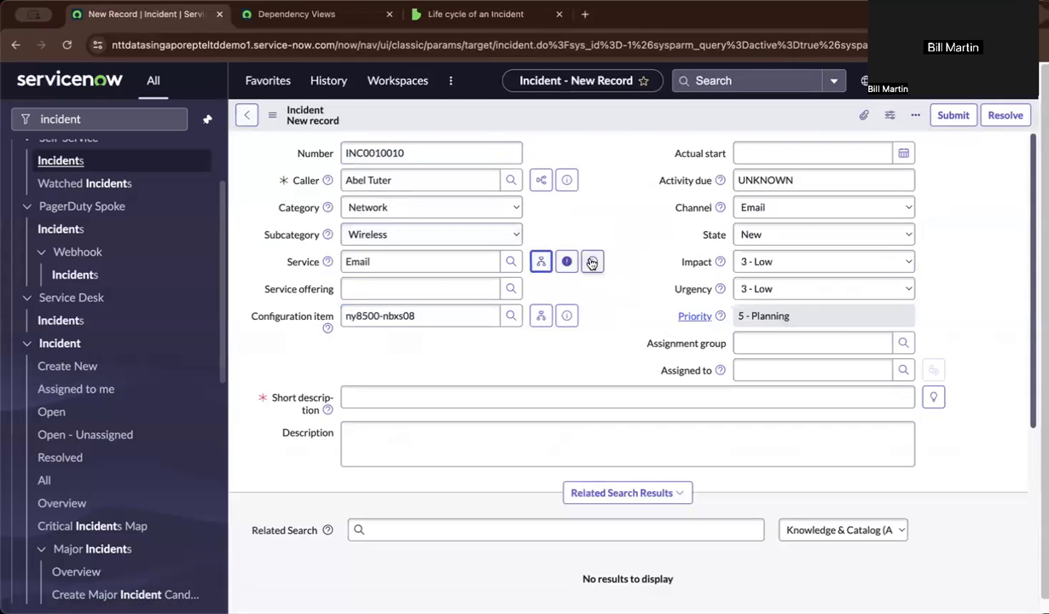
click(592, 261)
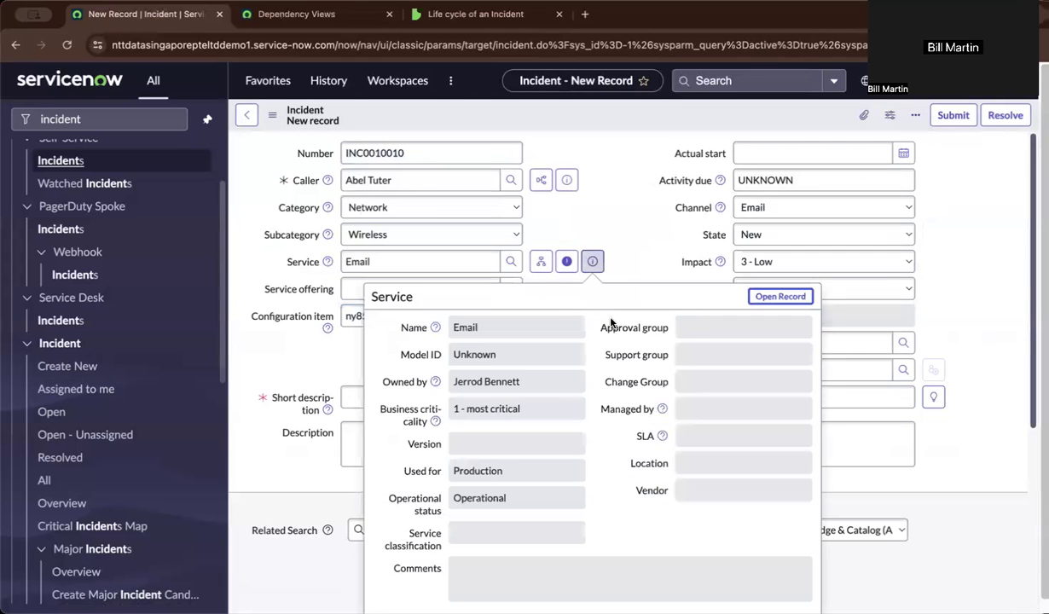
mouse_move(573, 414)
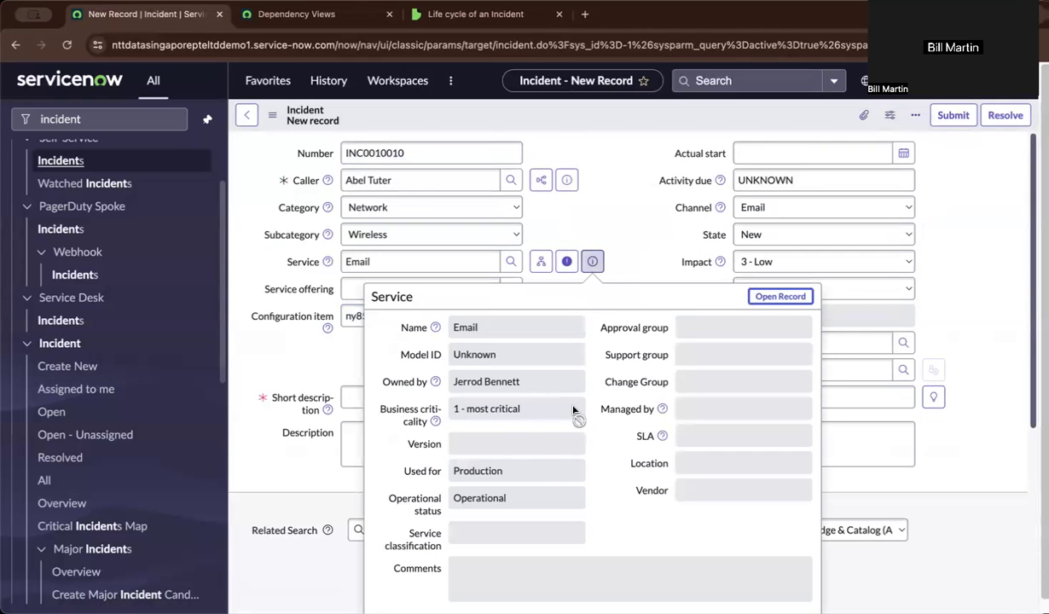
mouse_move(552, 385)
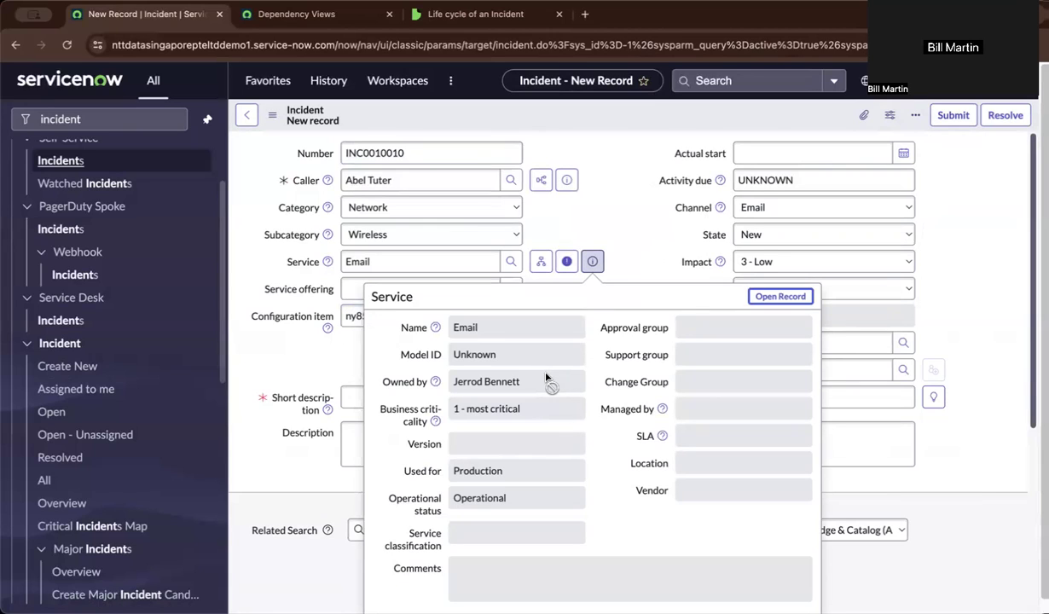
mouse_move(537, 425)
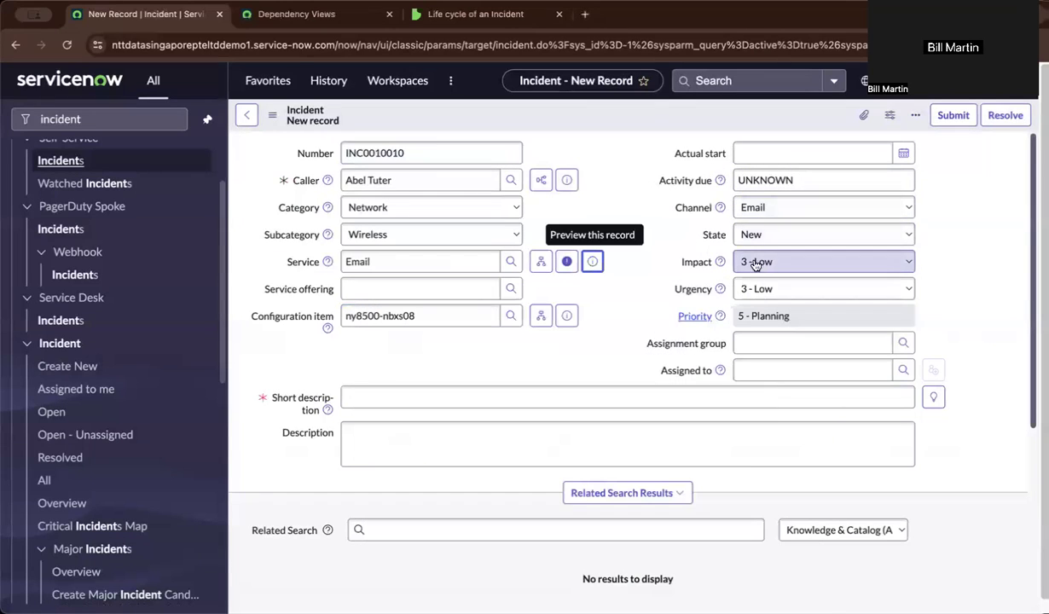
Step: Set impact to 1 - High and state to In Progress, giving priority 1 - Critical
click(821, 263)
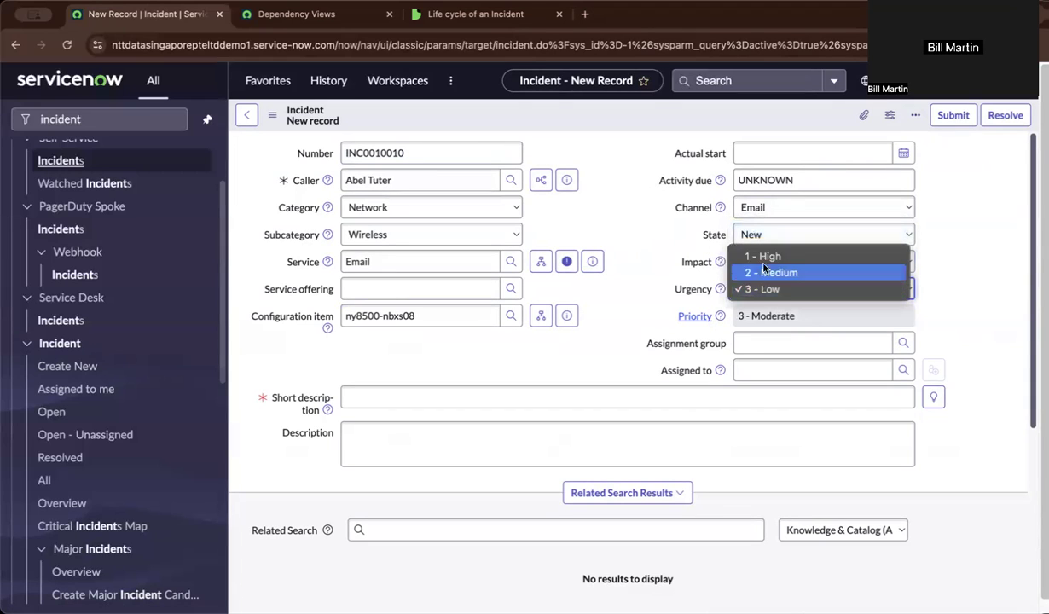
click(762, 256)
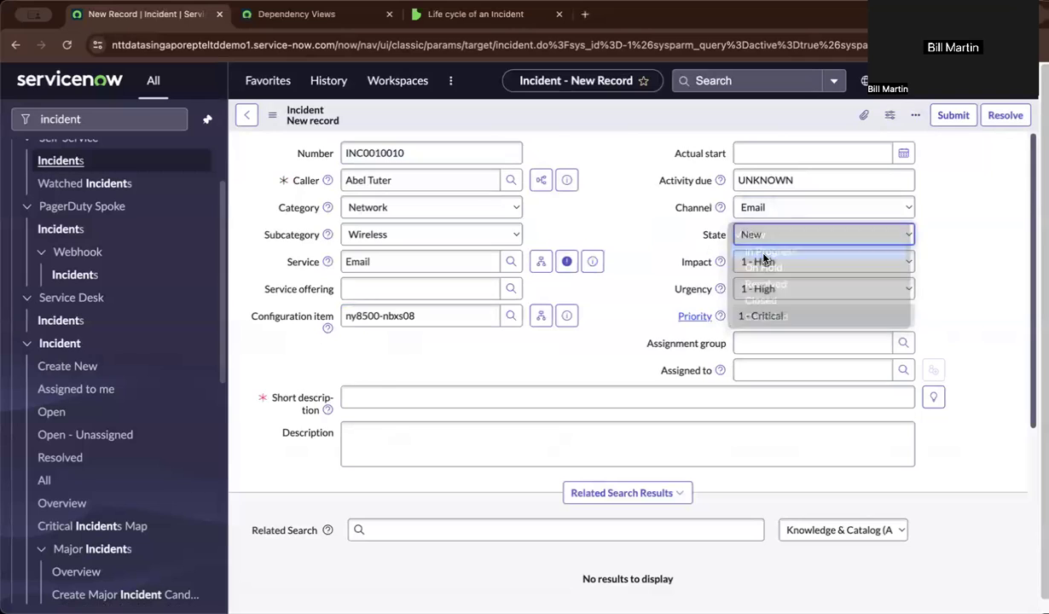
click(764, 252)
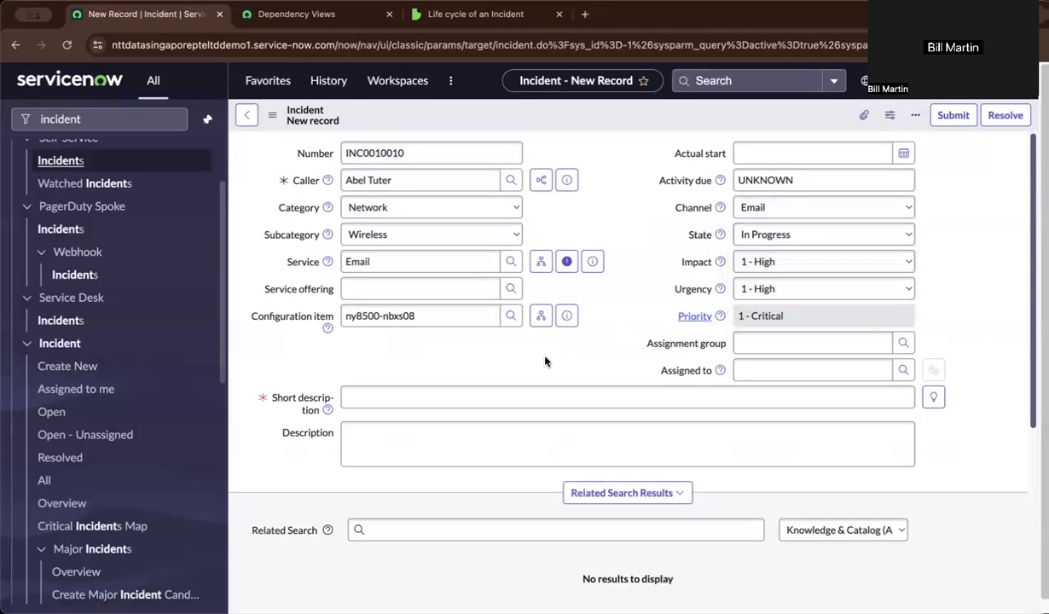
Step: Set the assignment group to Network and preview the Email service record
click(812, 343)
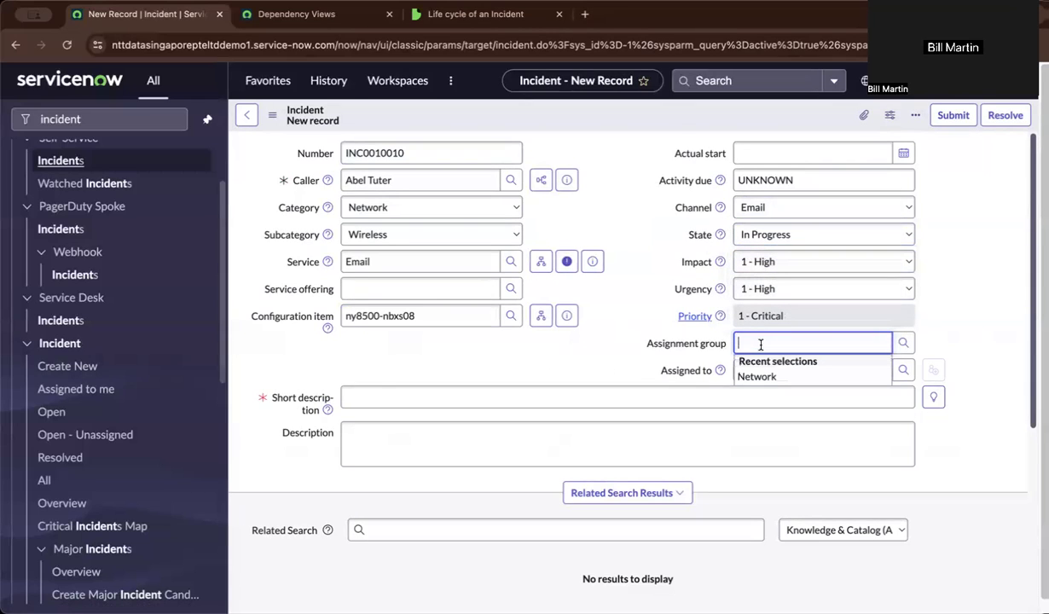
click(757, 376)
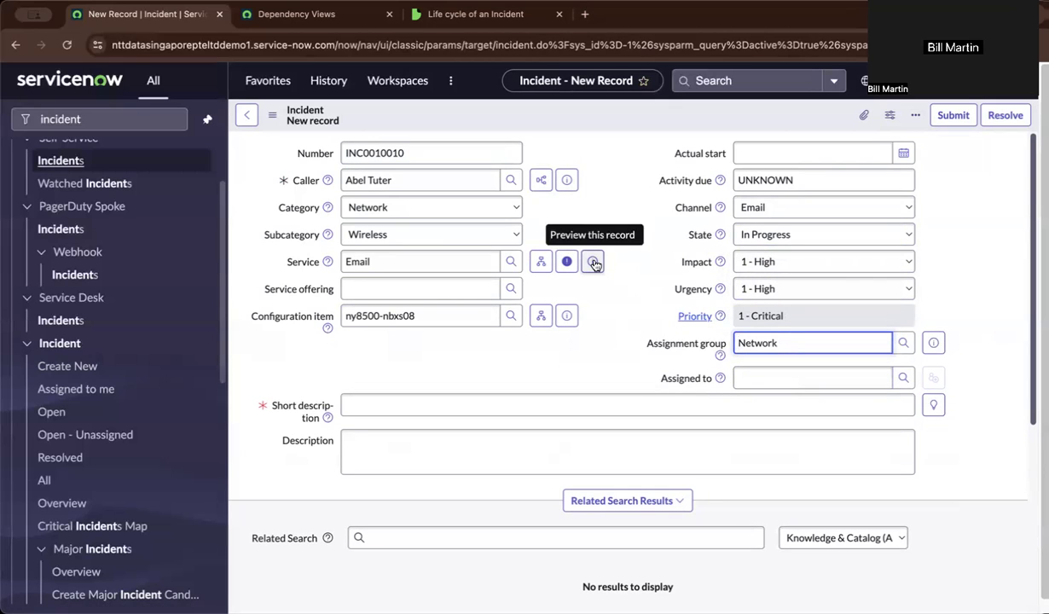
click(594, 262)
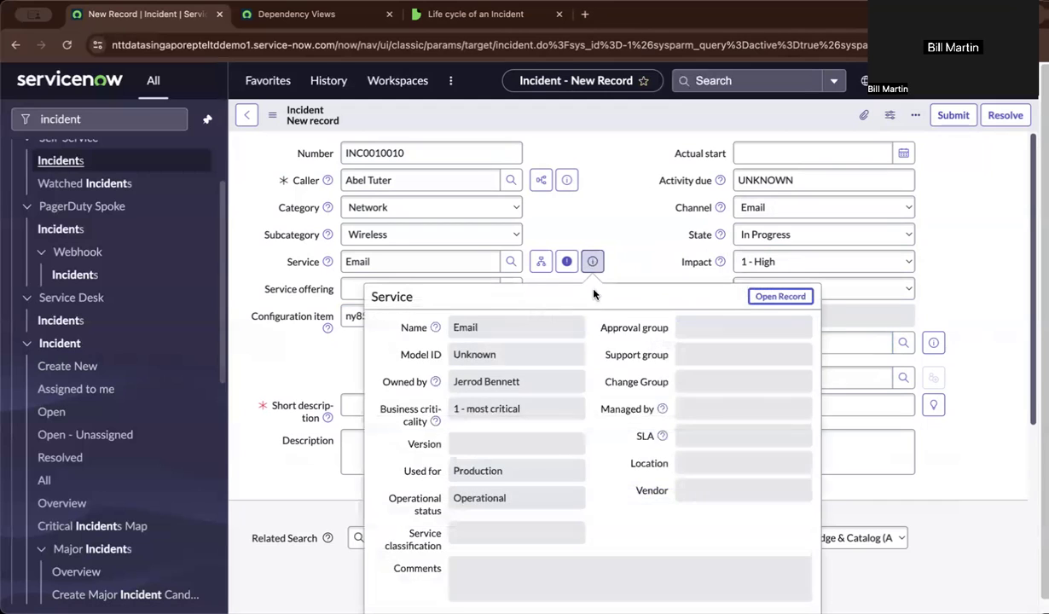
mouse_move(652, 356)
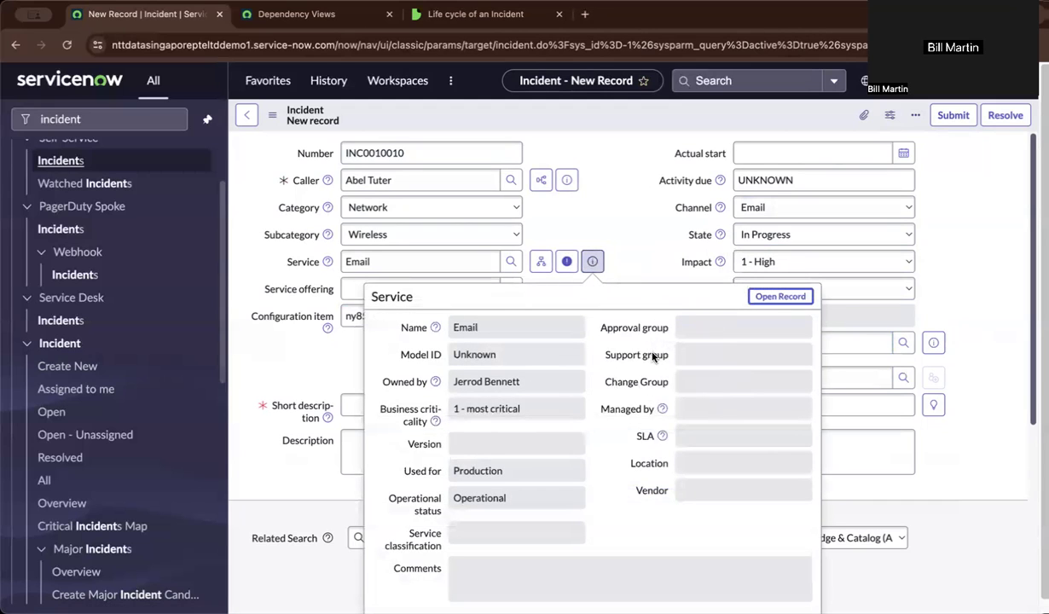
mouse_move(713, 375)
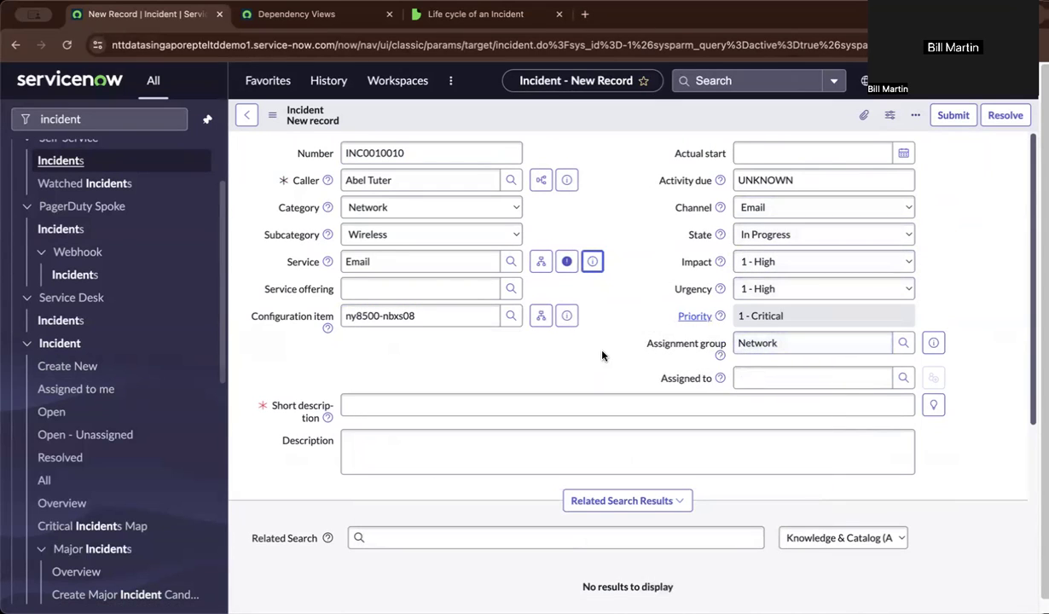
Step: Enter the short description "email is not working"
text(email)
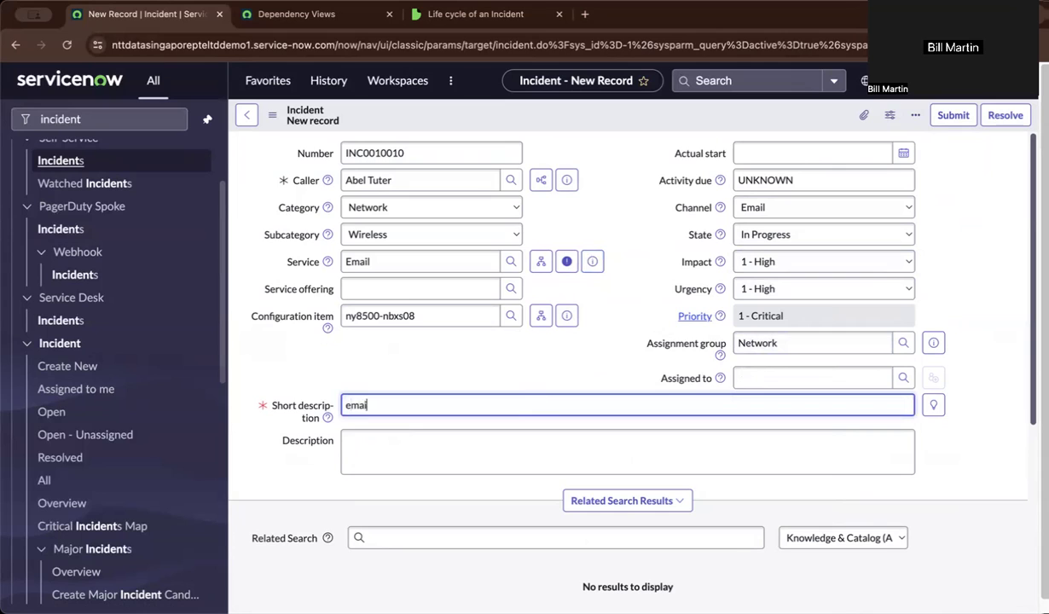
text(is)
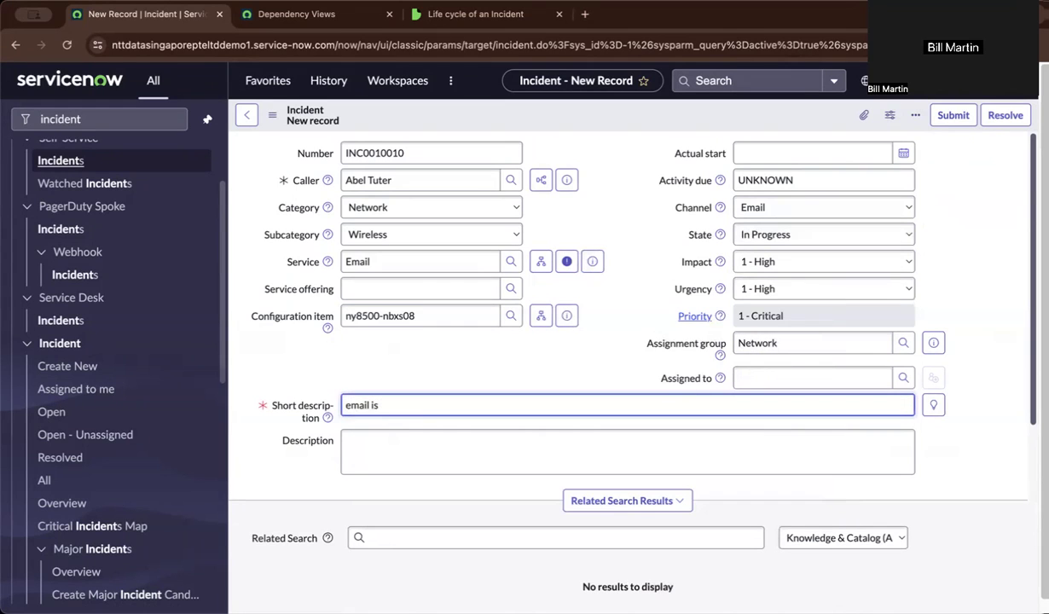
text(not)
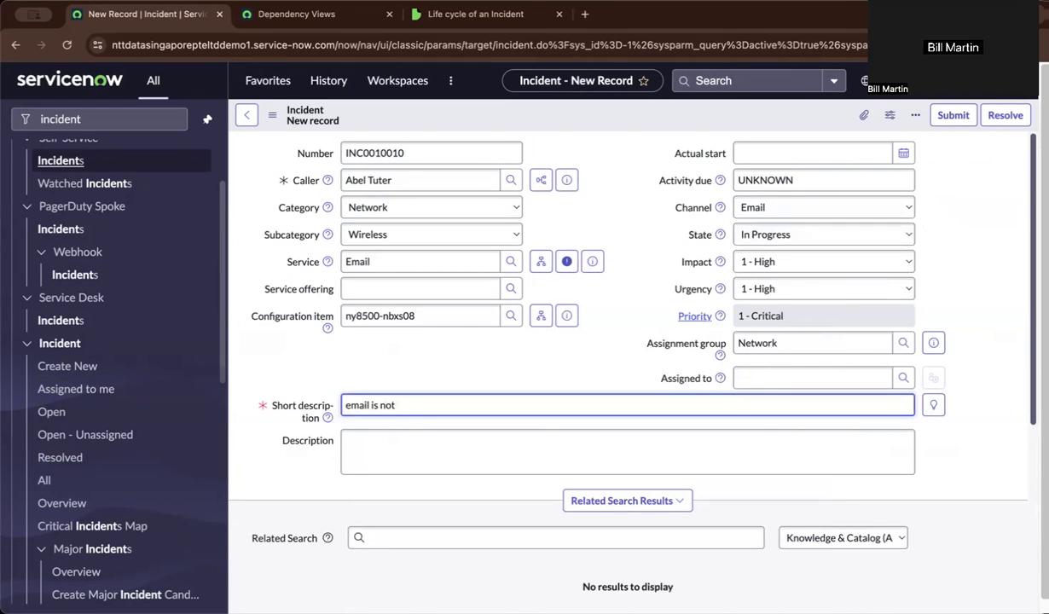
text(working)
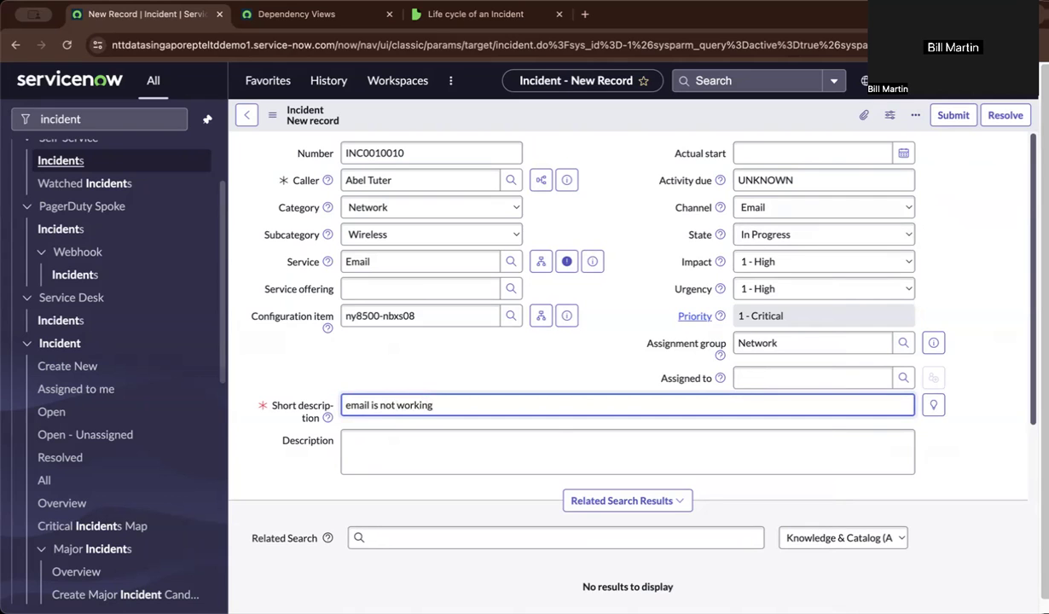
click(627, 501)
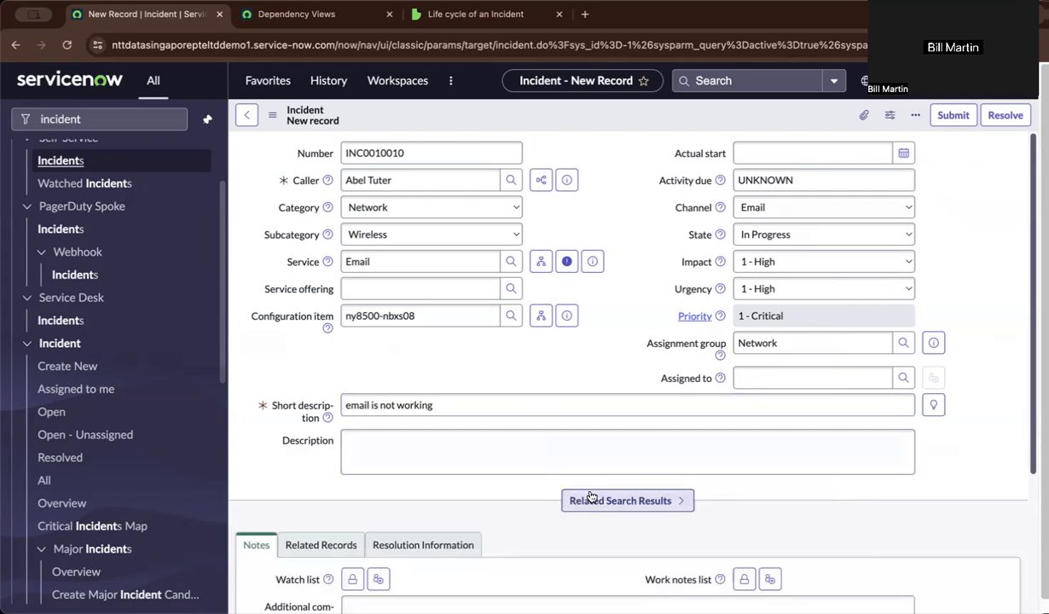
click(628, 501)
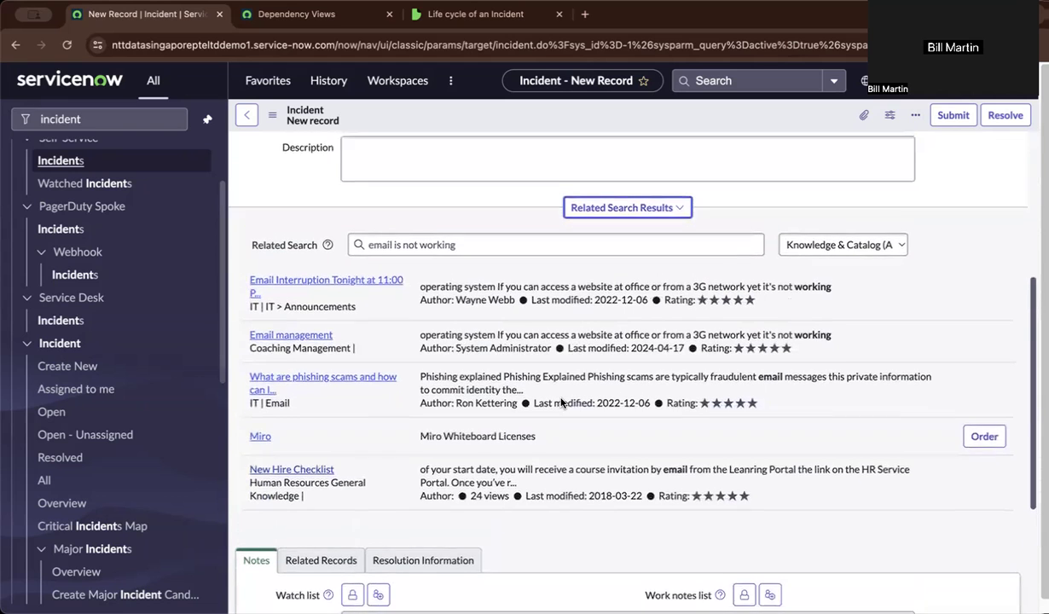
scroll(up, 3)
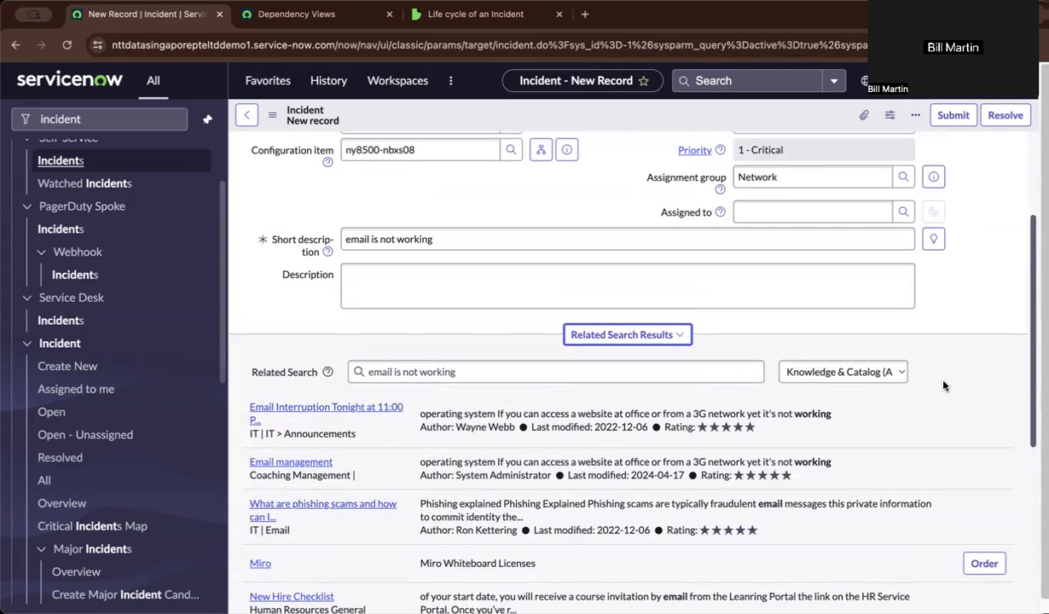
click(843, 371)
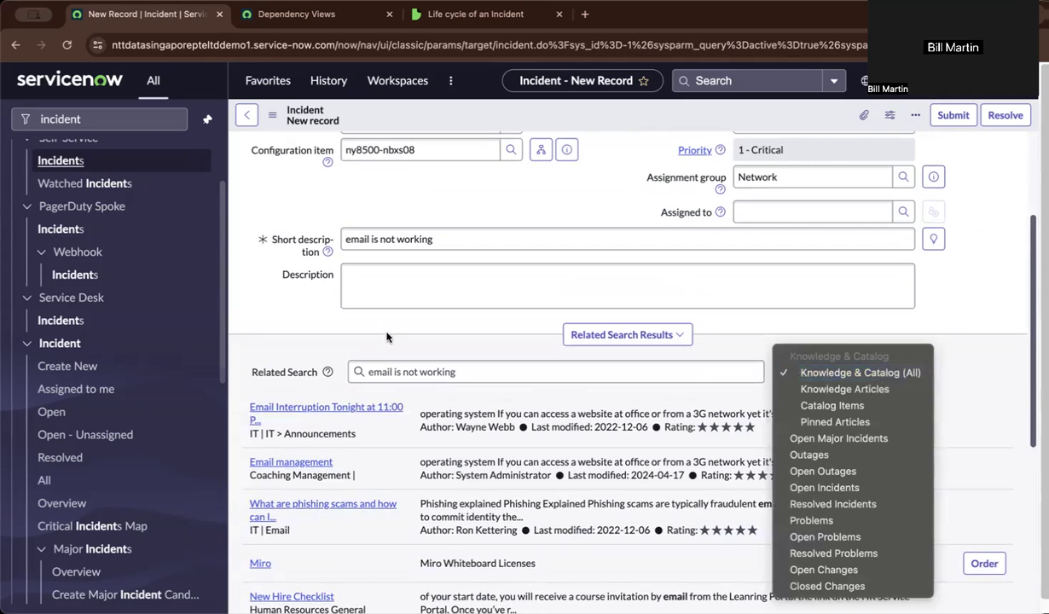
click(860, 372)
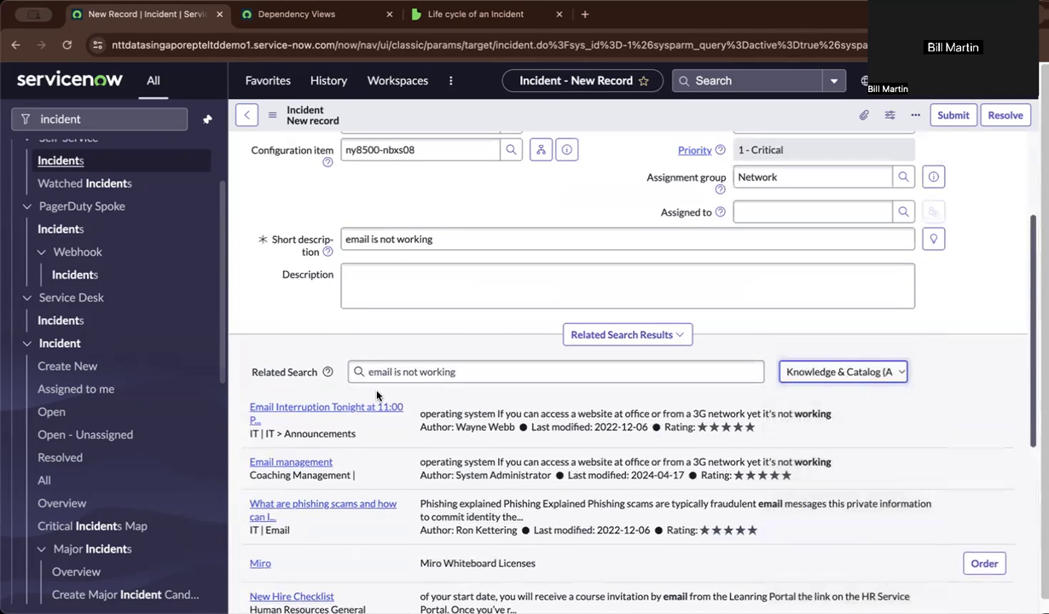
scroll(down, 3)
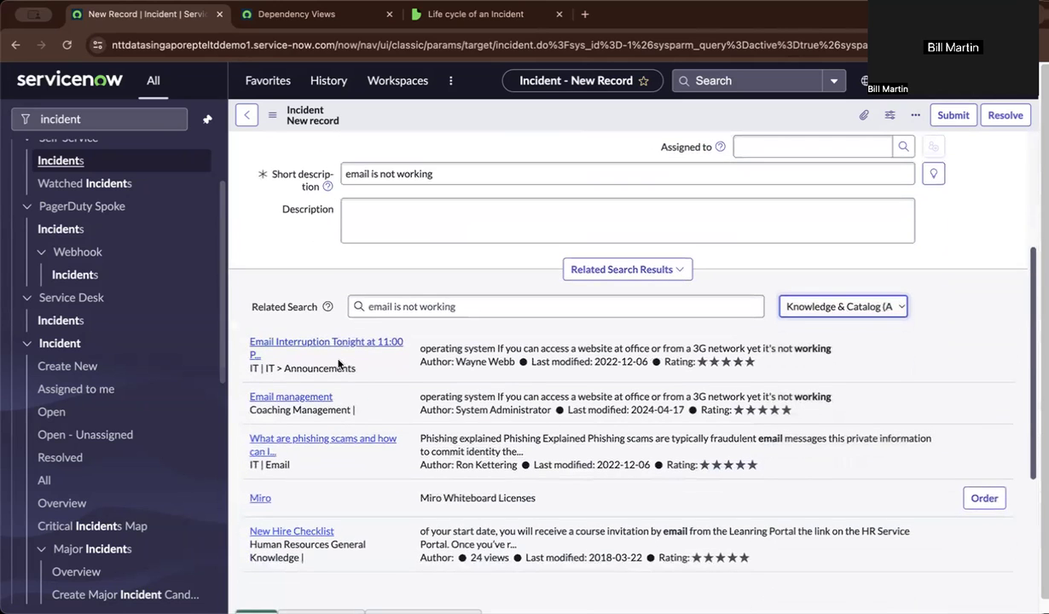
mouse_move(345, 344)
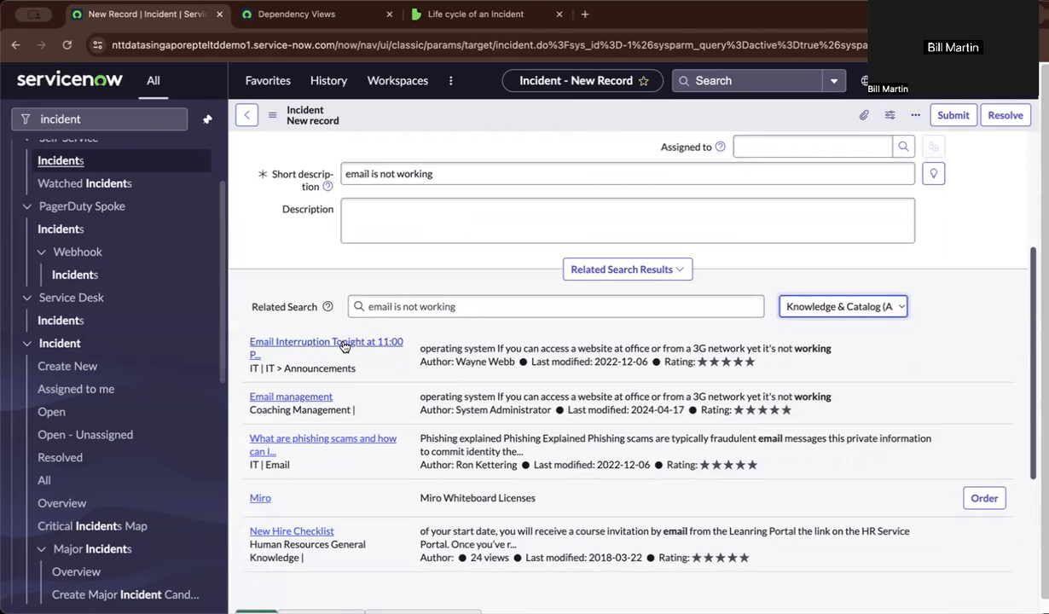
mouse_move(338, 348)
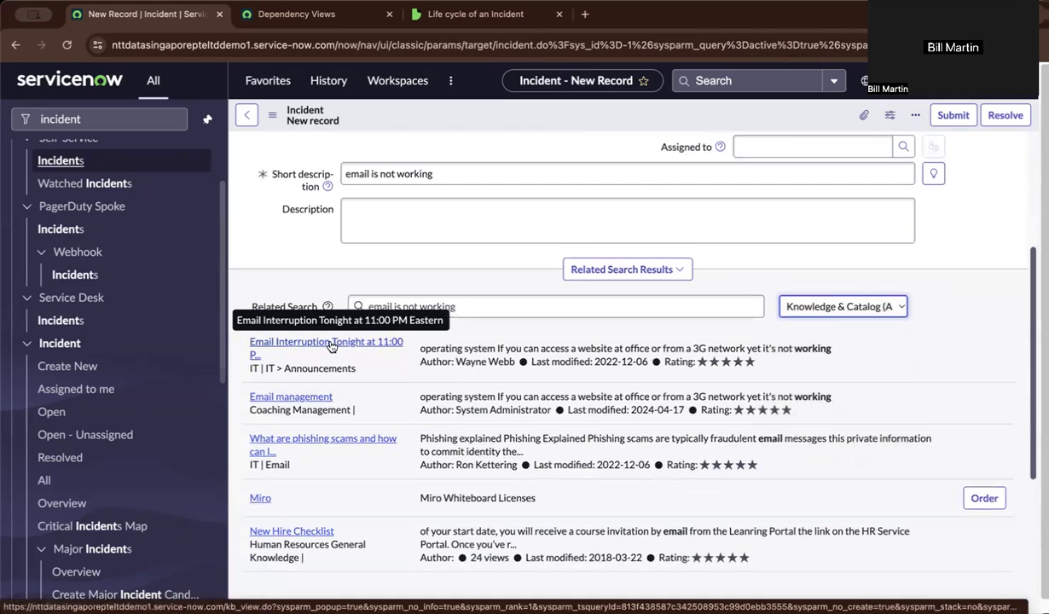
mouse_move(348, 356)
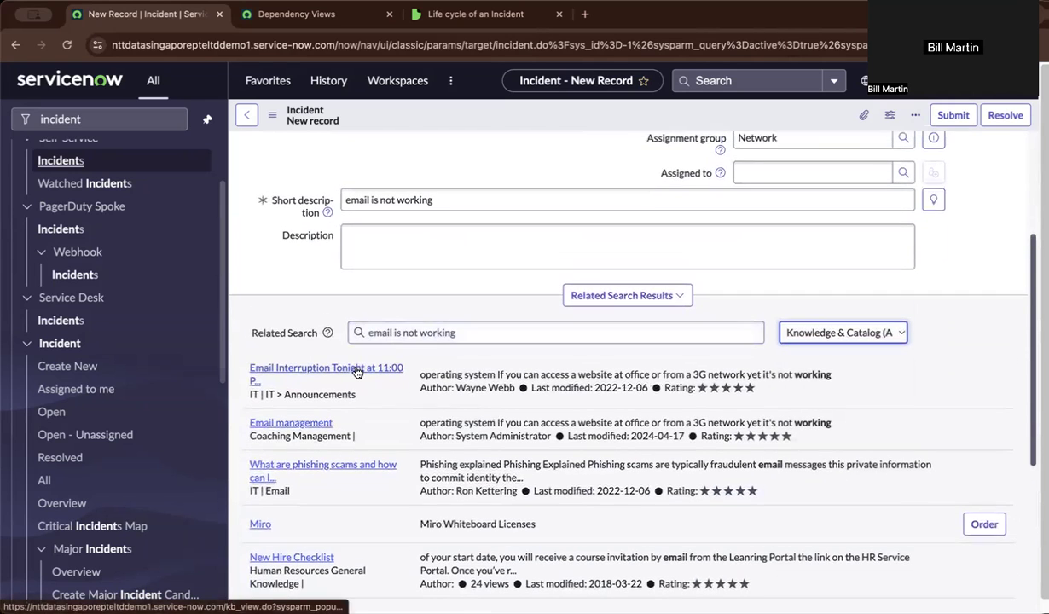
Step: Preview the 'Email Interruption Tonight at 11:00 PM' article from Related Search results
click(326, 368)
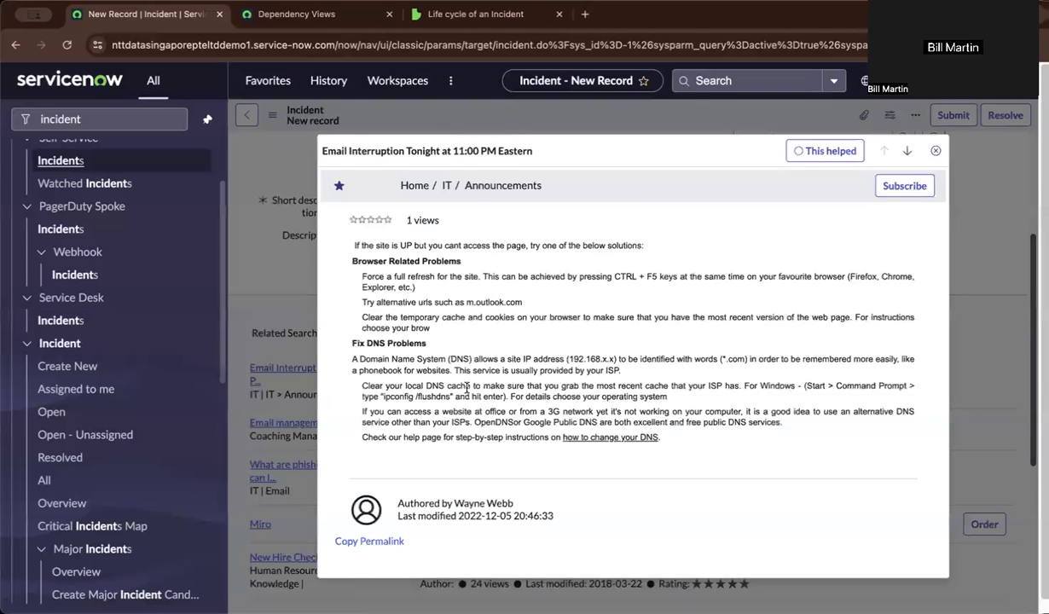
scroll(up, 3)
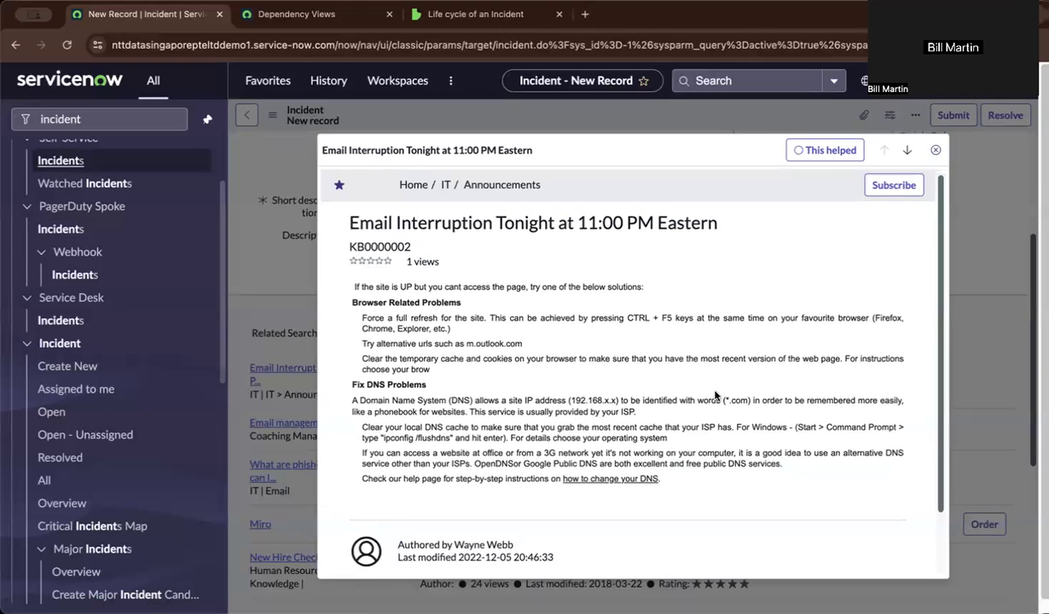
scroll(down, 3)
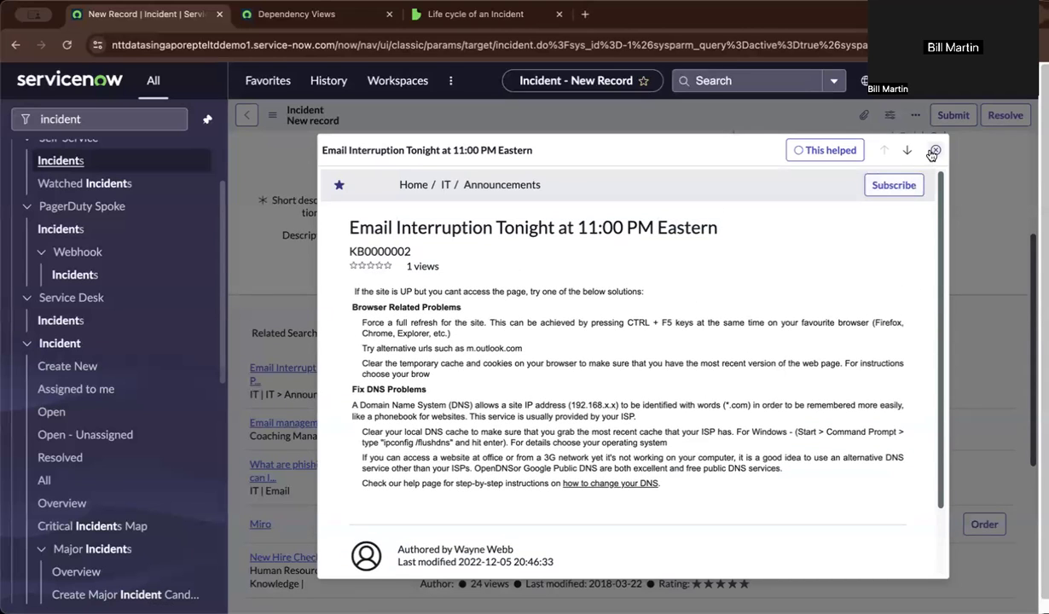
Step: Close the article preview and return to the top of the incident form
click(931, 152)
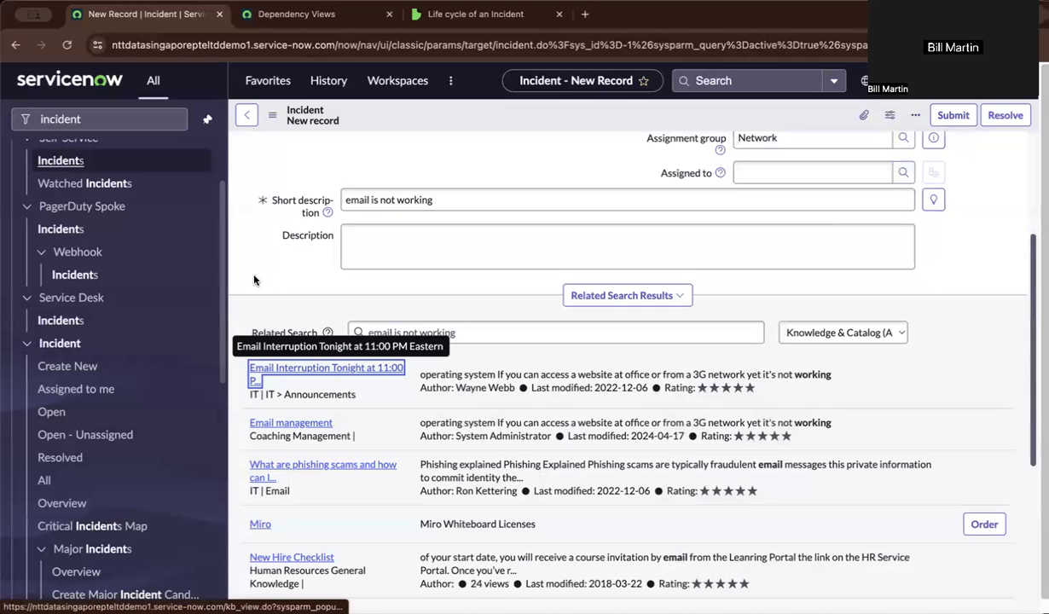
scroll(down, 3)
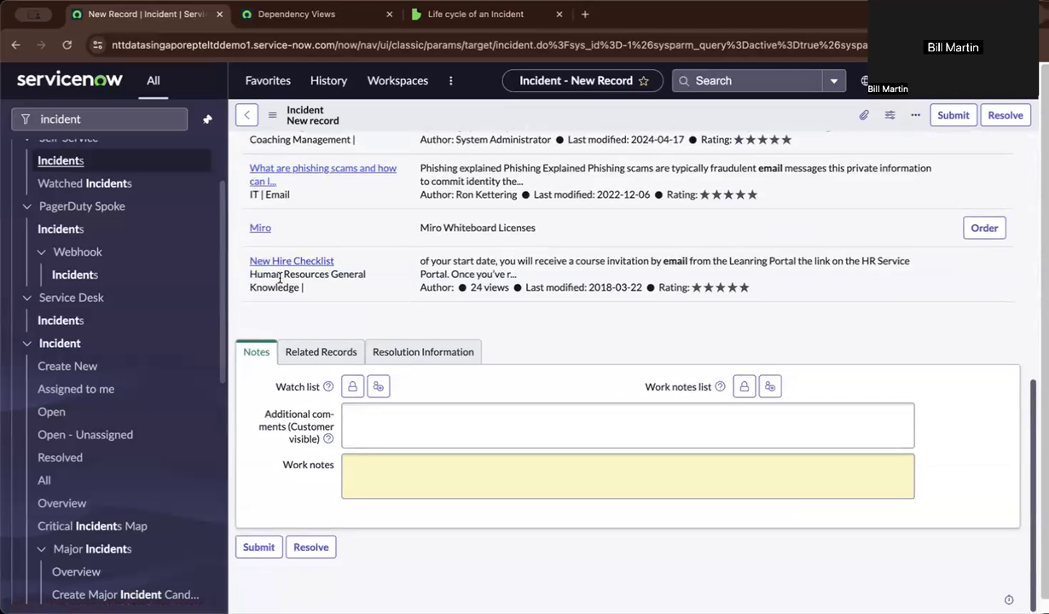
scroll(up, 3)
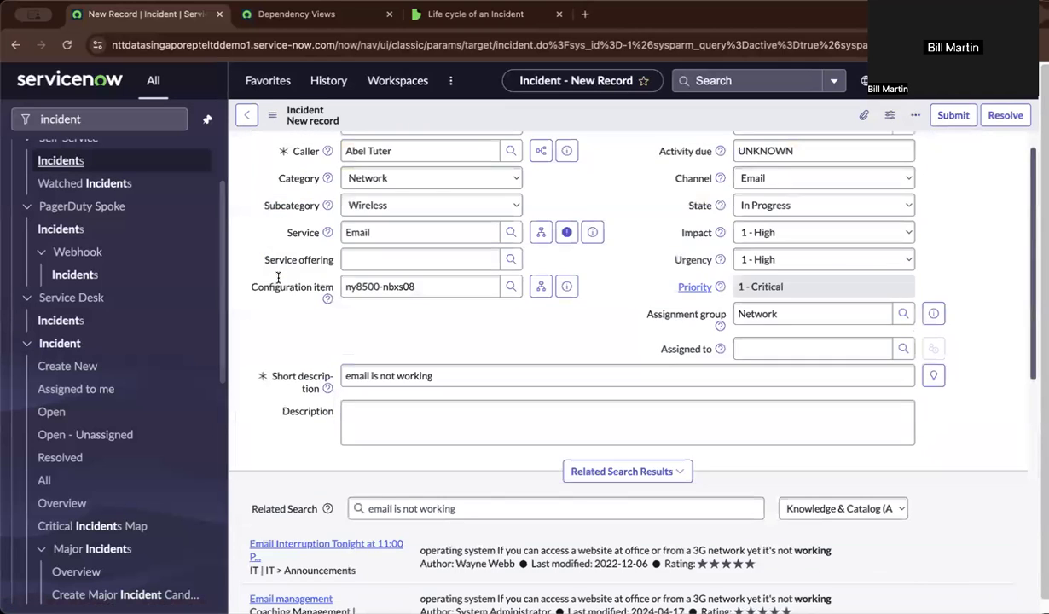
scroll(up, 3)
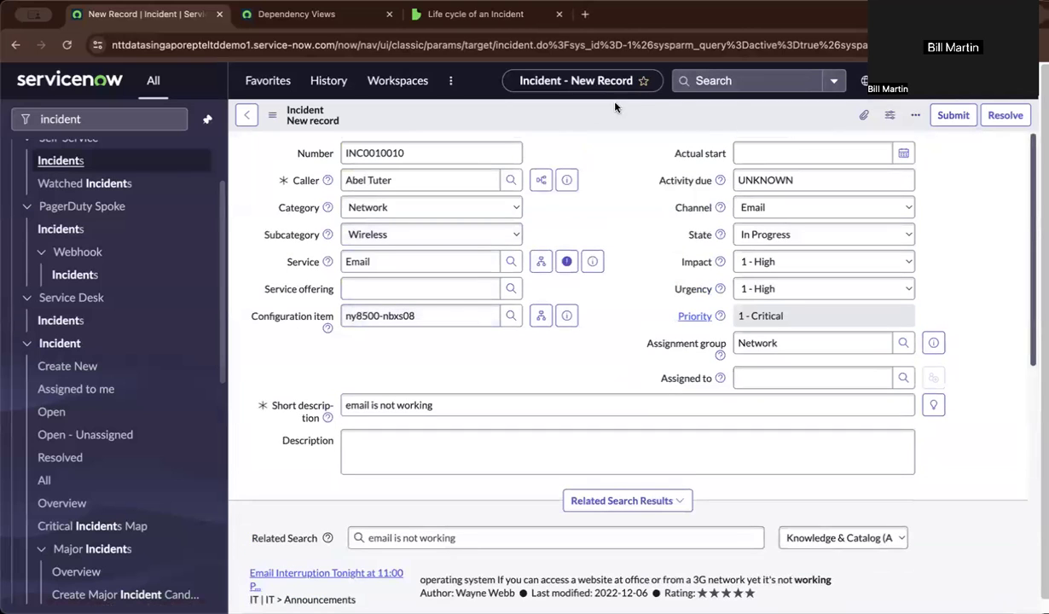
mouse_move(586, 164)
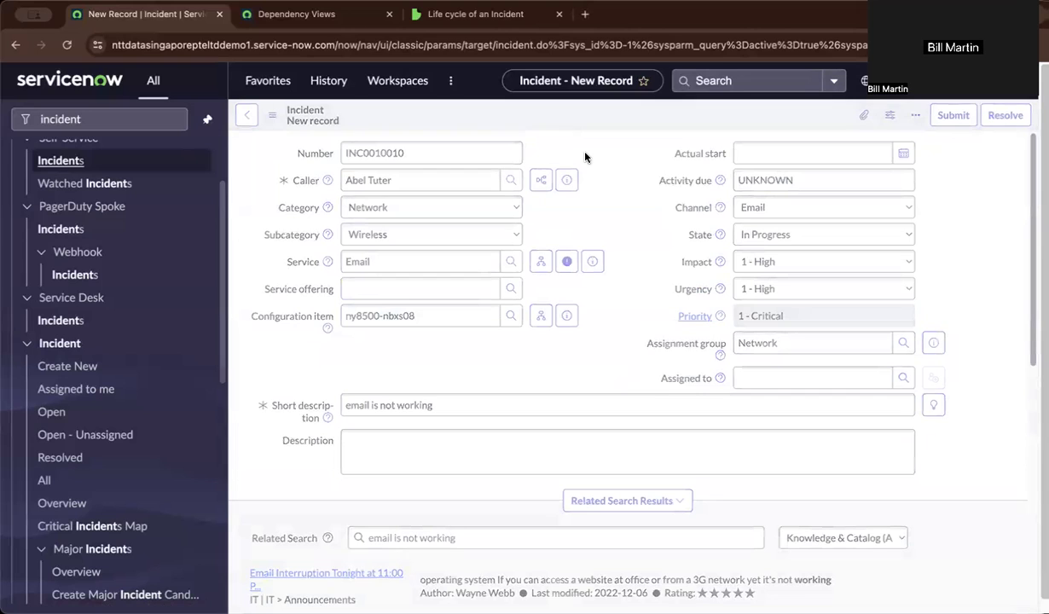
Step: Submit the new incident INC0010010 and review the saved record
click(951, 114)
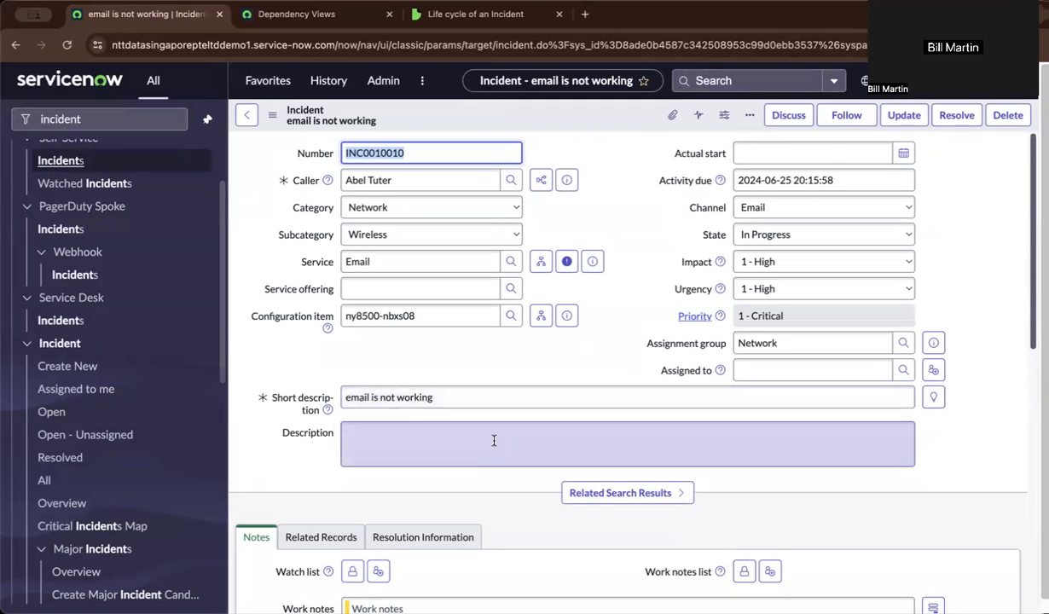
scroll(down, 3)
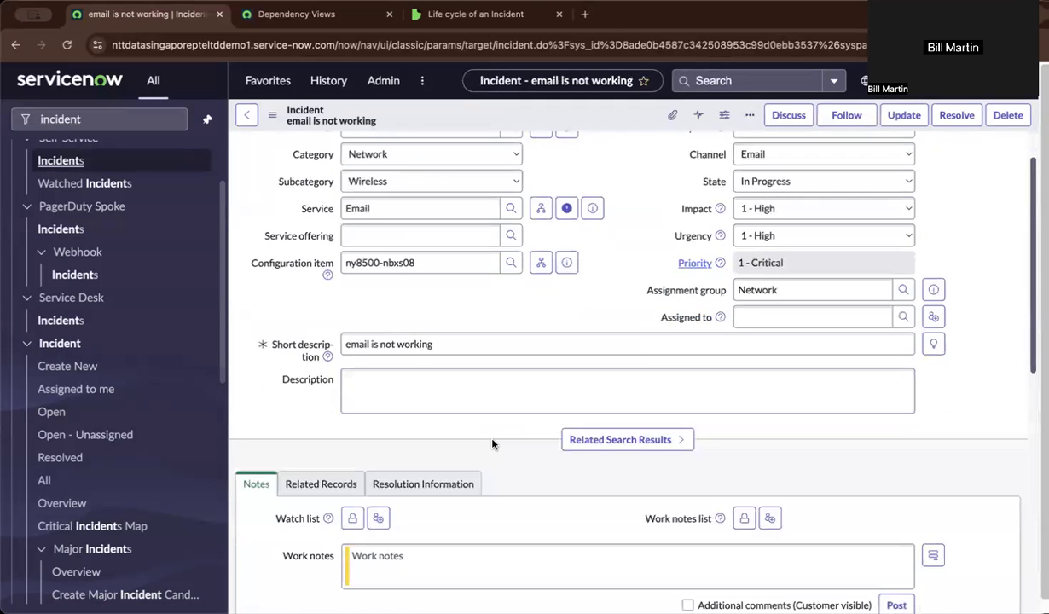
scroll(down, 3)
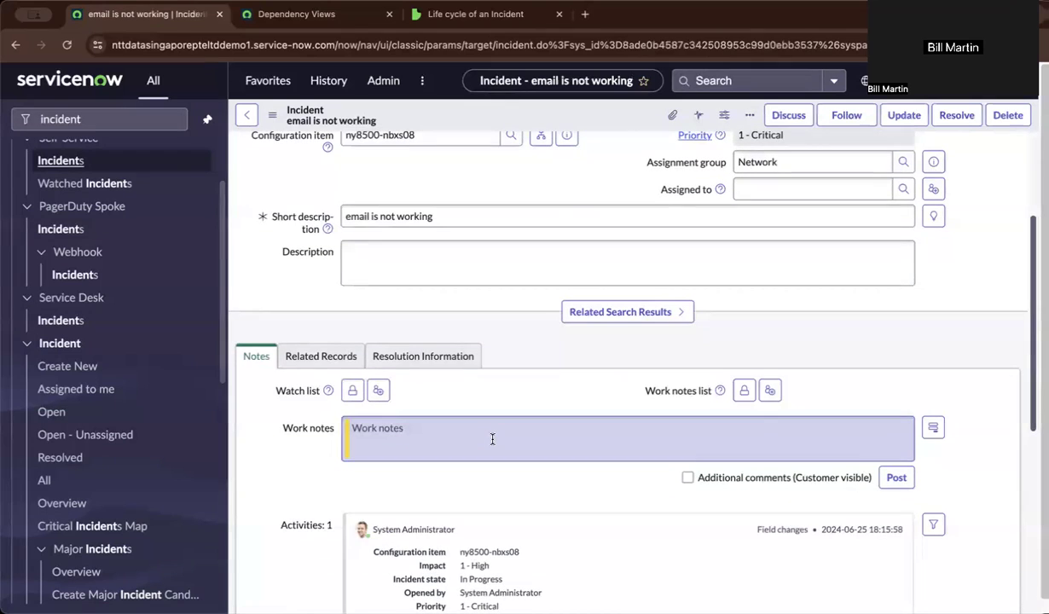
scroll(up, 3)
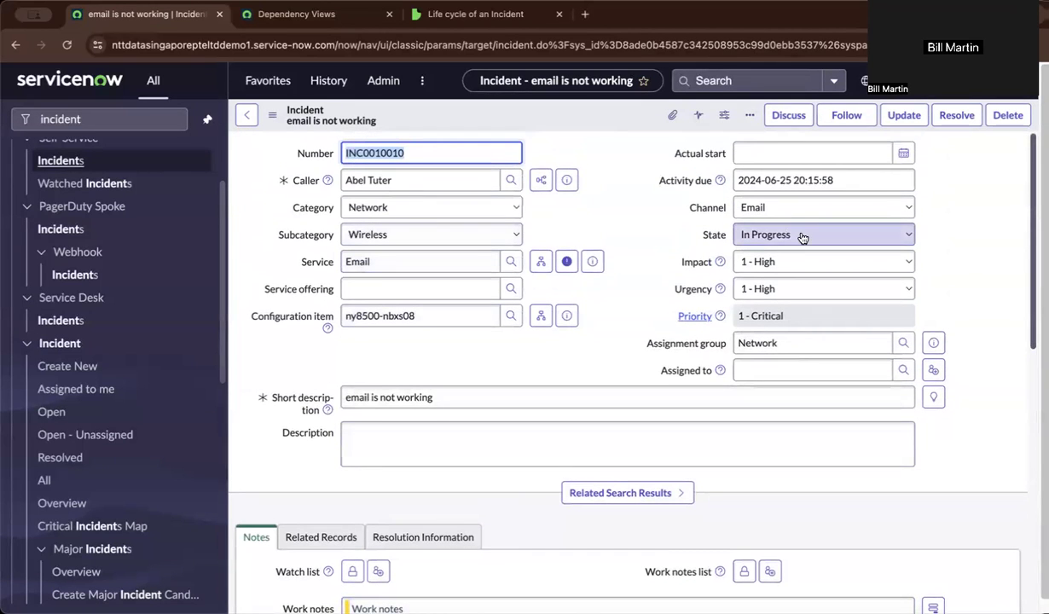
Step: Set the state to Resolved with resolution code Solution provided
click(822, 234)
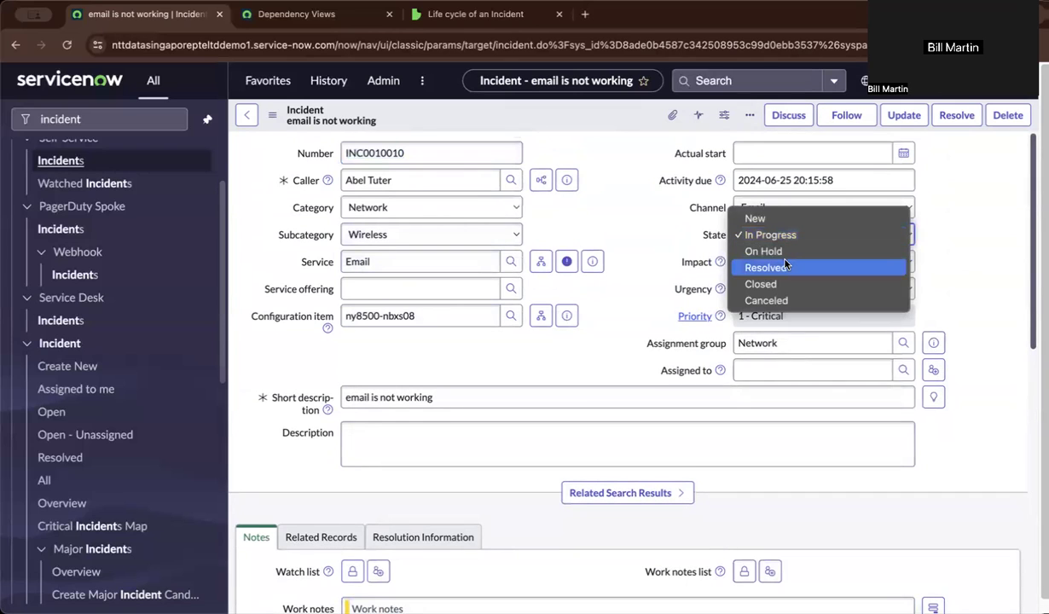
click(766, 266)
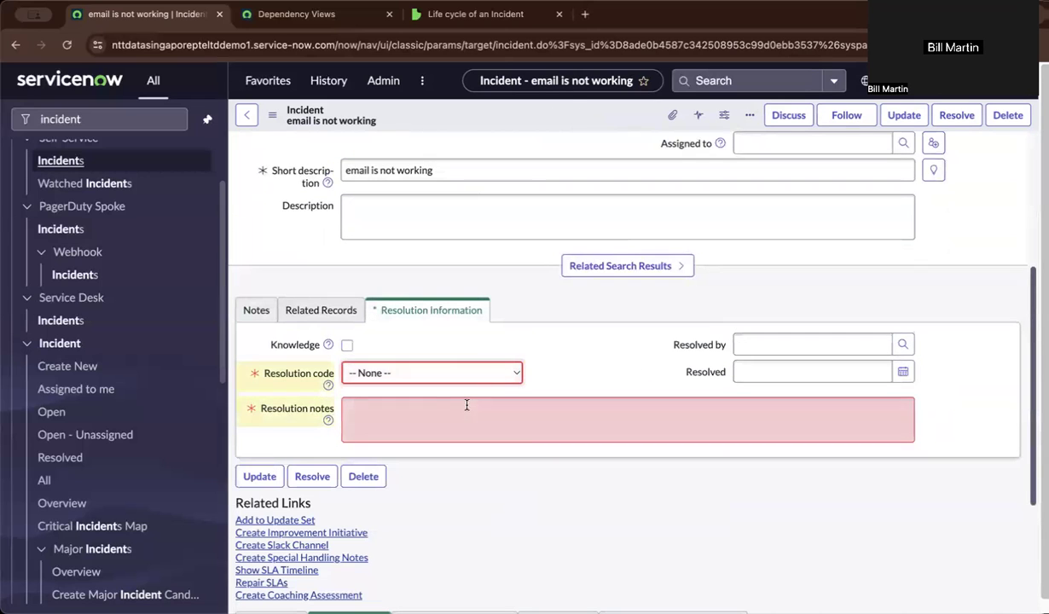
click(433, 372)
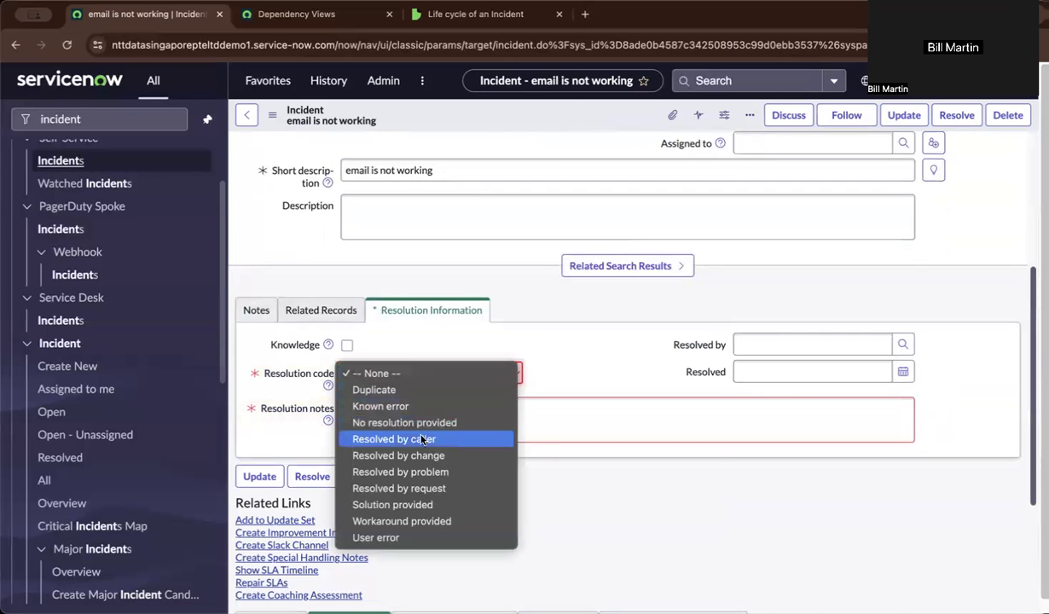
click(392, 505)
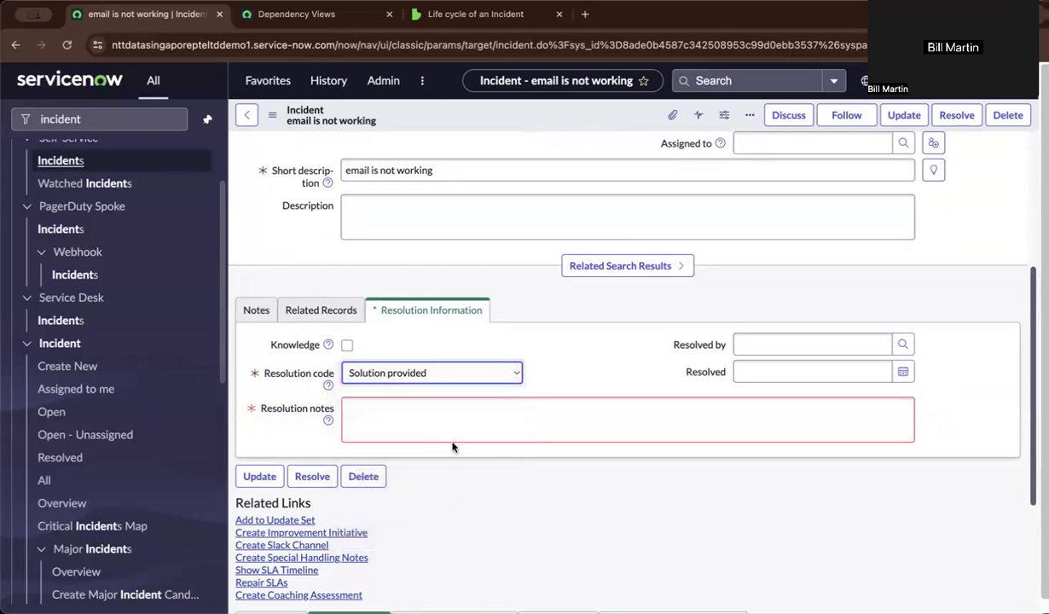
Step: Enter the resolution notes "router need a restart"
click(628, 420)
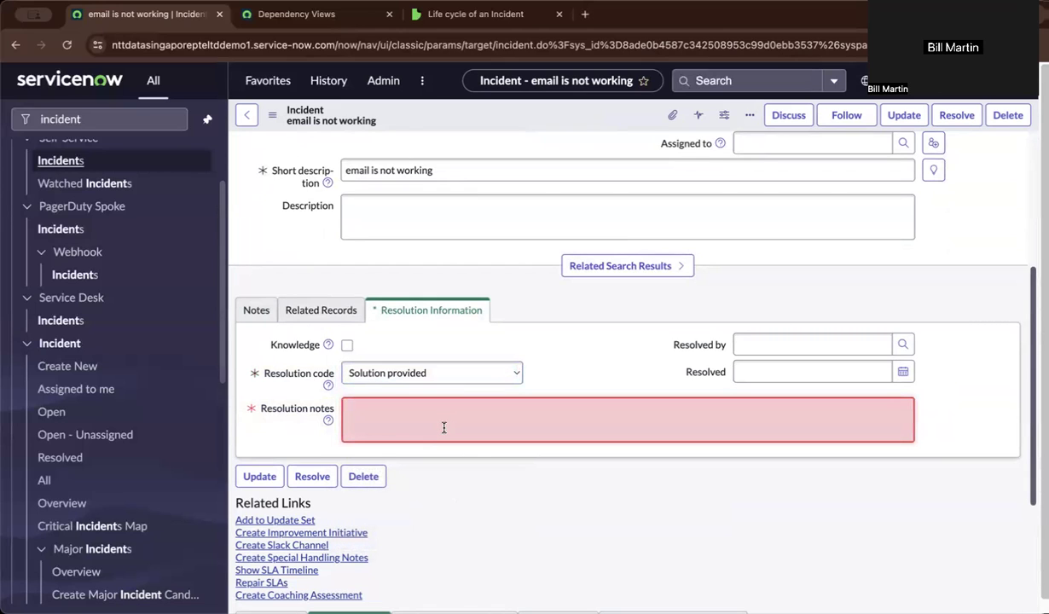
text(router)
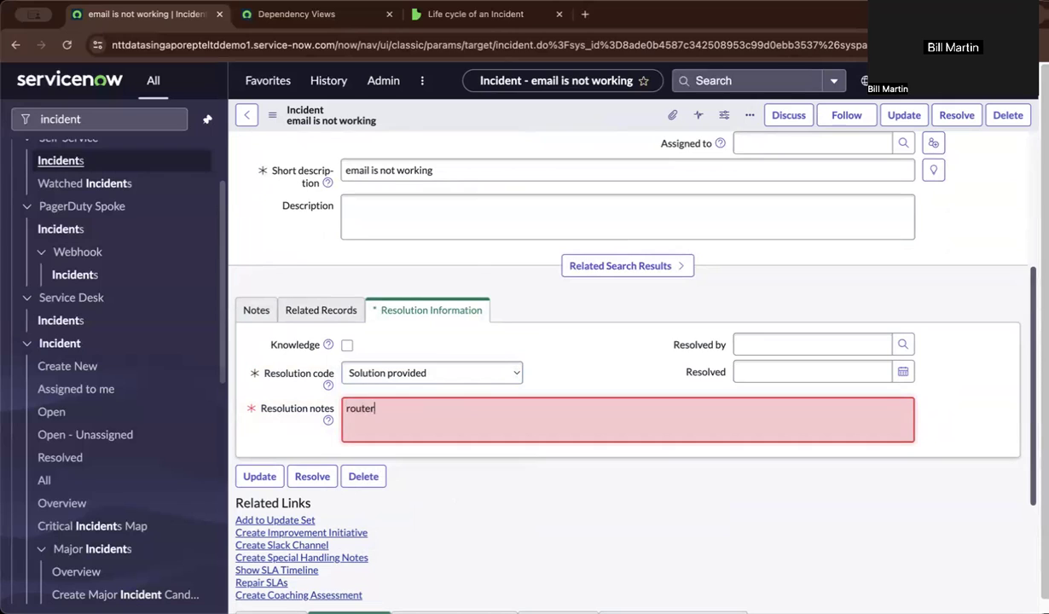
text(need)
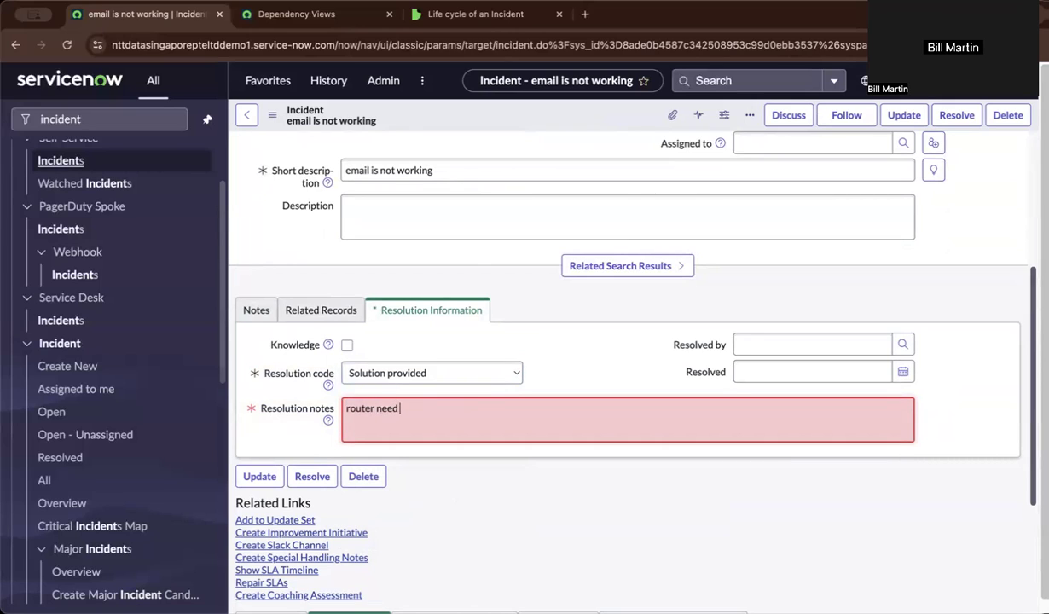
text(a restart)
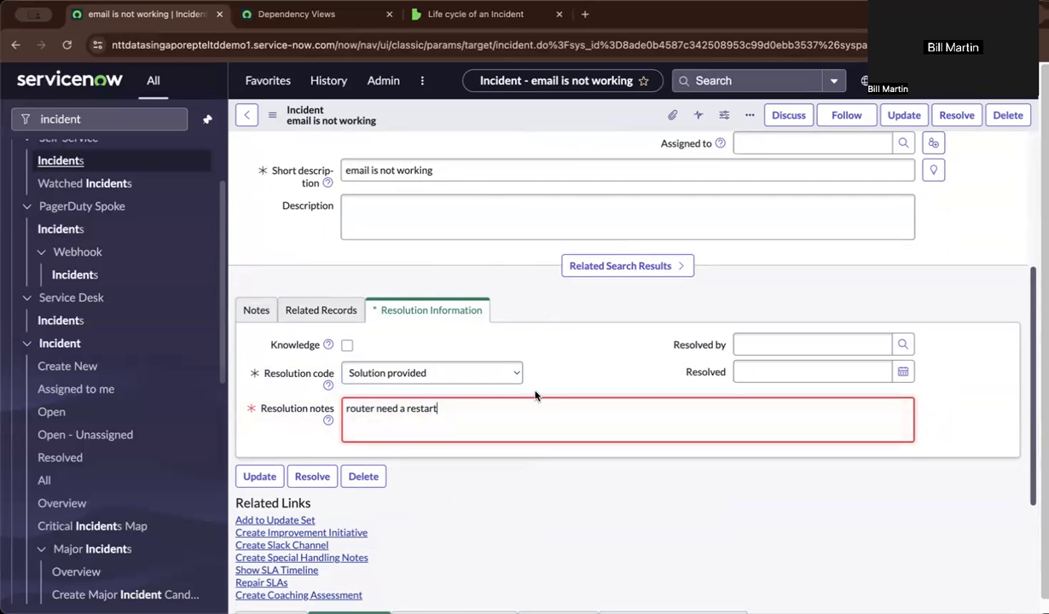
mouse_move(518, 442)
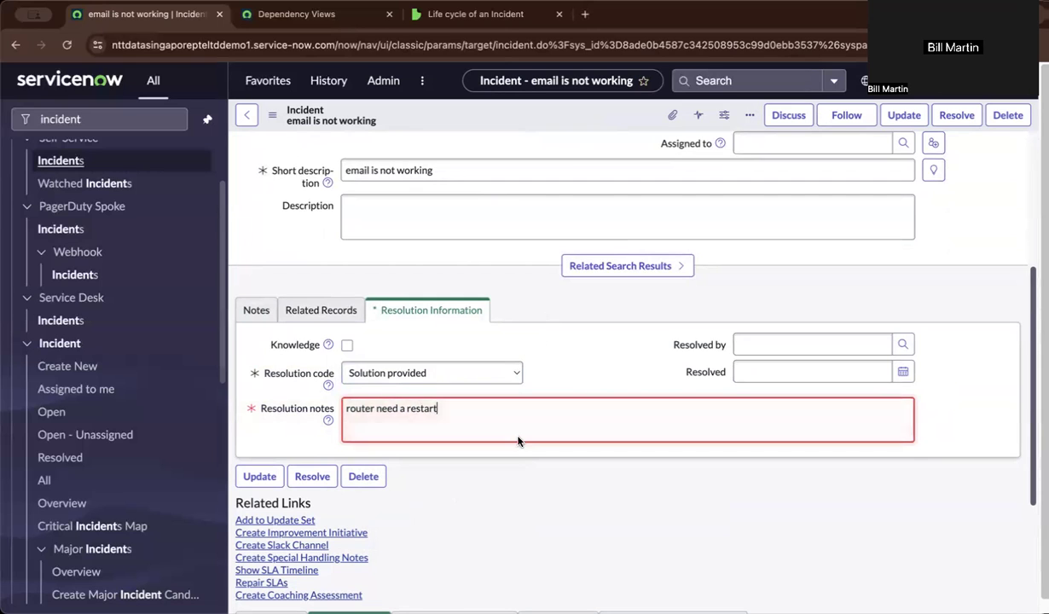
scroll(down, 3)
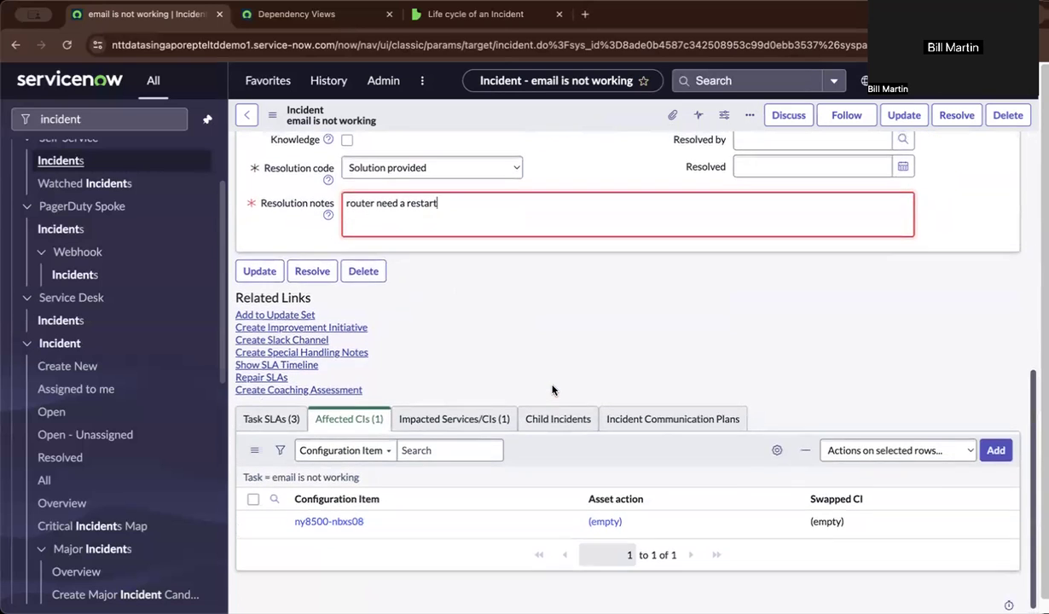
click(271, 419)
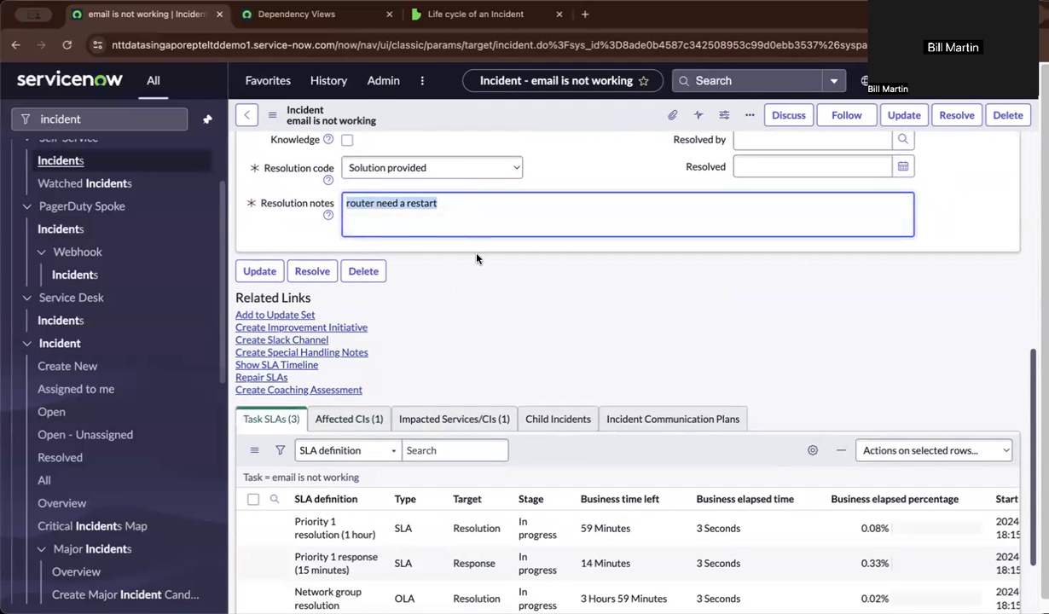
scroll(down, 3)
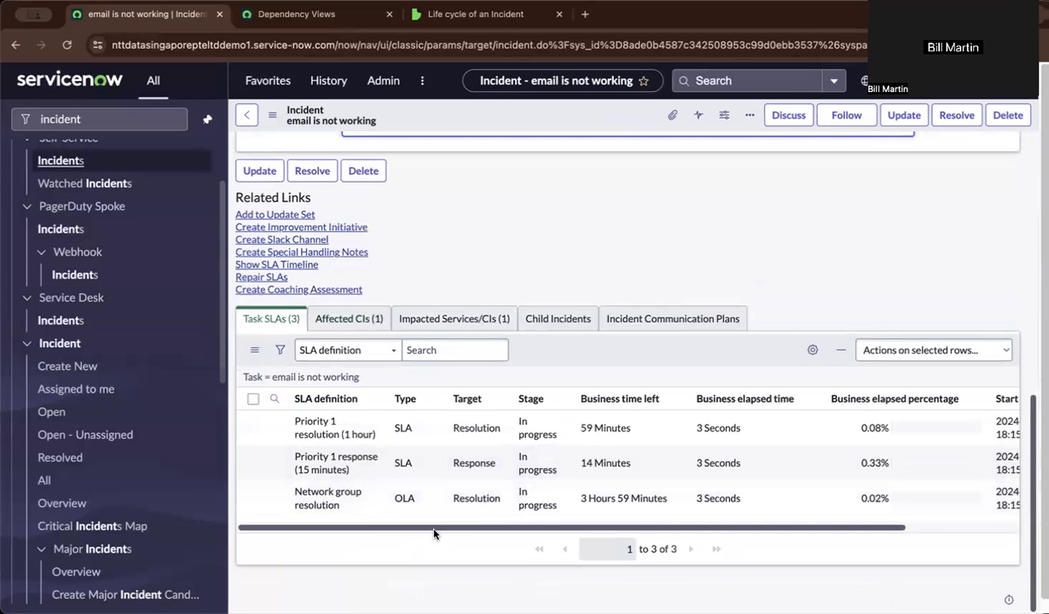
mouse_move(566, 464)
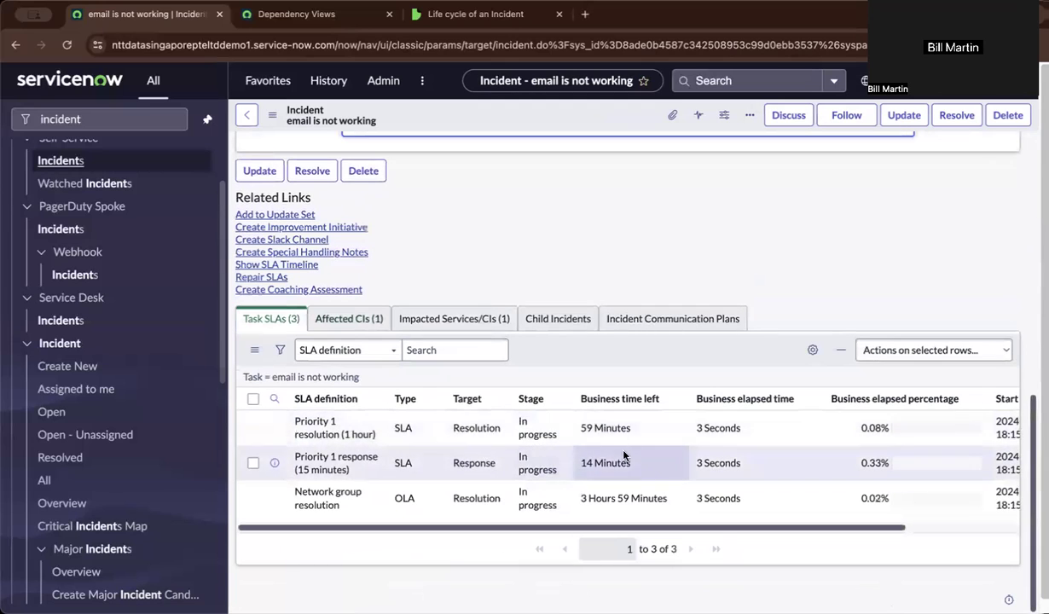
mouse_move(627, 426)
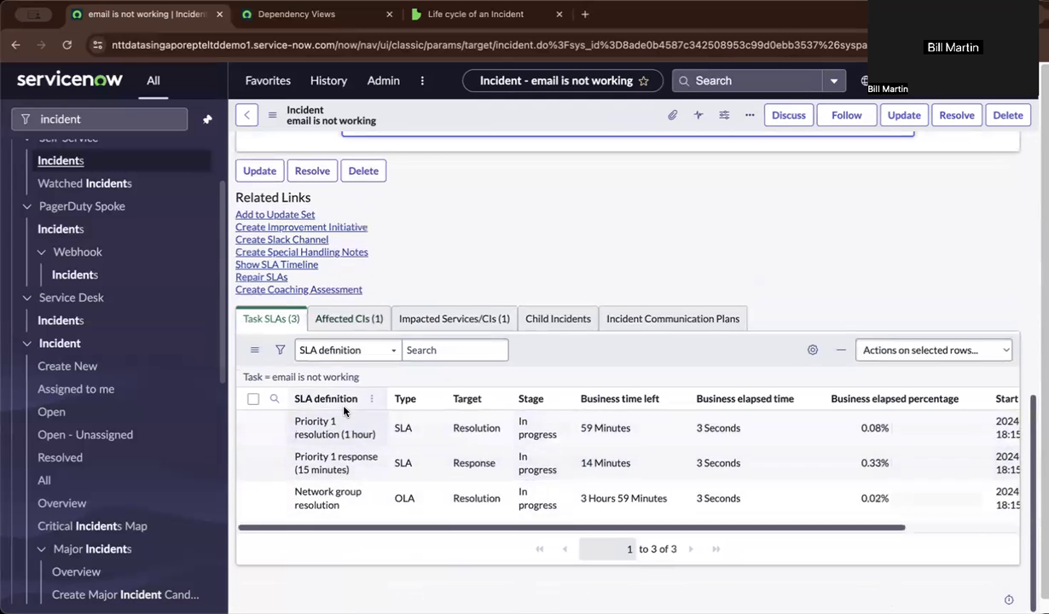
scroll(right, 3)
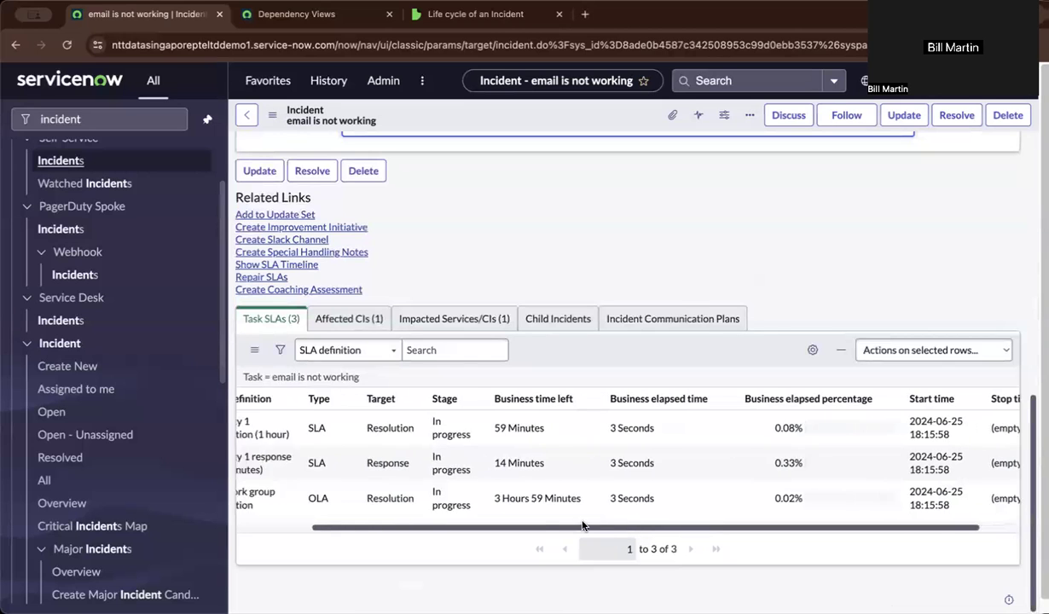
scroll(left, 3)
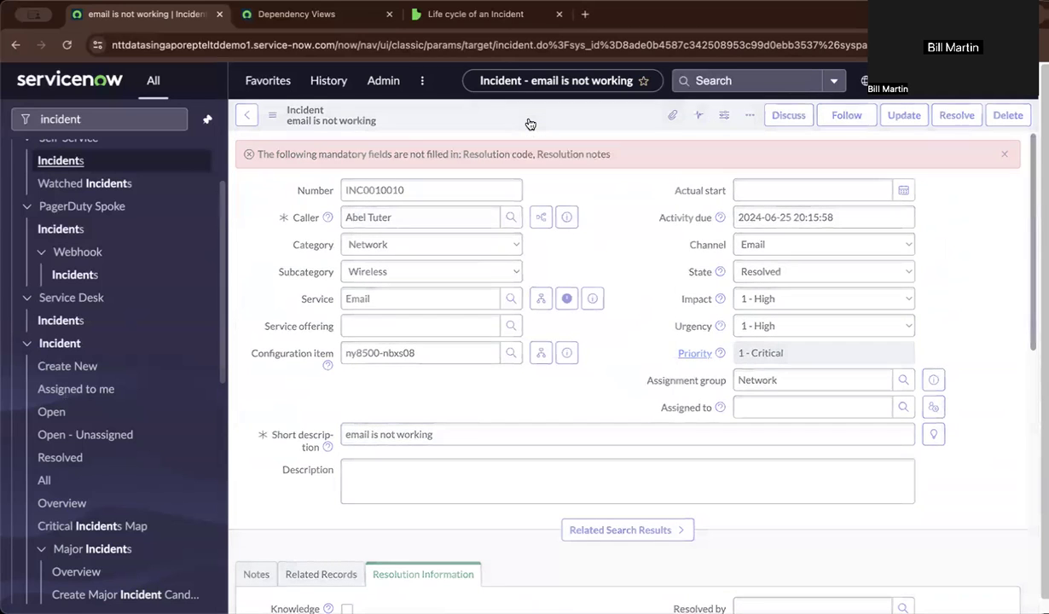
Step: Attempt the Resolved update, get the asset action error, and show affected CI ny8500-nbxs08
click(904, 116)
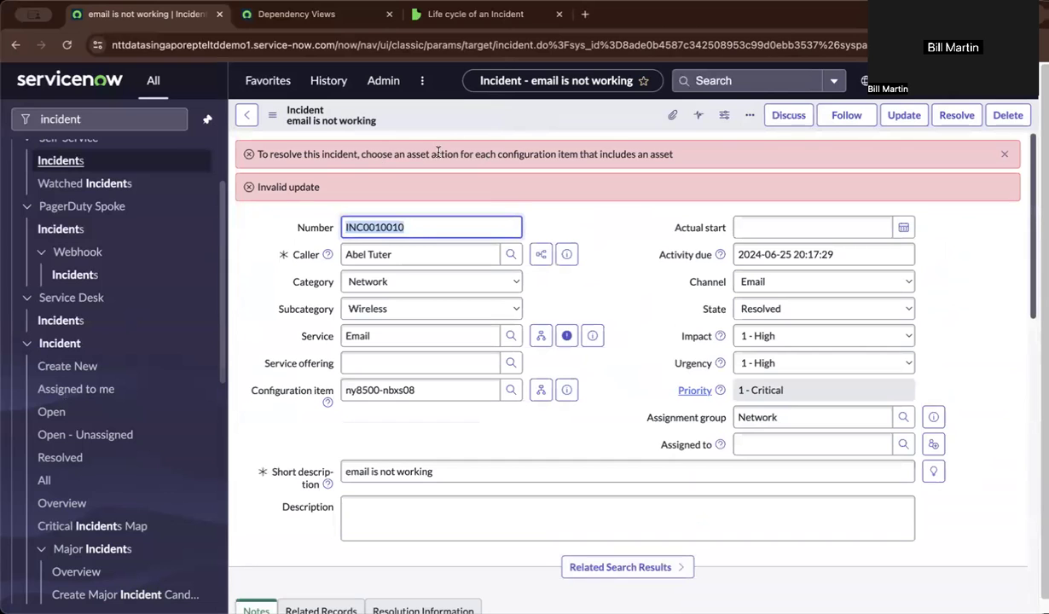
mouse_move(443, 180)
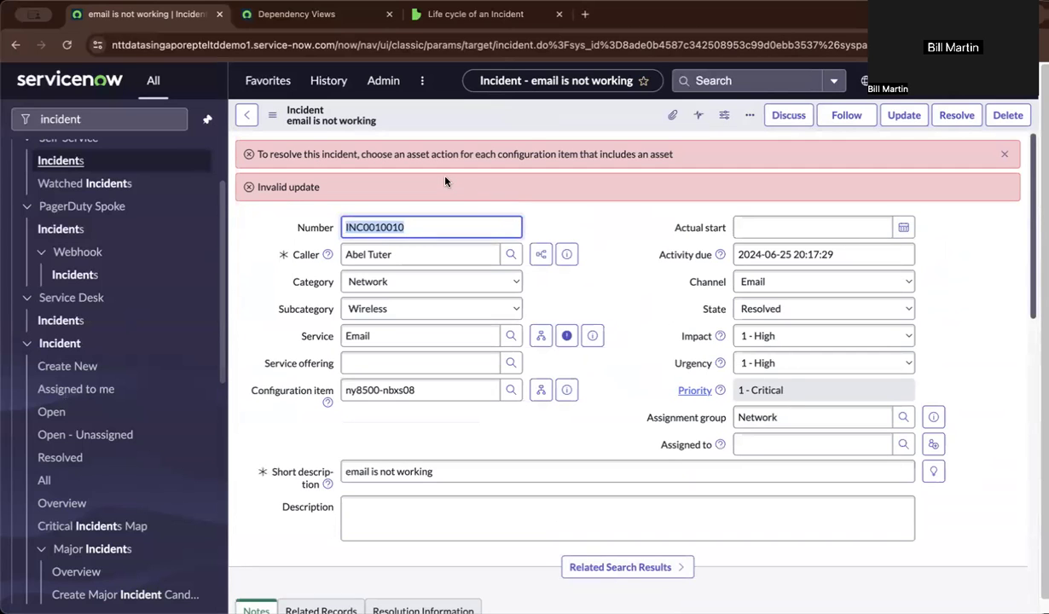
scroll(down, 3)
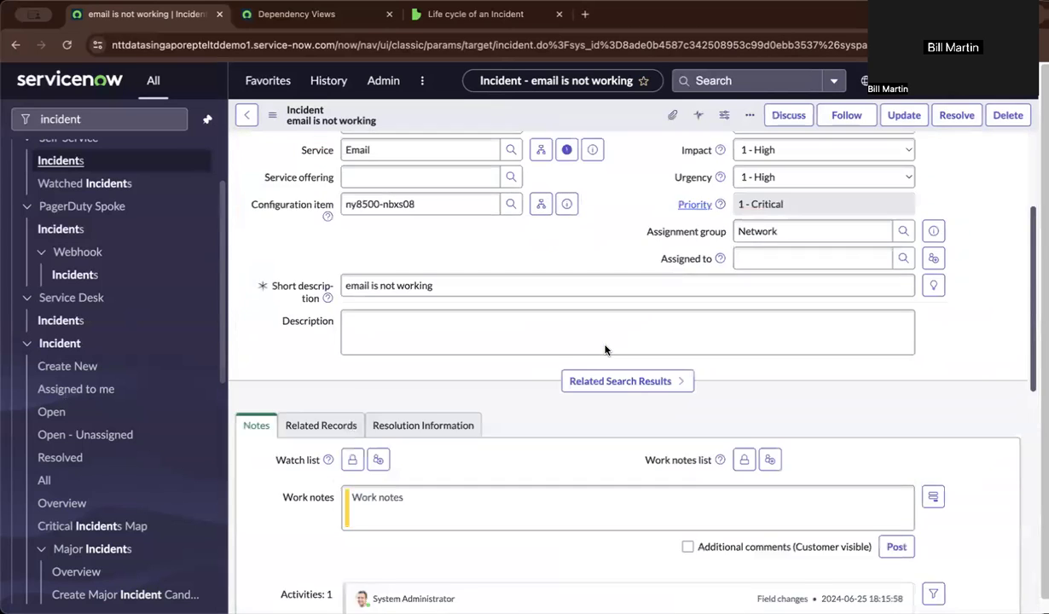
scroll(down, 3)
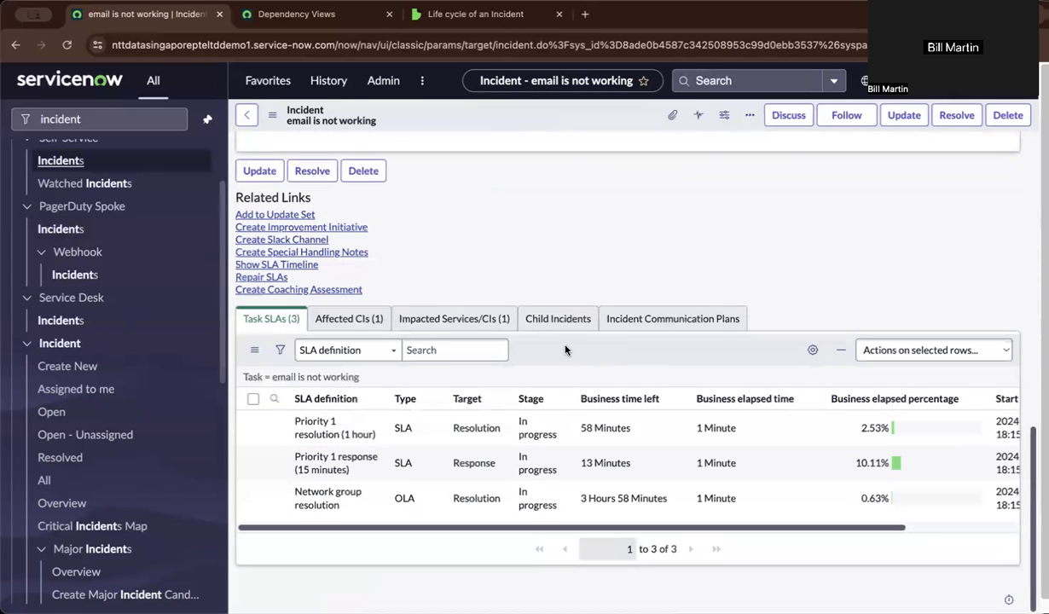
click(454, 319)
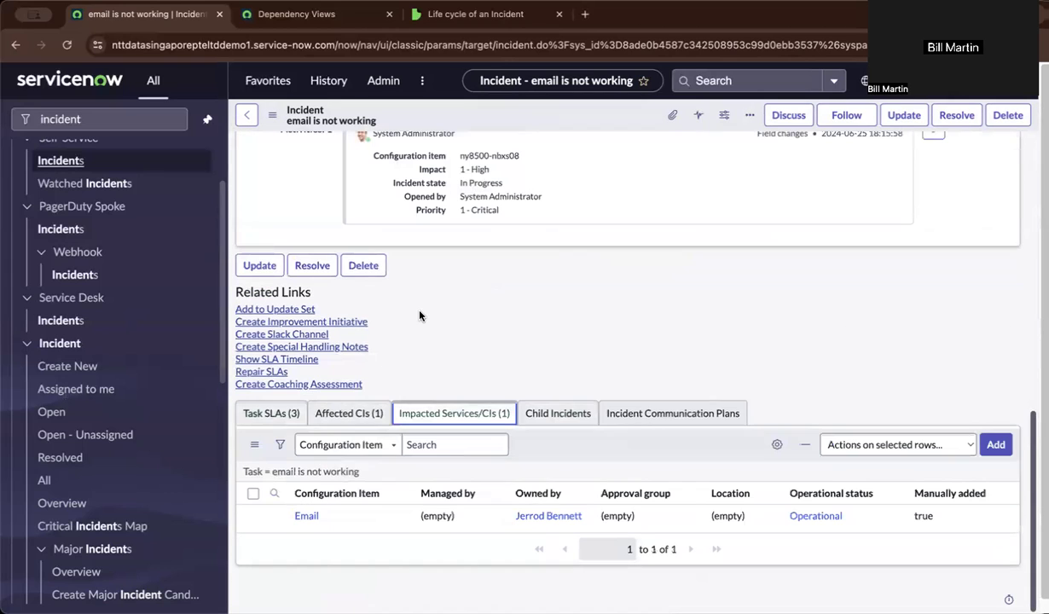
mouse_move(387, 395)
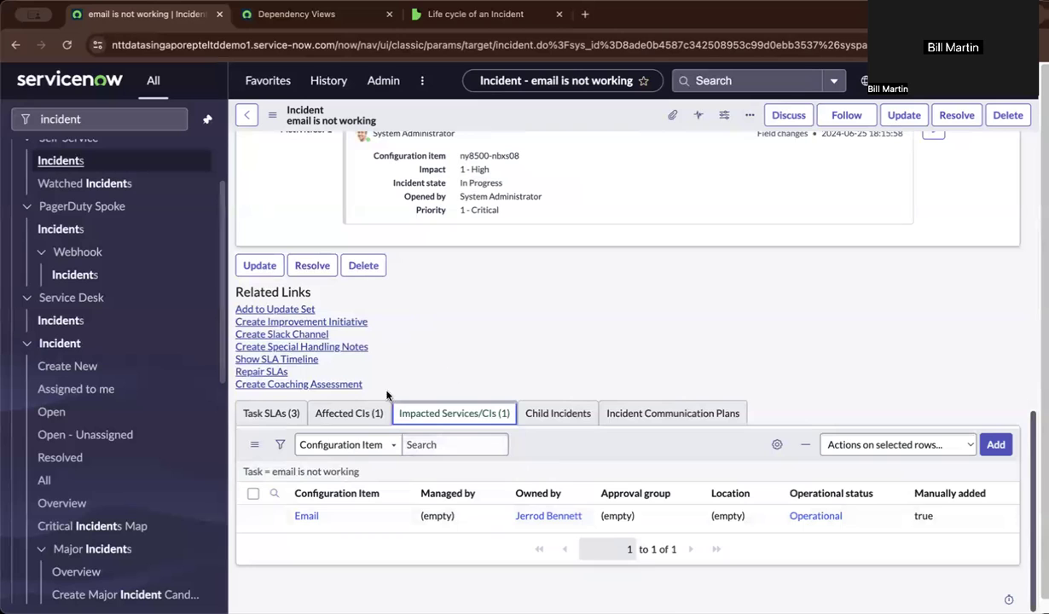
click(348, 412)
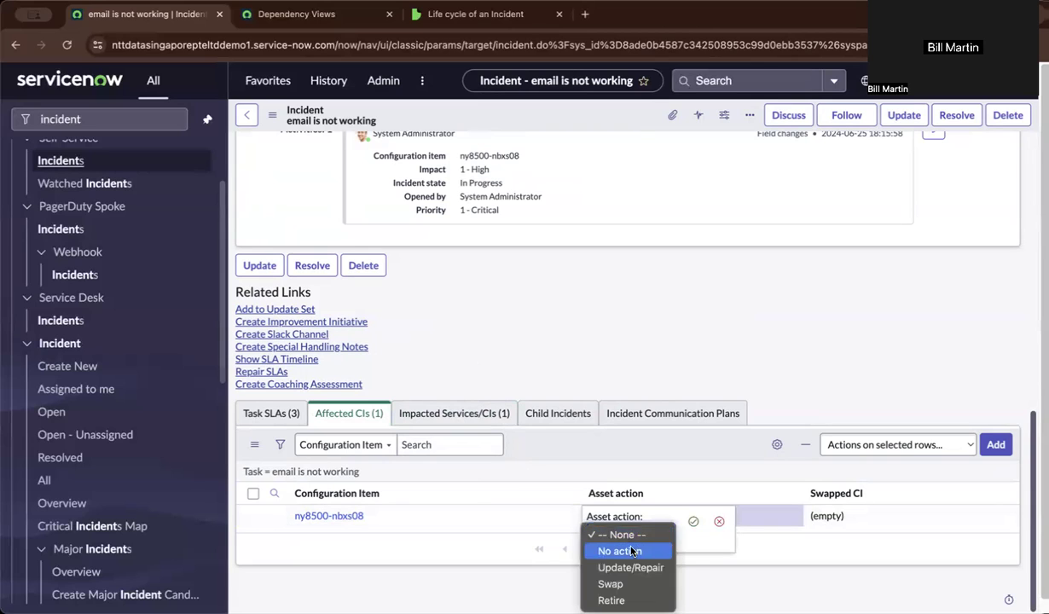
Step: Choose No action as the asset action for ny8500-nbxs08, save it, and return to the incident
click(618, 549)
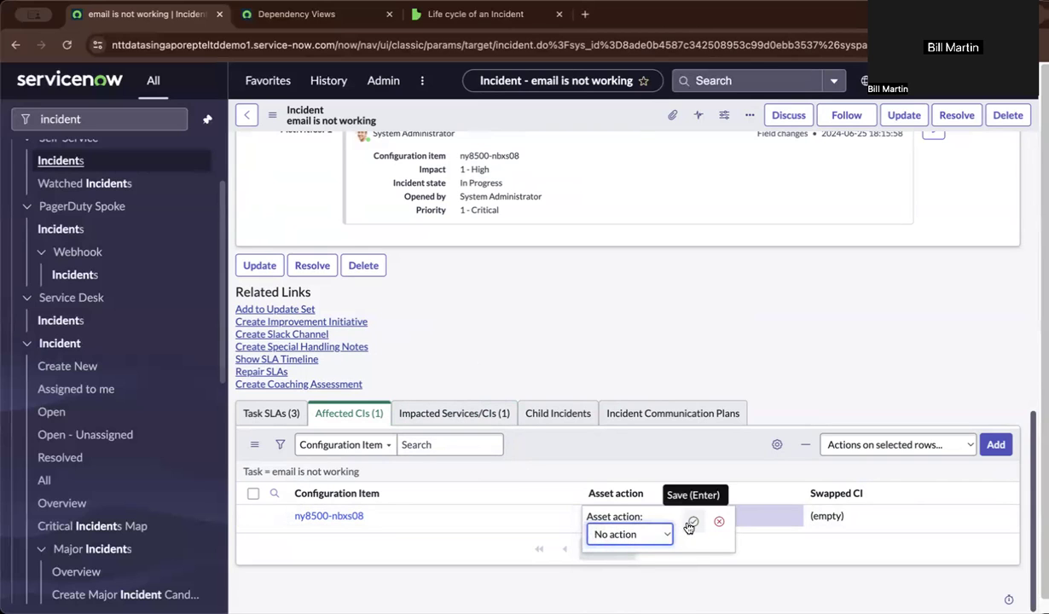
click(692, 522)
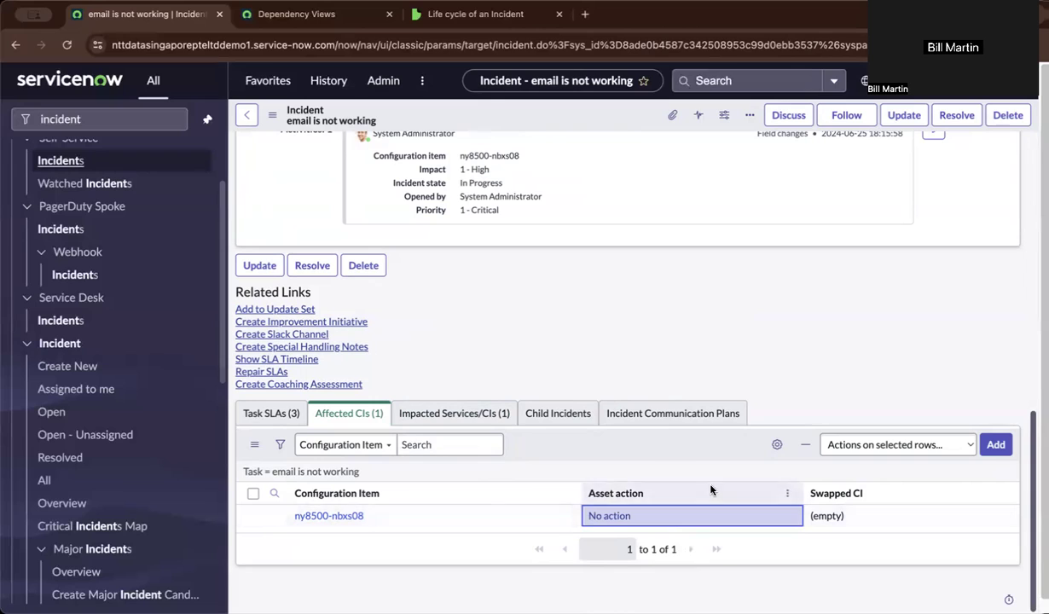
mouse_move(679, 495)
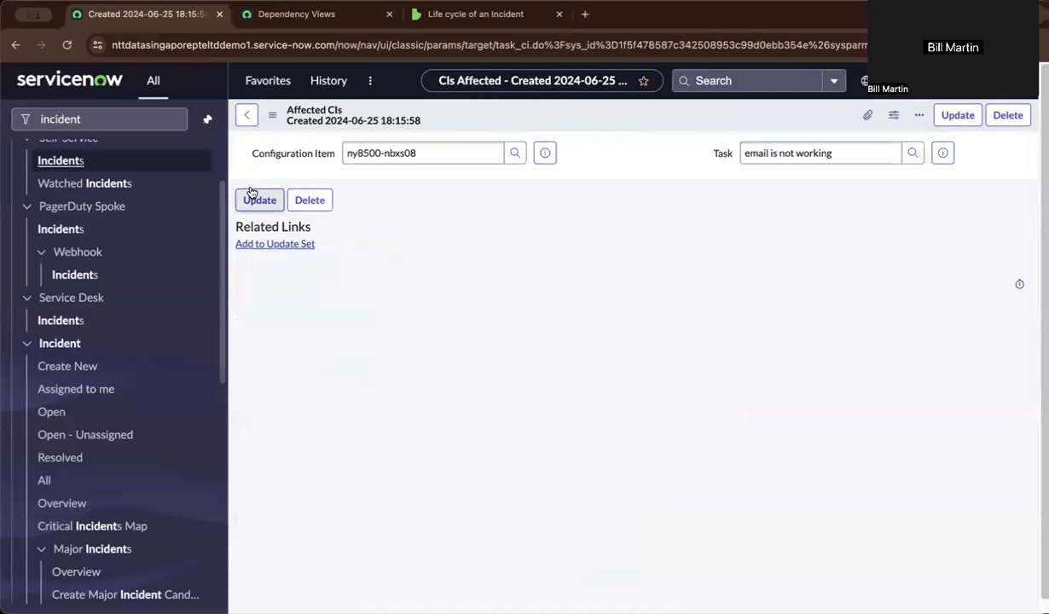
mouse_move(621, 348)
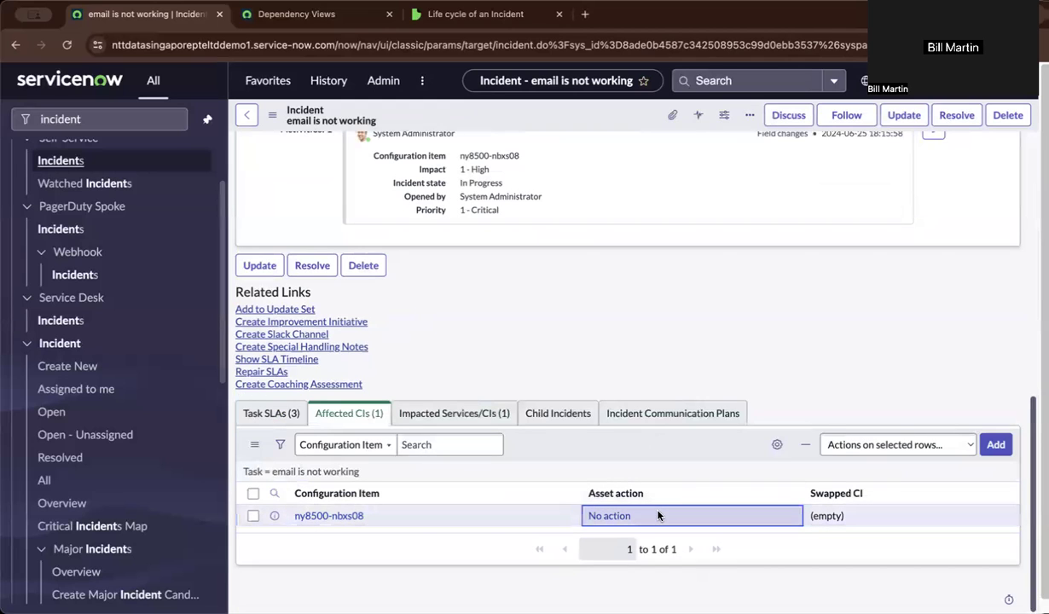
mouse_move(616, 493)
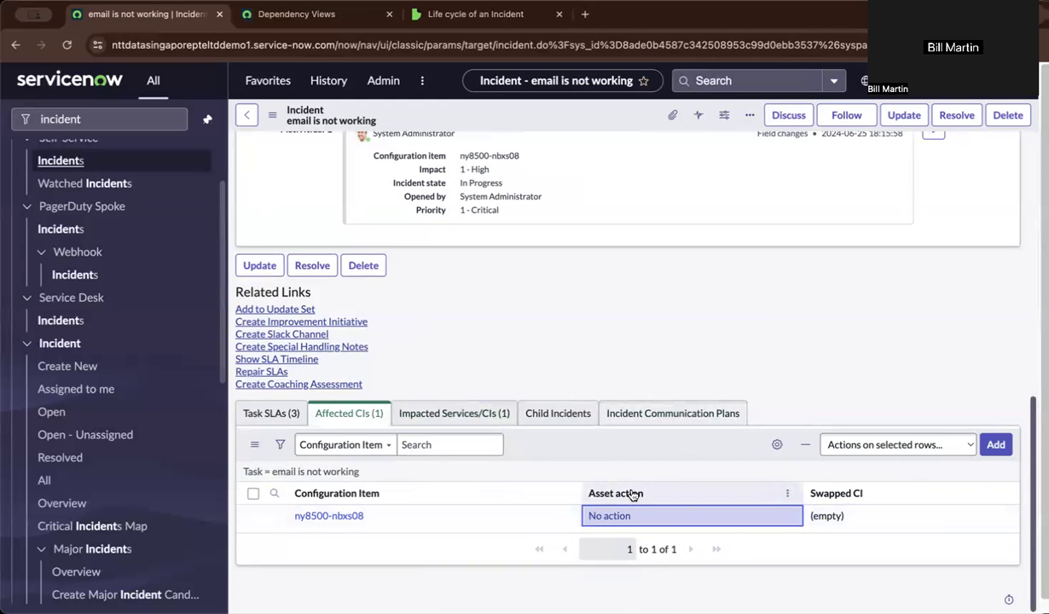
scroll(up, 3)
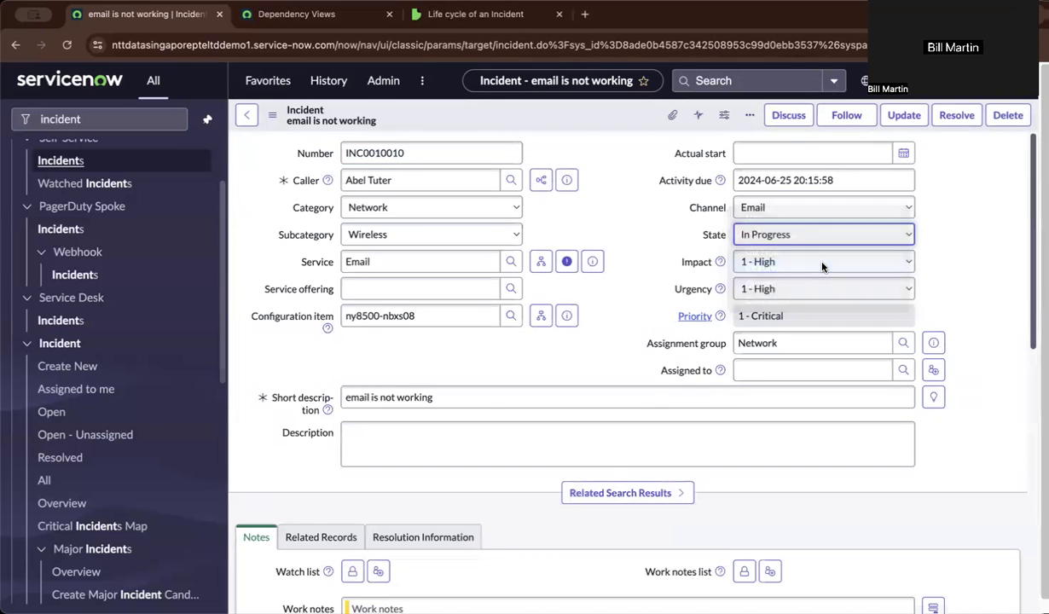
Step: Resolve INC0010010 with notes 'restart of the router has resolved the incident' and save
click(750, 114)
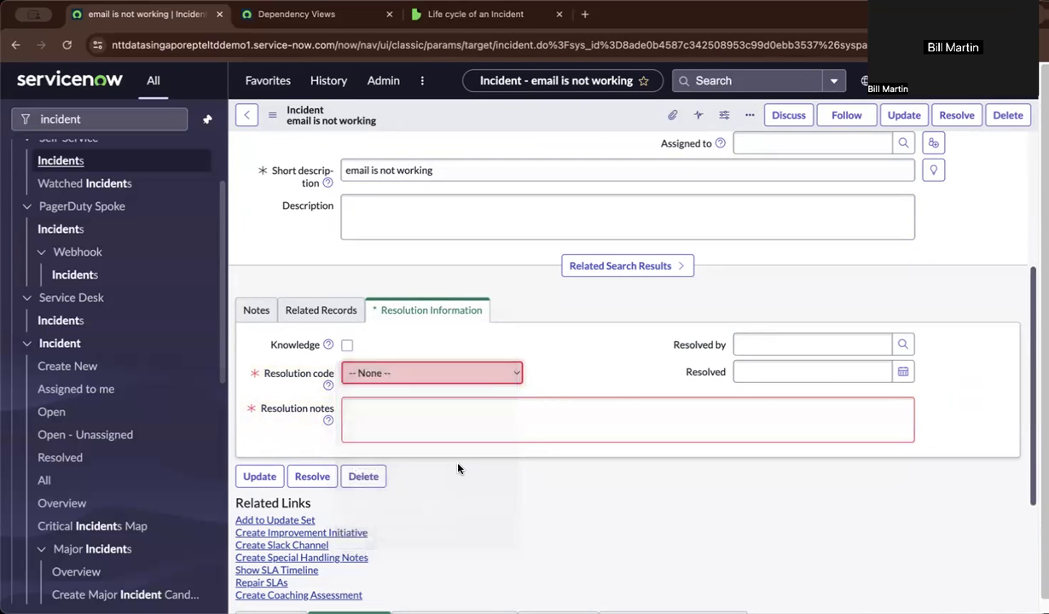
text(resta)
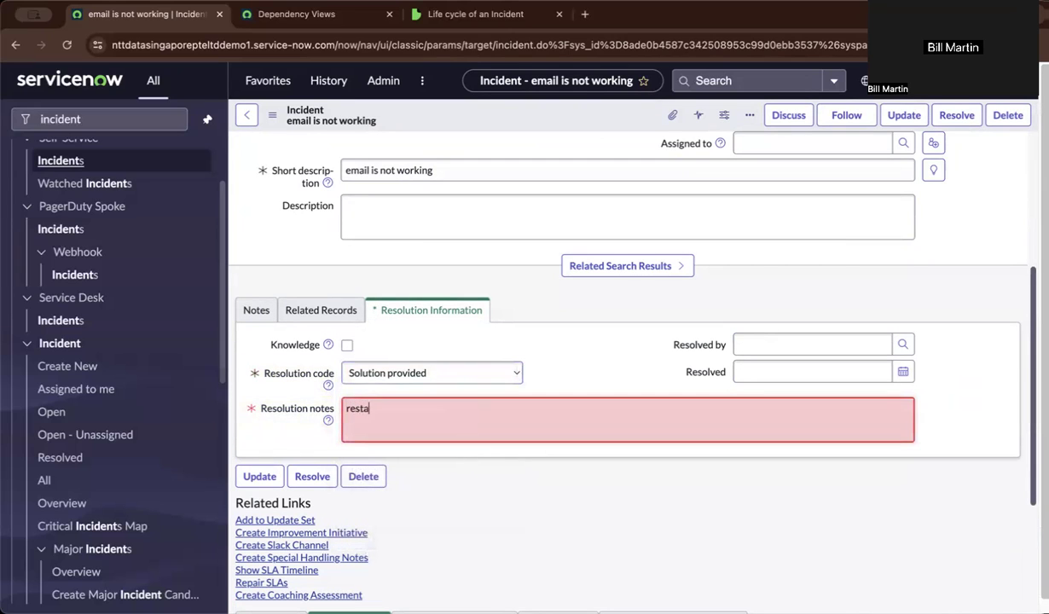
text(rt)
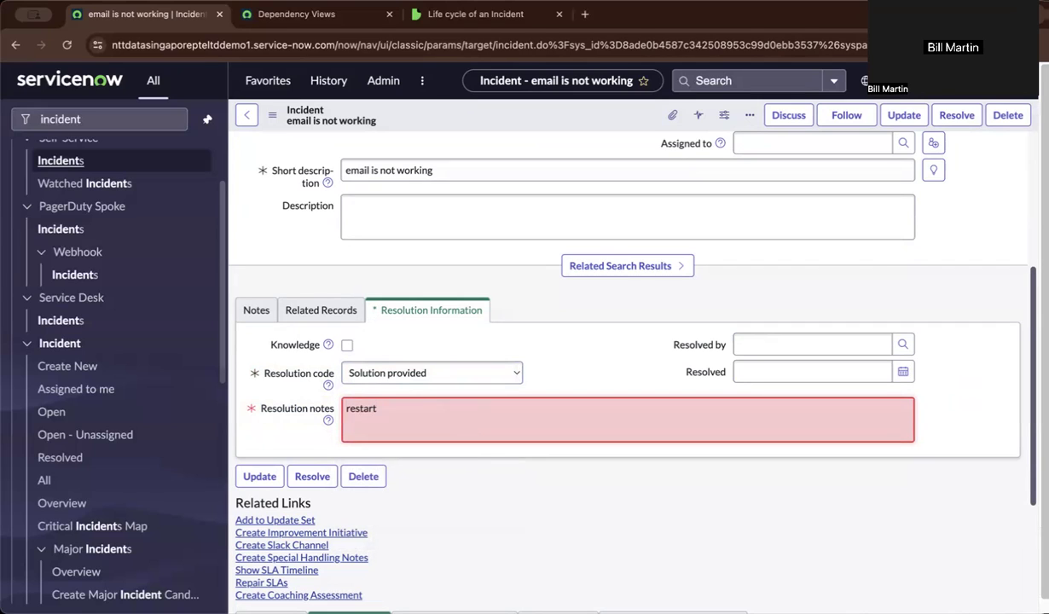
text(of the route)
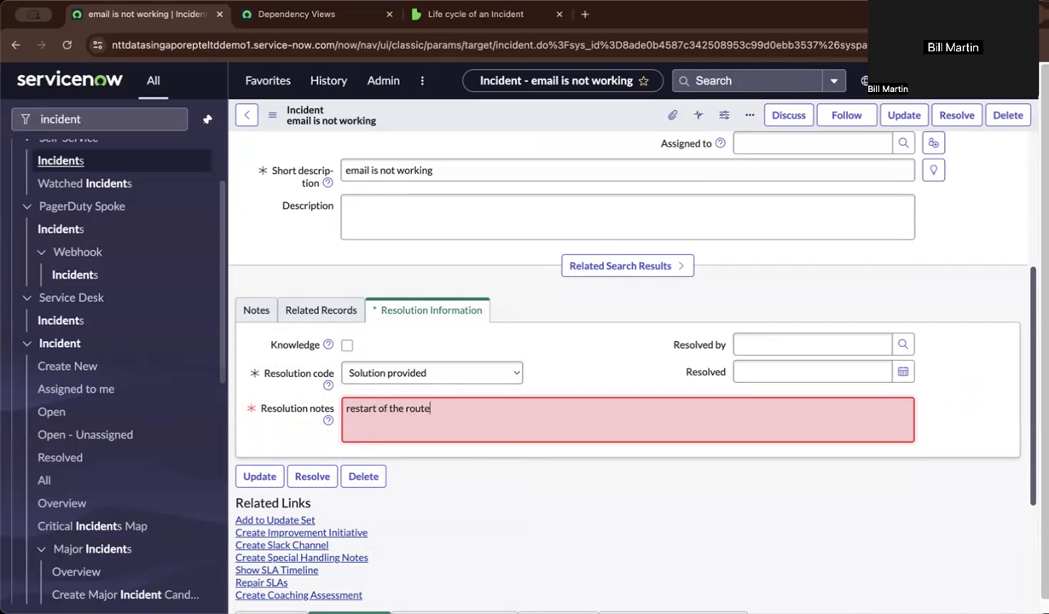
text(r has res)
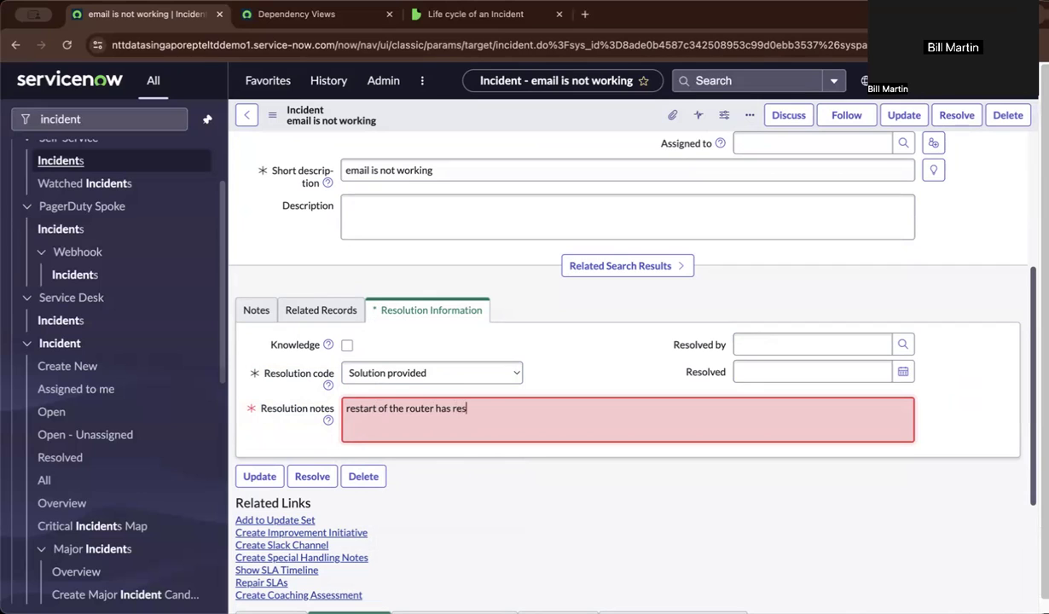
text(olved the)
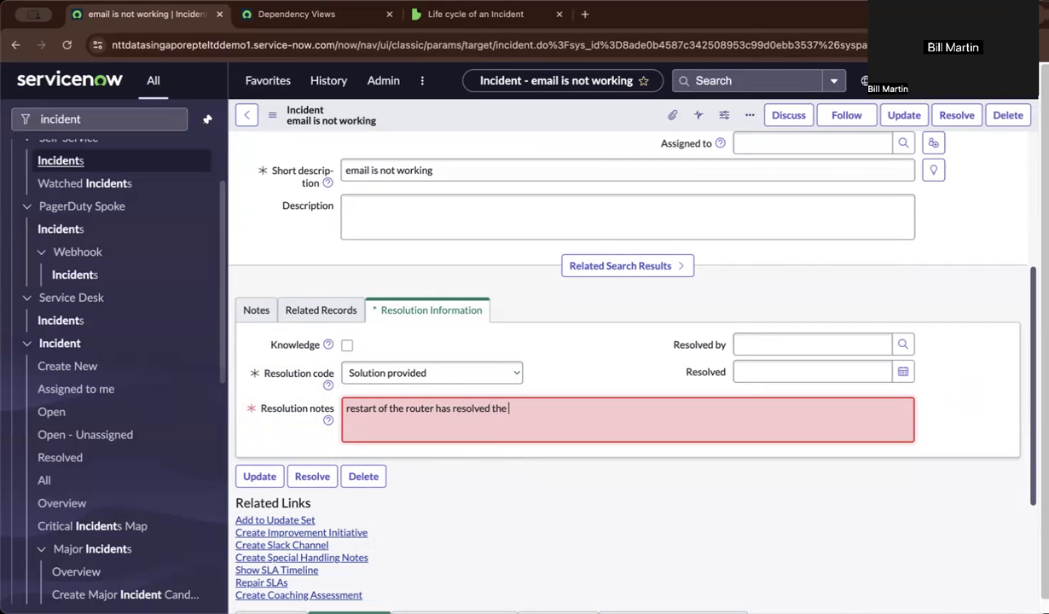
text(incident)
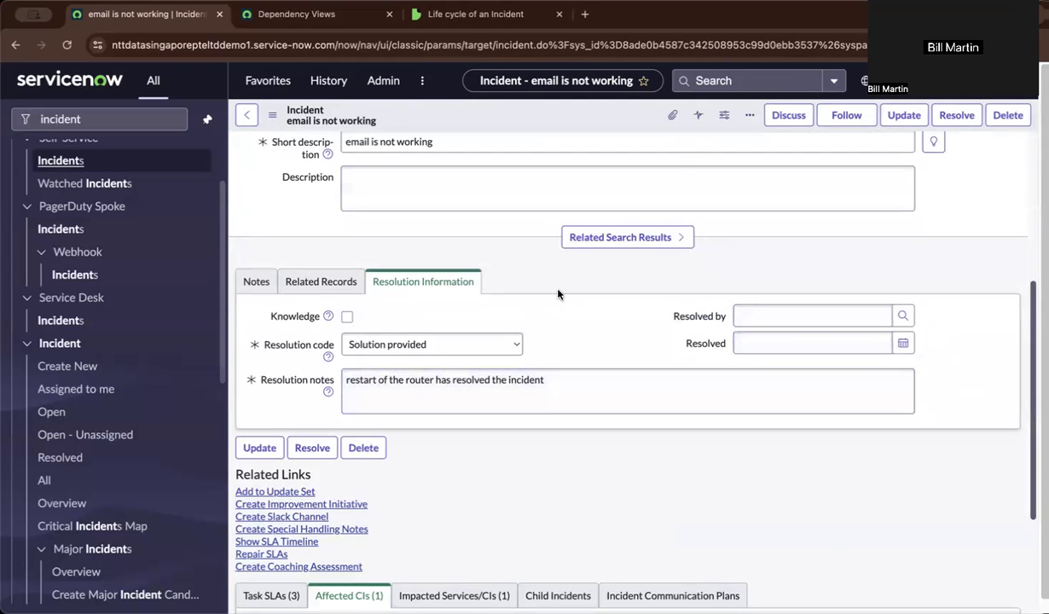
click(750, 116)
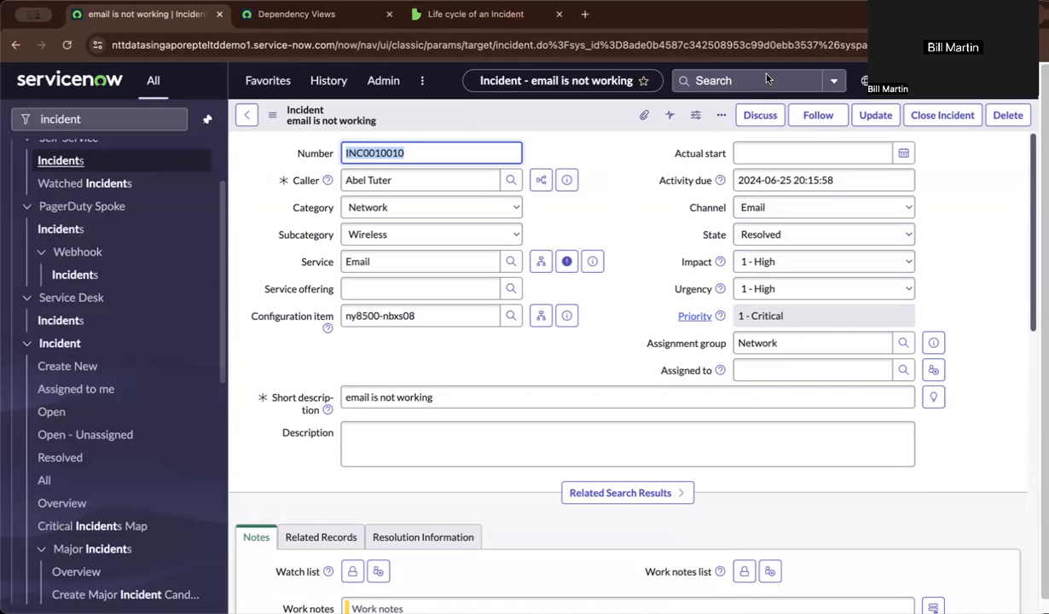
mouse_move(664, 105)
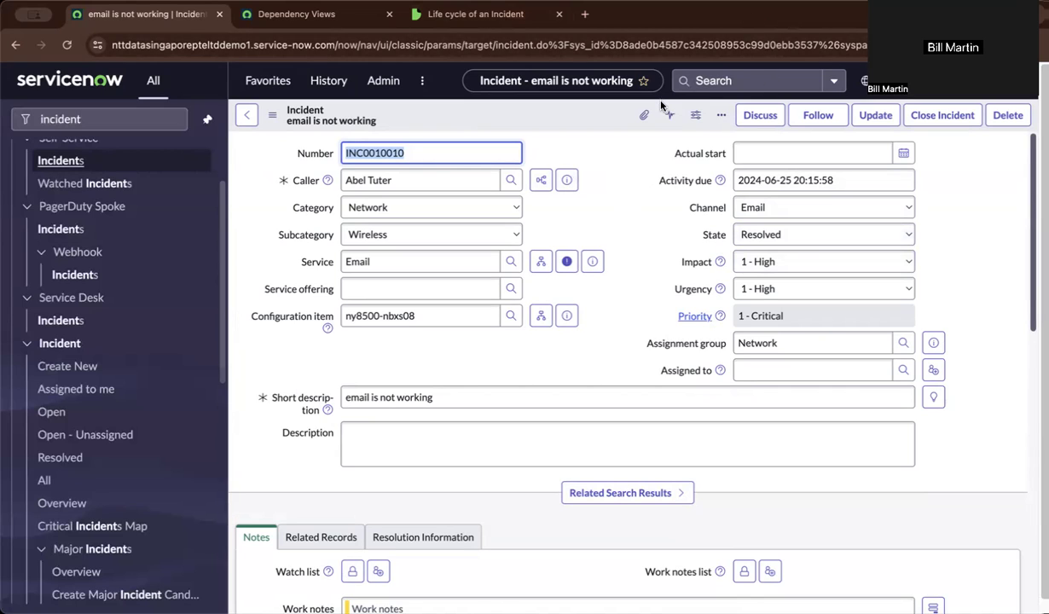